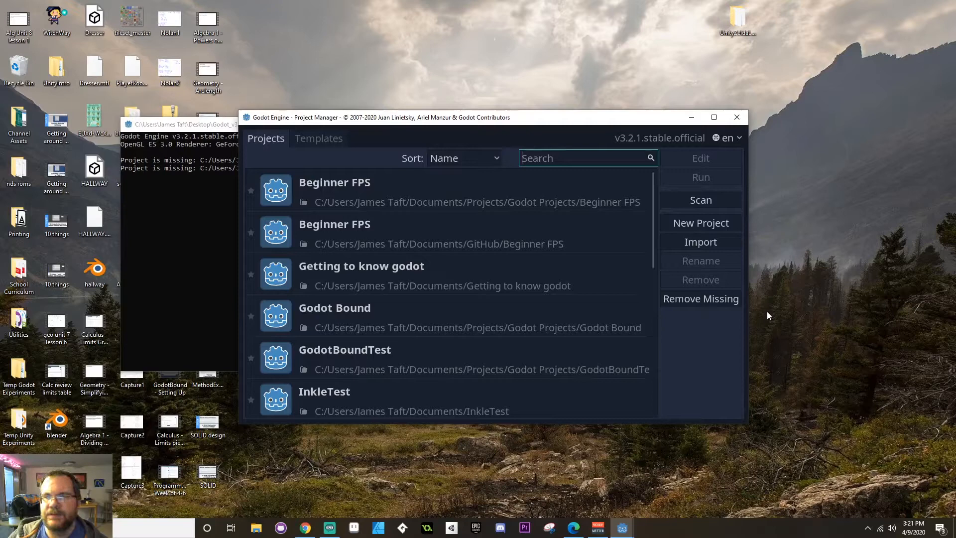
{"action": "mouse_move", "coordinate": [275, 167]}
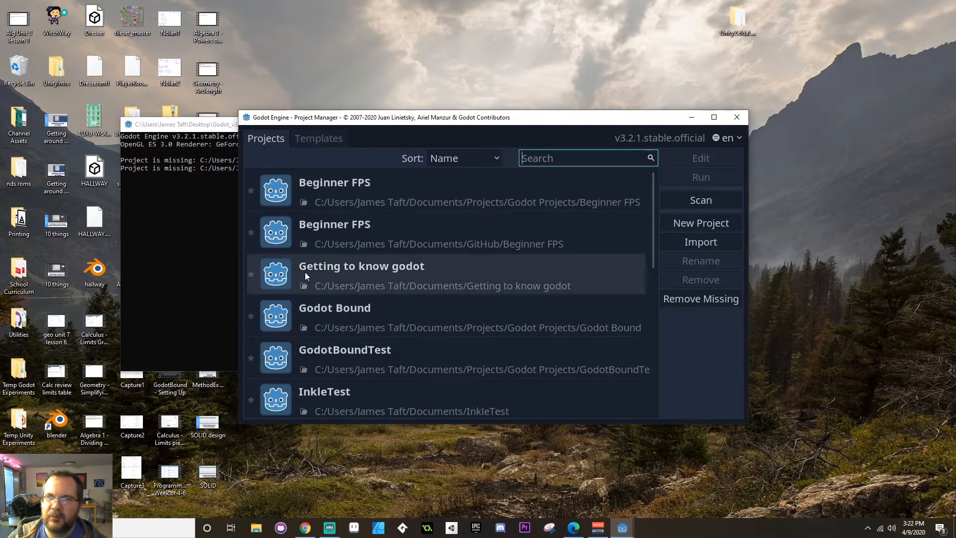
- Browse the downloadable templates, glance at the 2D Physics Platformer demo and dismiss it
{"action": "scroll", "scroll_direction": "down", "scroll_amount": 3}
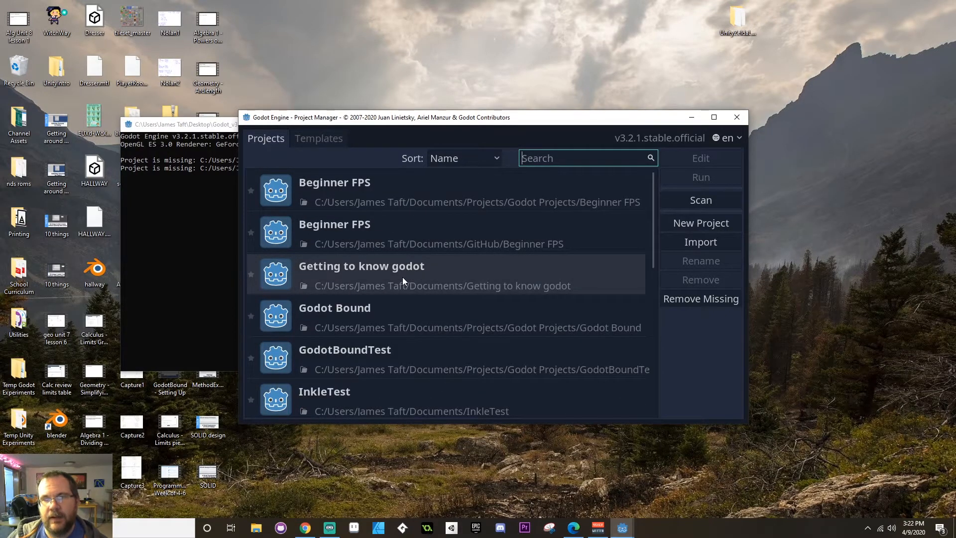
{"action": "left_click", "coordinate": [334, 190]}
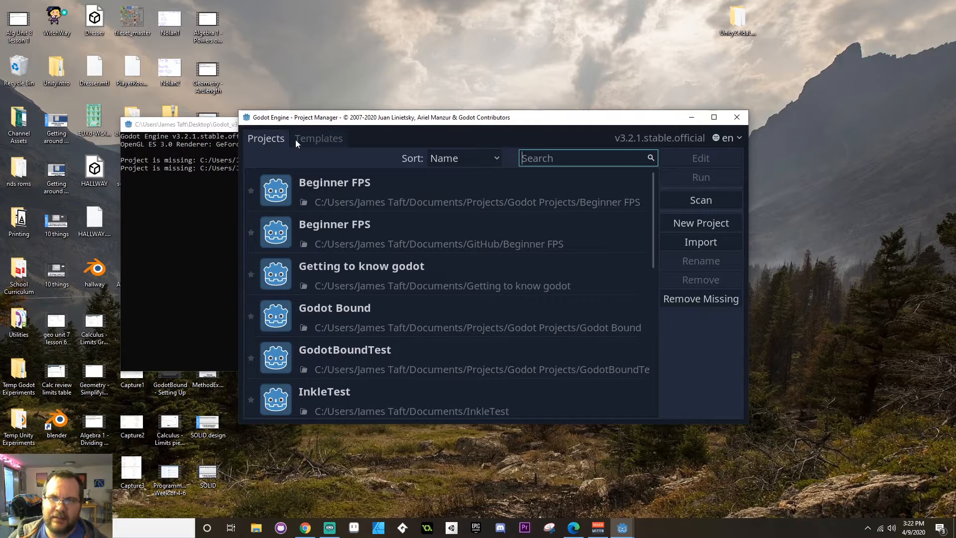
{"action": "mouse_move", "coordinate": [282, 148]}
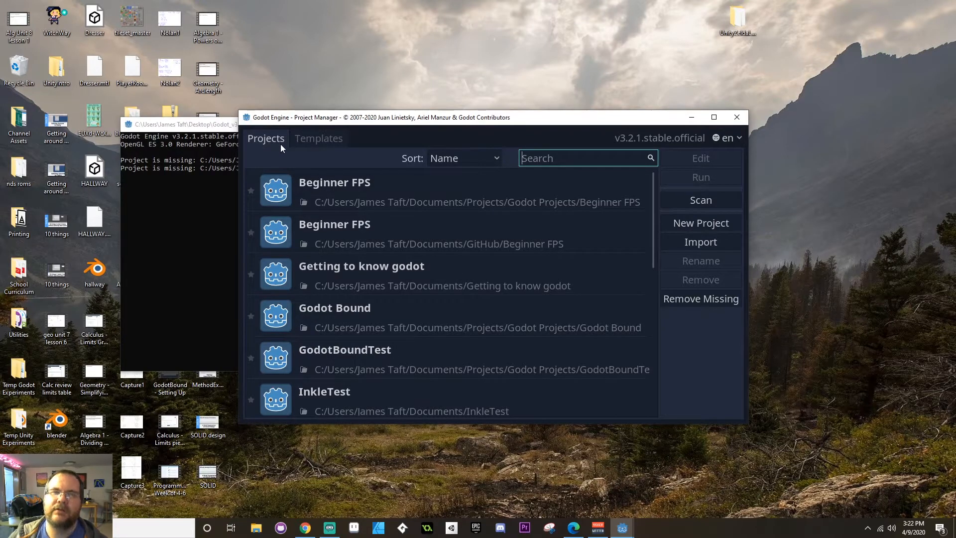
{"action": "left_click", "coordinate": [318, 138]}
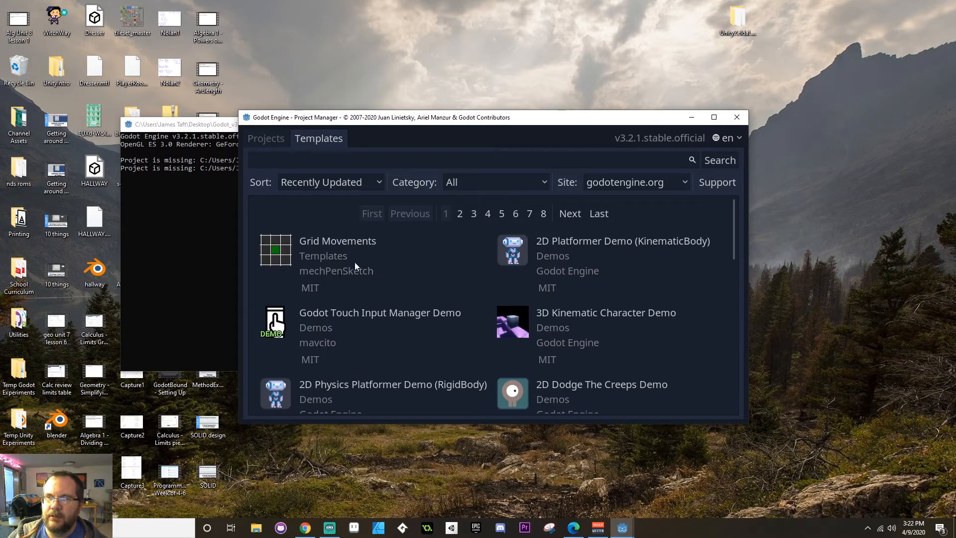
{"action": "scroll", "scroll_direction": "down", "scroll_amount": 3}
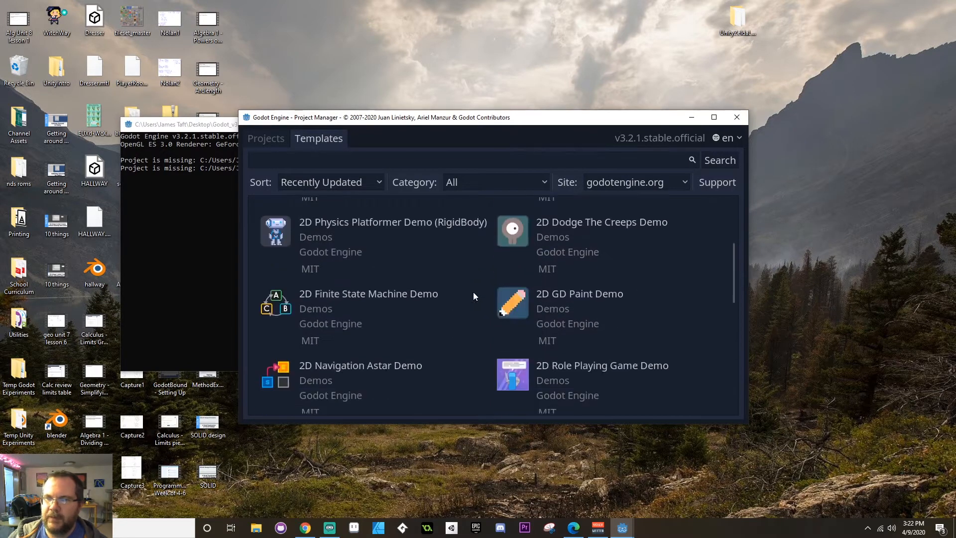
{"action": "scroll", "scroll_direction": "down", "scroll_amount": 3}
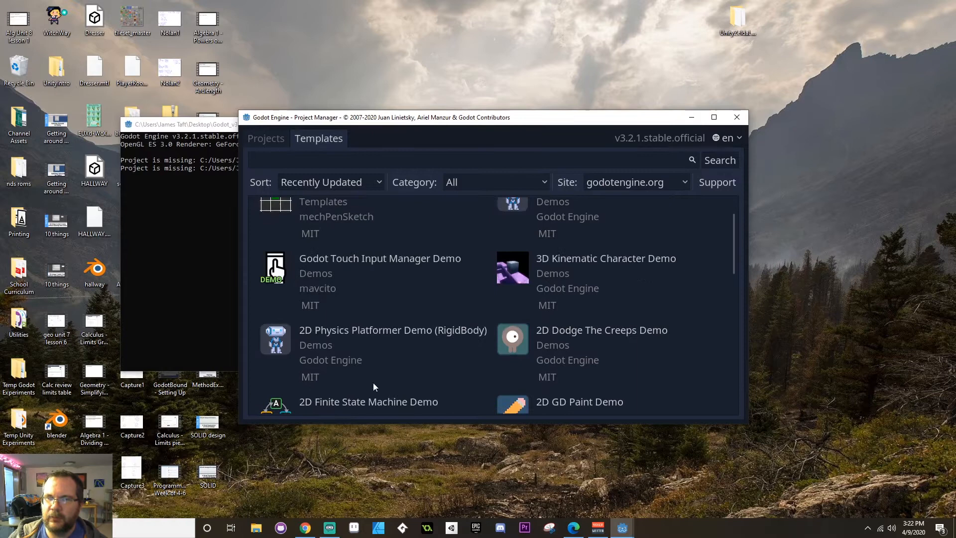
{"action": "mouse_move", "coordinate": [316, 288]}
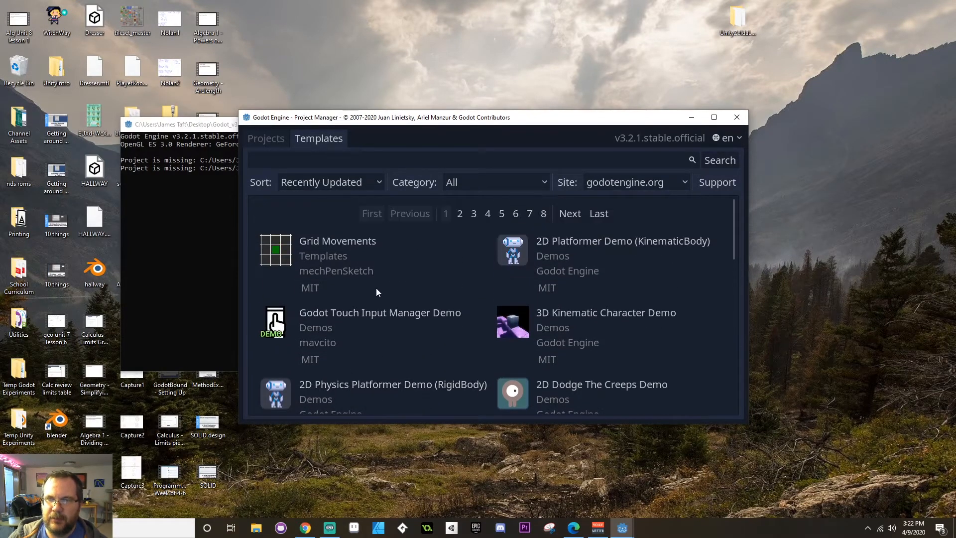
{"action": "scroll", "scroll_direction": "down", "scroll_amount": 3}
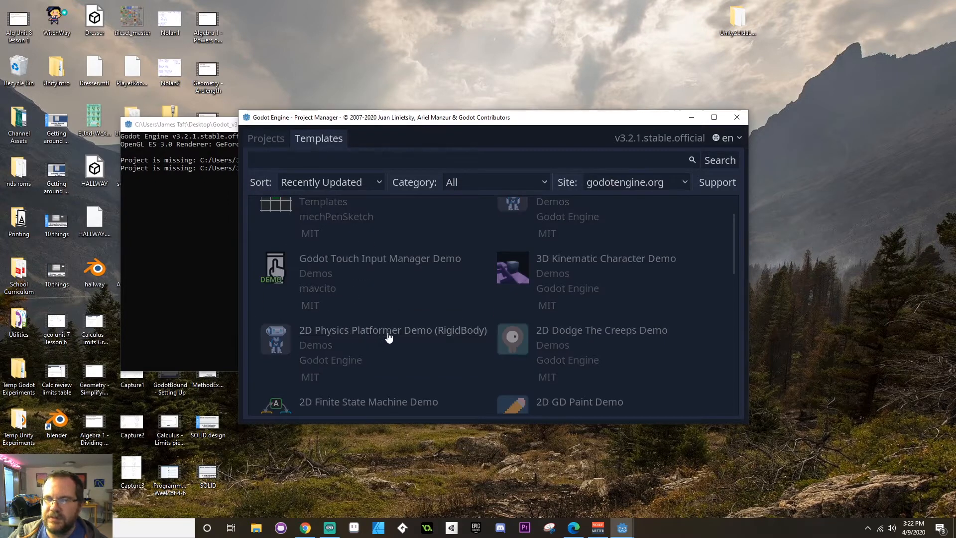
{"action": "left_click", "coordinate": [393, 329]}
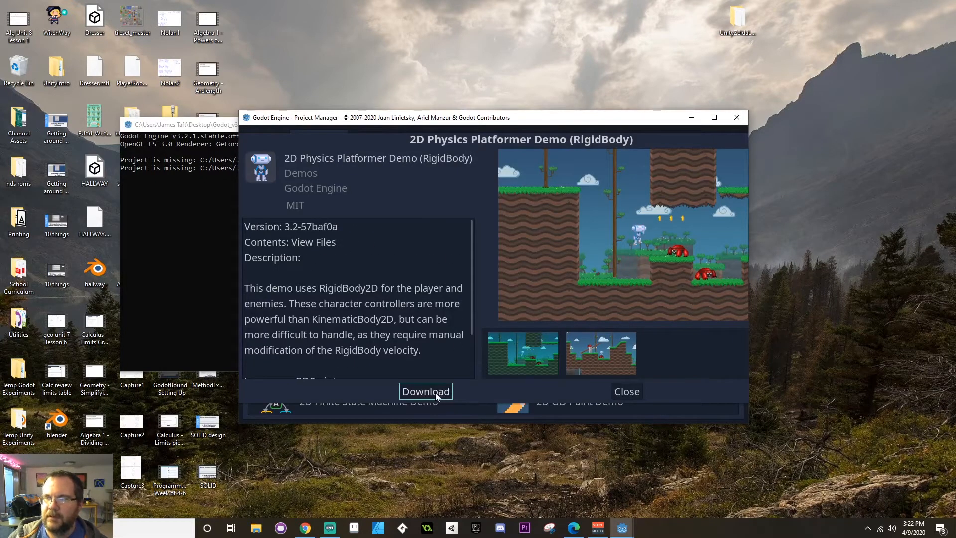
{"action": "mouse_move", "coordinate": [626, 390]}
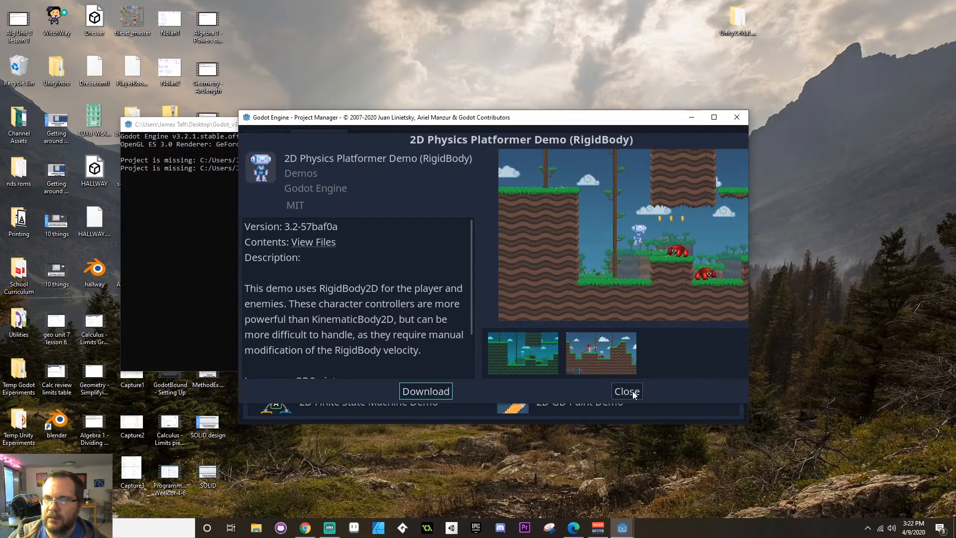
{"action": "left_click", "coordinate": [626, 390]}
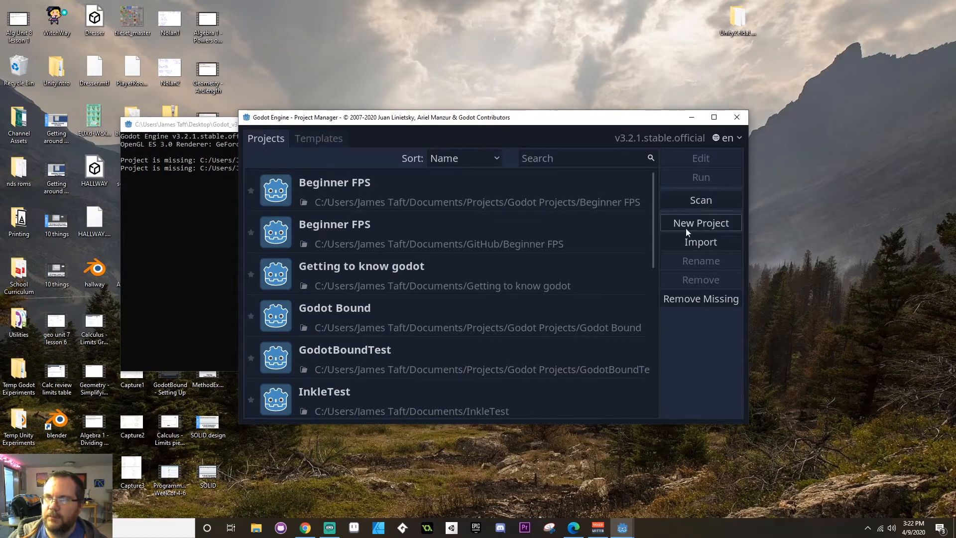
- Create a new project named YouTubeTest with the OpenGL ES 3.0 renderer and open it in the editor
{"action": "left_click", "coordinate": [700, 222]}
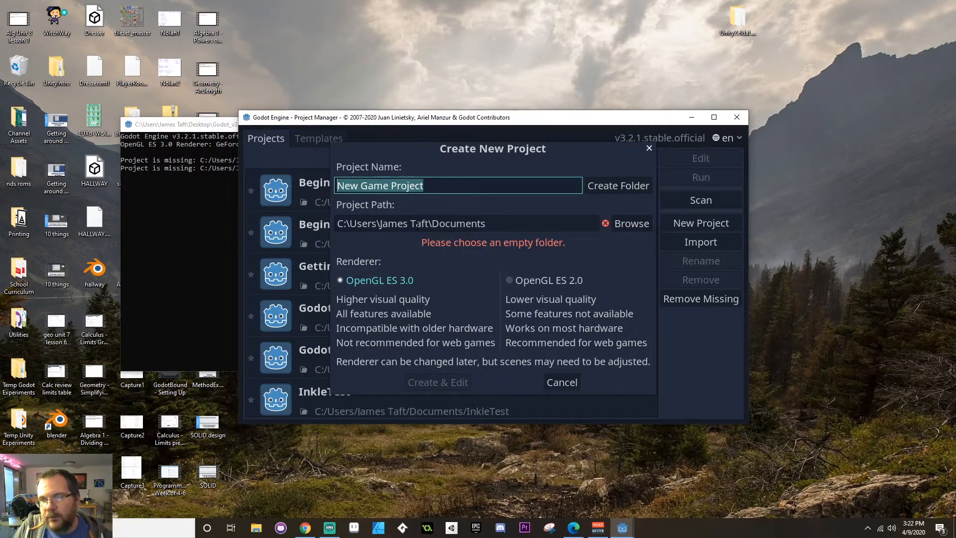
{"action": "type", "text": "YouTubeTes"}
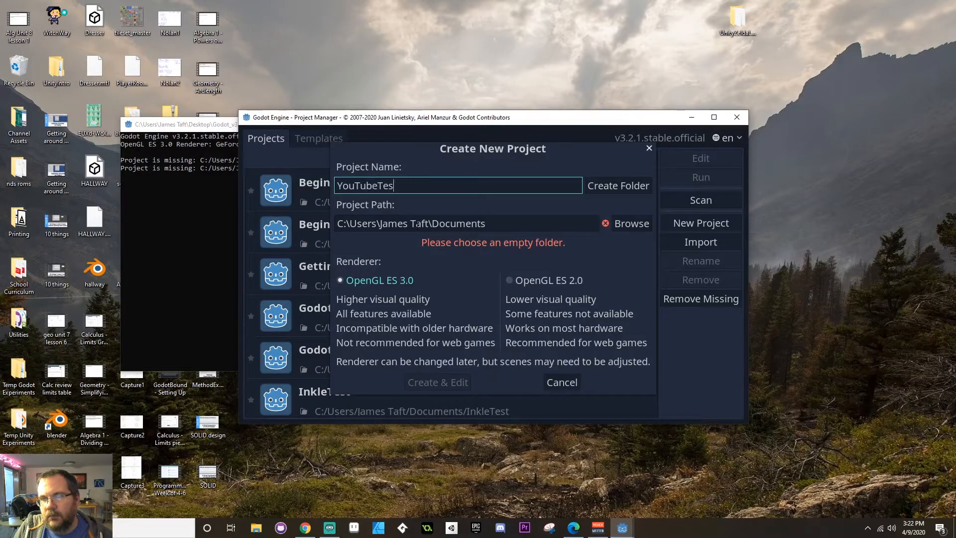
{"action": "type", "text": "t"}
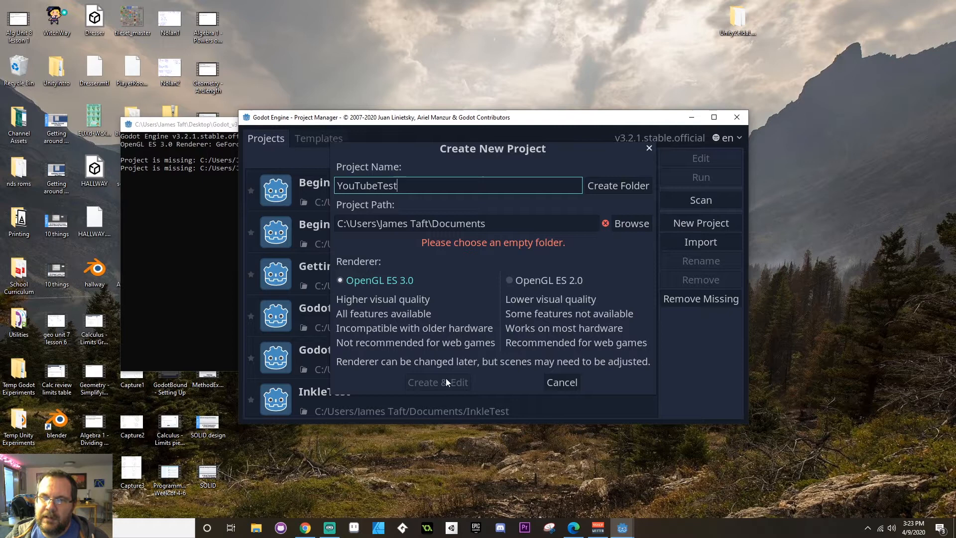
{"action": "mouse_move", "coordinate": [380, 209]}
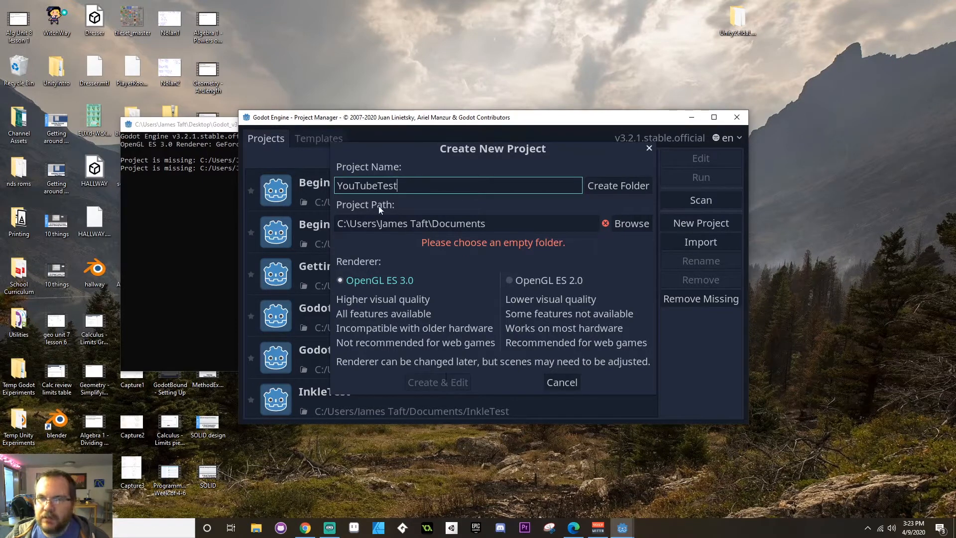
{"action": "mouse_move", "coordinate": [347, 207]}
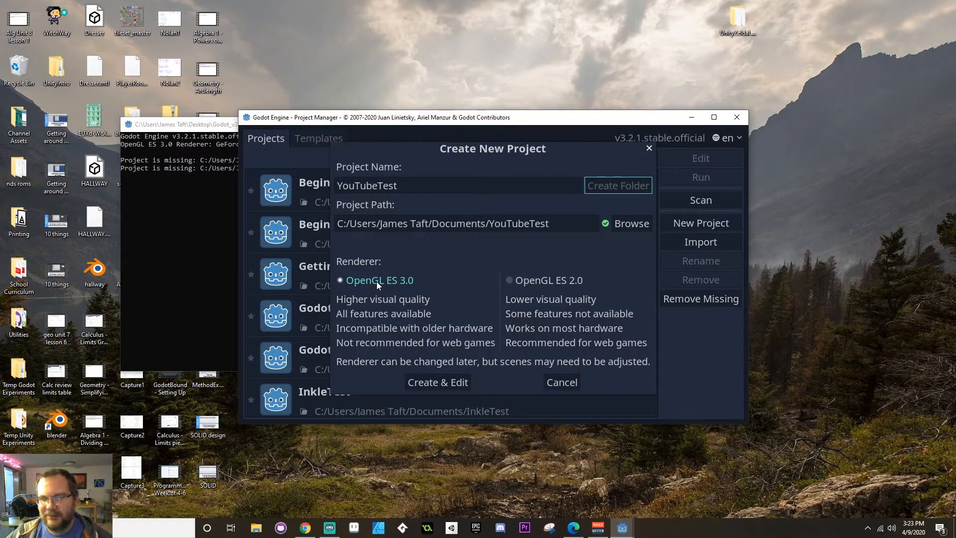
{"action": "left_click", "coordinate": [443, 224]}
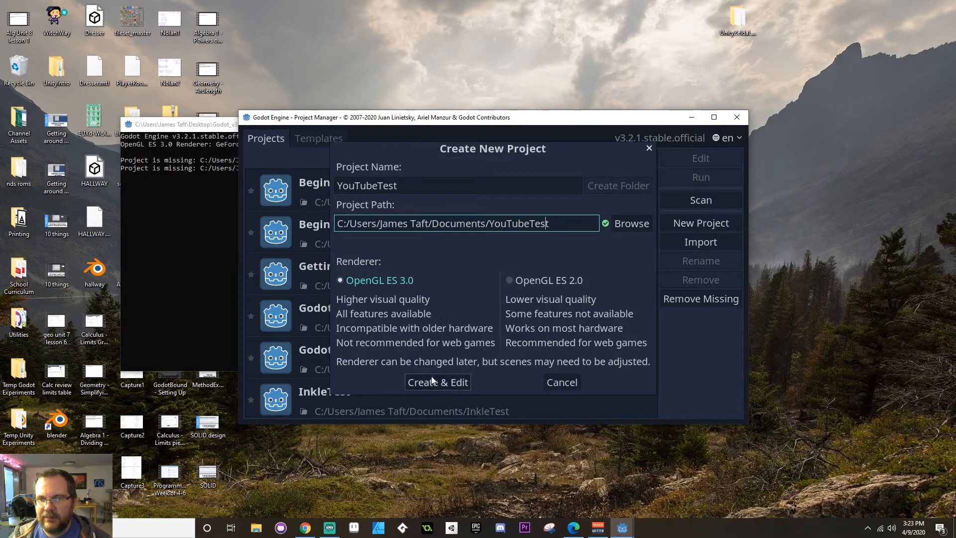
{"action": "left_click", "coordinate": [437, 382]}
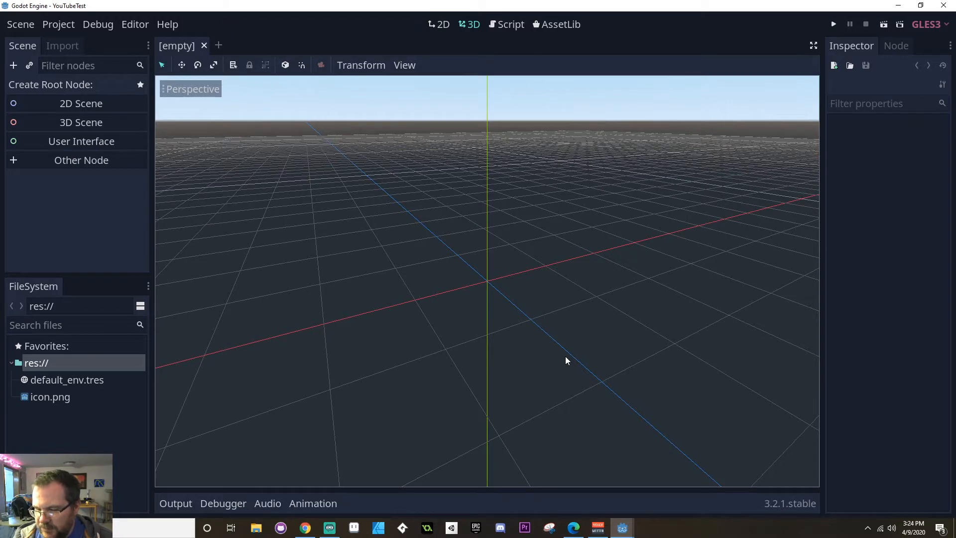
{"action": "mouse_move", "coordinate": [499, 349]}
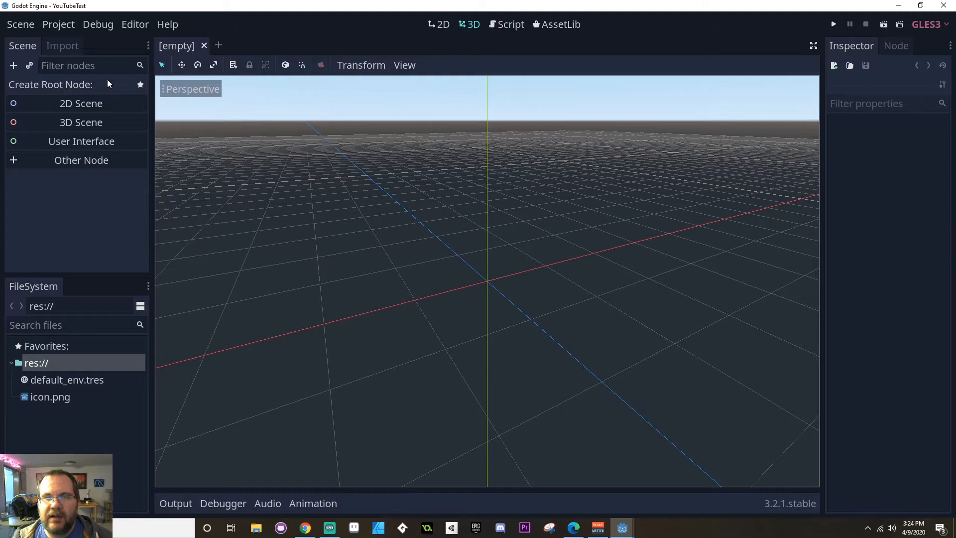
{"action": "mouse_move", "coordinate": [123, 84]}
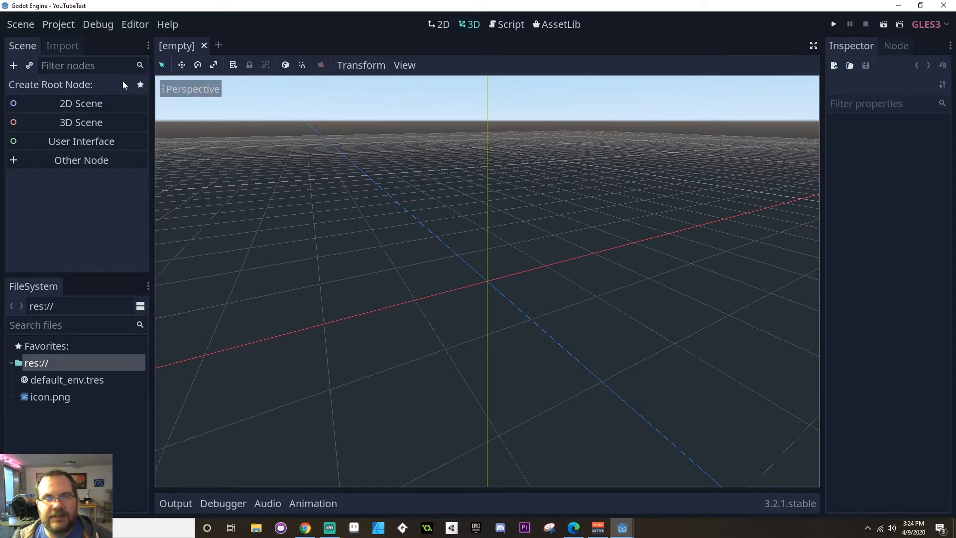
{"action": "mouse_move", "coordinate": [41, 395]}
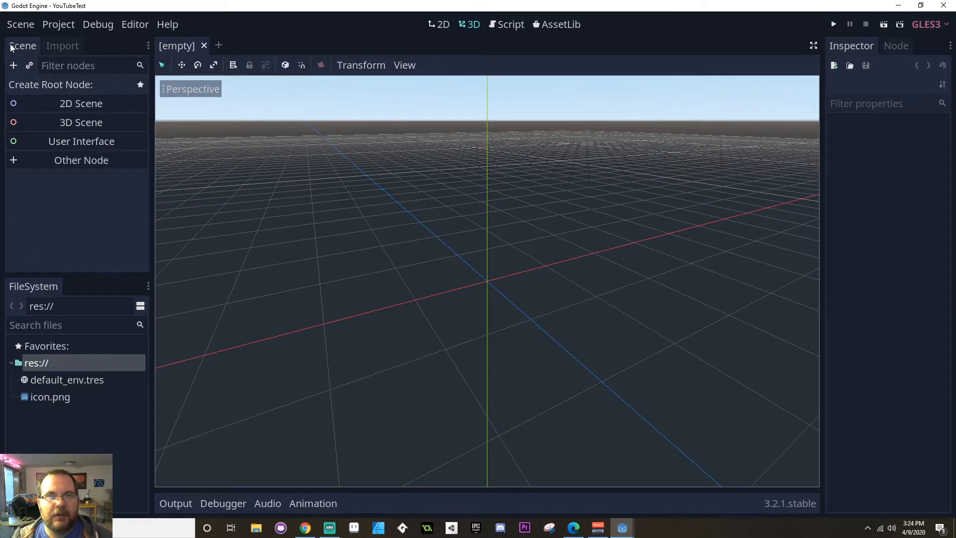
{"action": "mouse_move", "coordinate": [81, 103]}
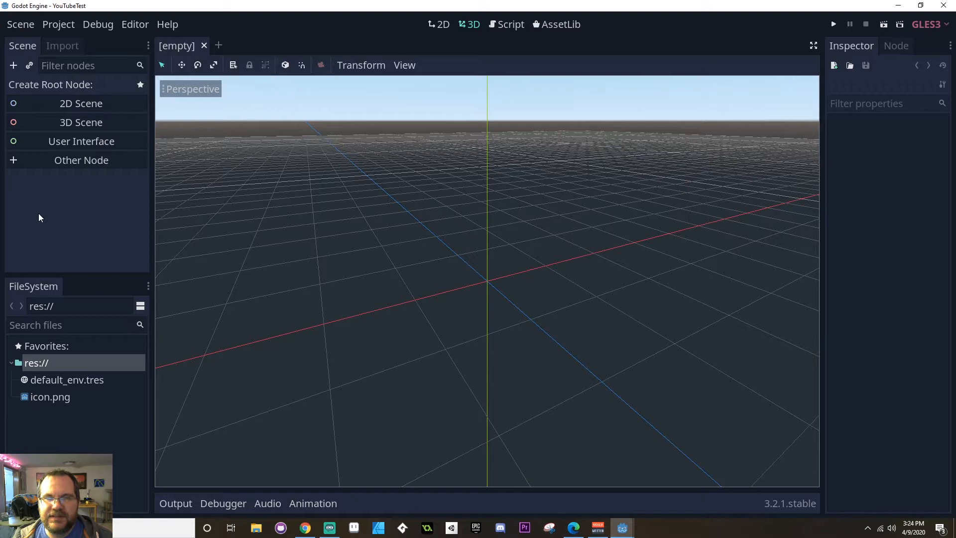
{"action": "mouse_move", "coordinate": [81, 102]}
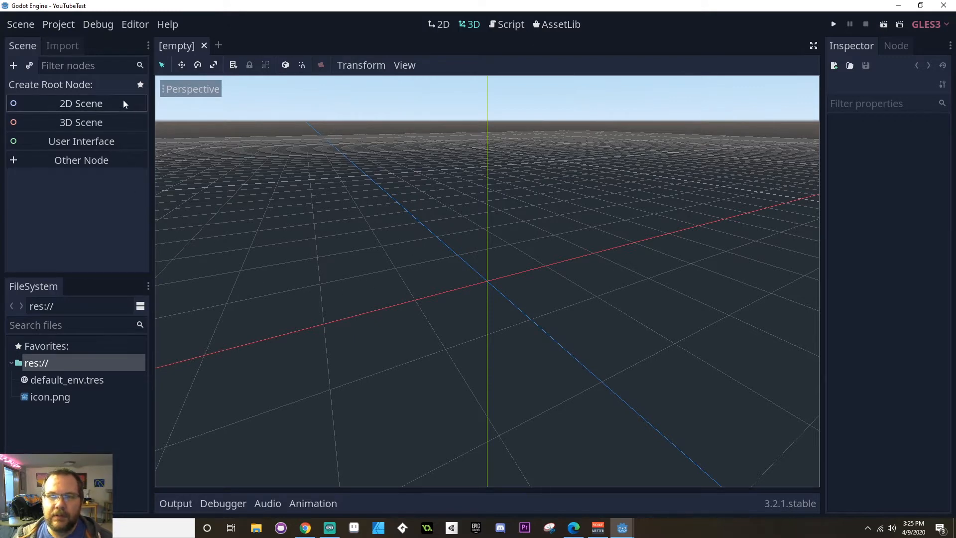
{"action": "mouse_move", "coordinate": [232, 192]}
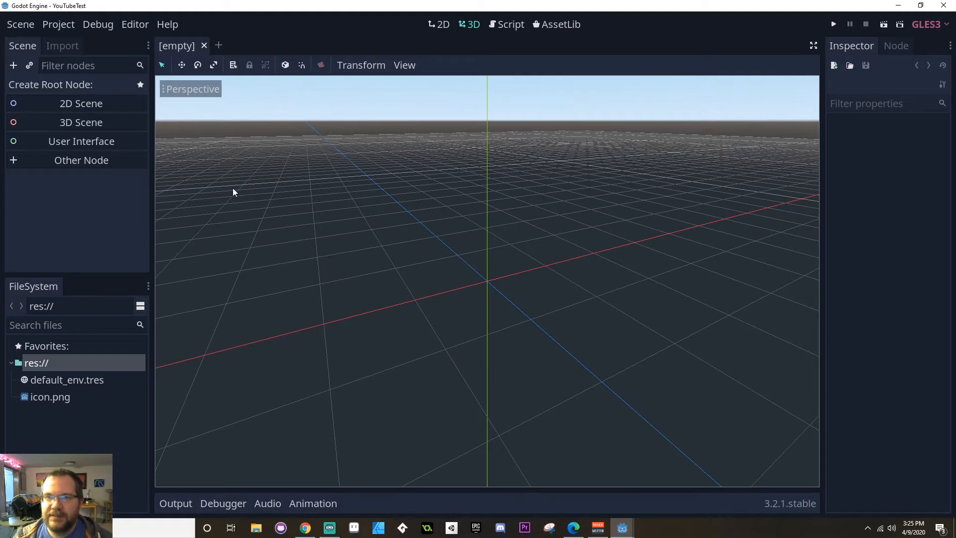
{"action": "mouse_move", "coordinate": [468, 263]}
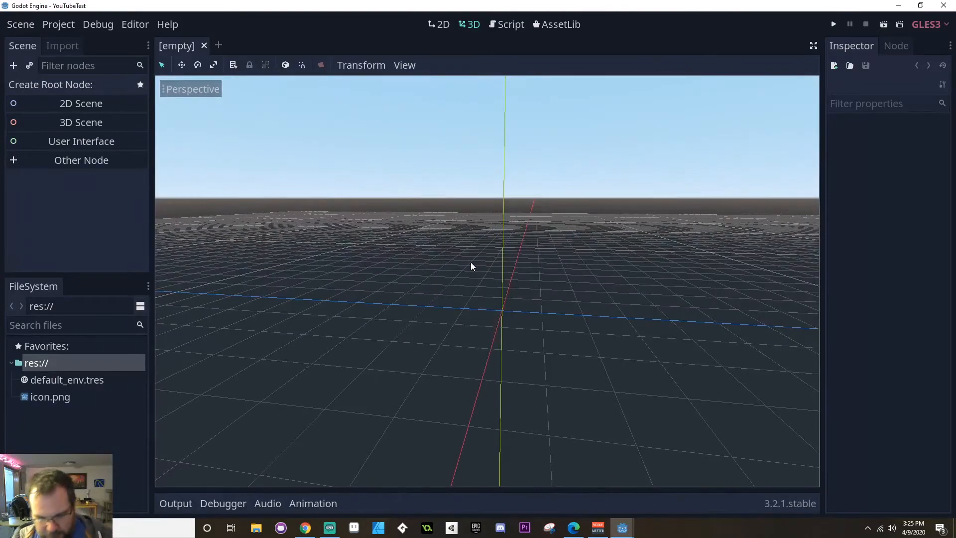
{"action": "mouse_move", "coordinate": [463, 273]}
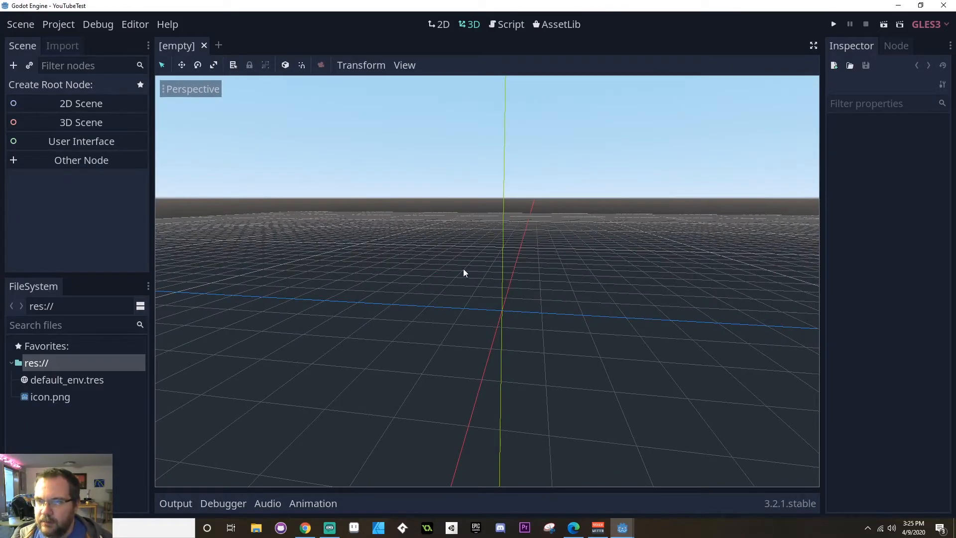
{"action": "left_click_drag", "start_coordinate": [463, 273], "coordinate": [480, 290]}
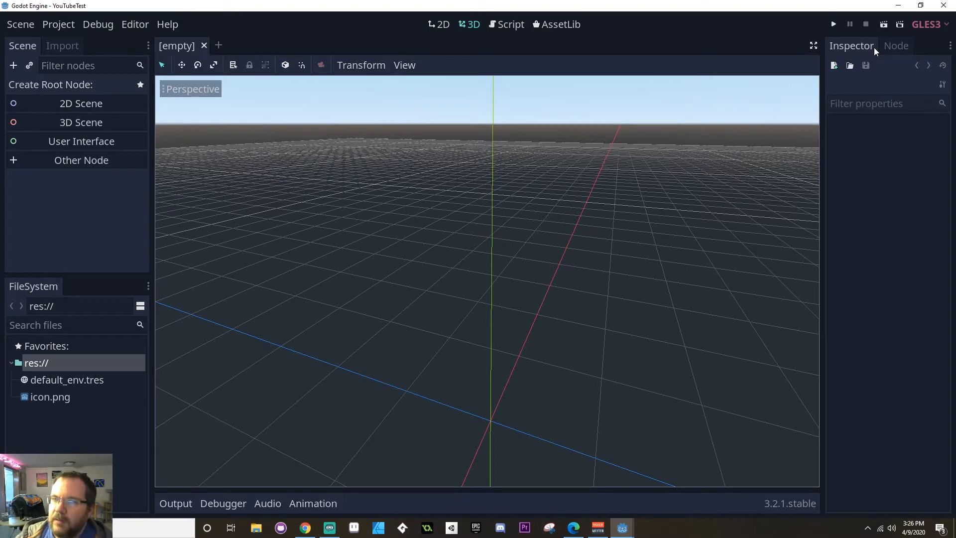
{"action": "mouse_move", "coordinate": [847, 158]}
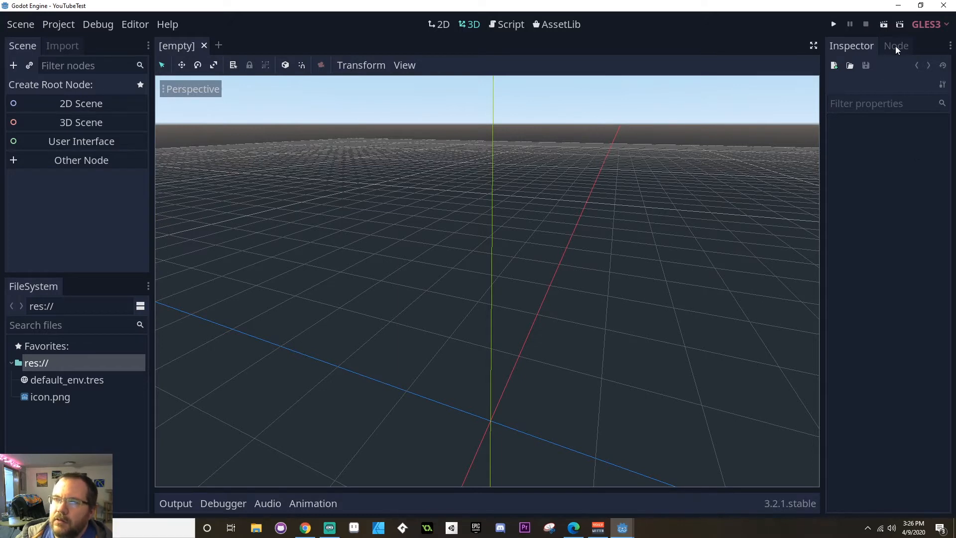
{"action": "left_click", "coordinate": [897, 45]}
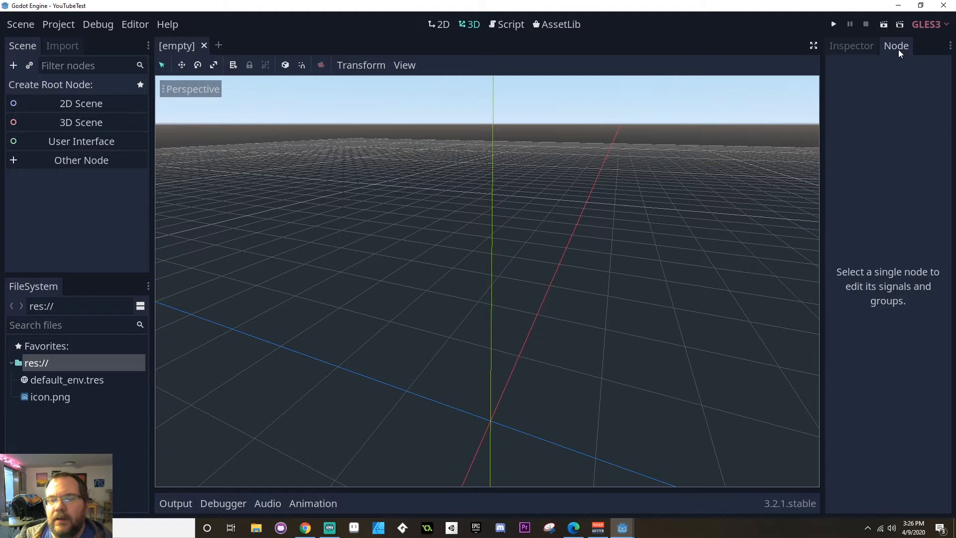
{"action": "left_click", "coordinate": [852, 45]}
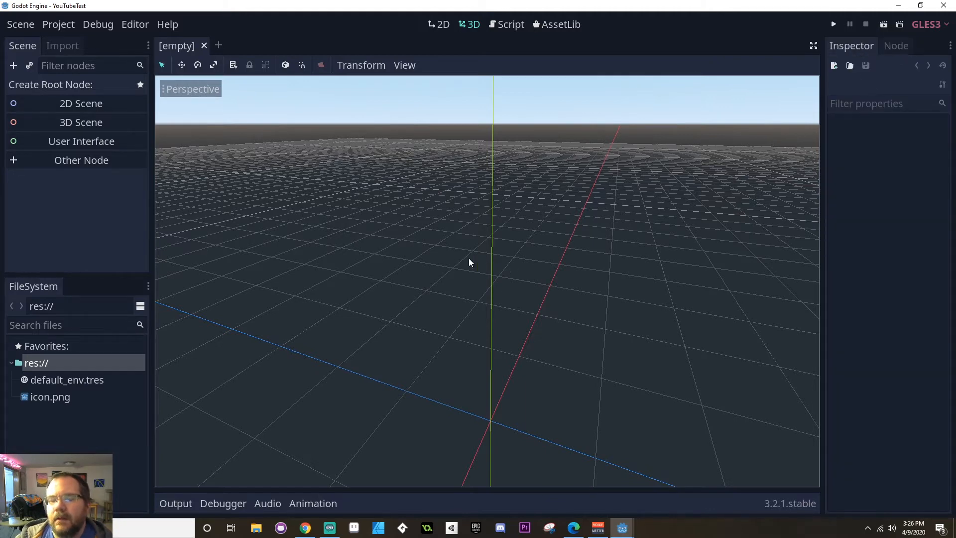
{"action": "mouse_move", "coordinate": [371, 257]}
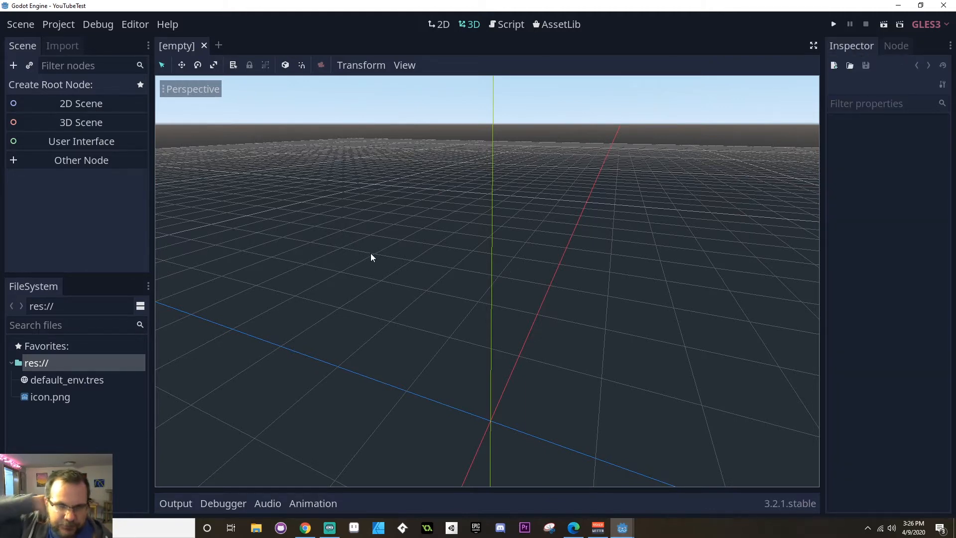
{"action": "mouse_move", "coordinate": [81, 102]}
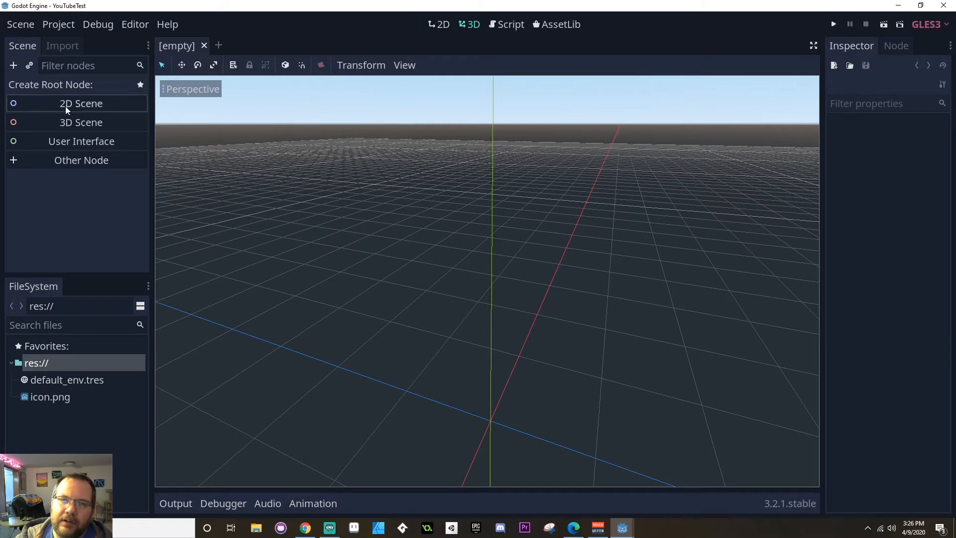
- Add a Node2D root node and settle back in the 2D workspace after glancing at 3D
{"action": "left_click", "coordinate": [81, 102]}
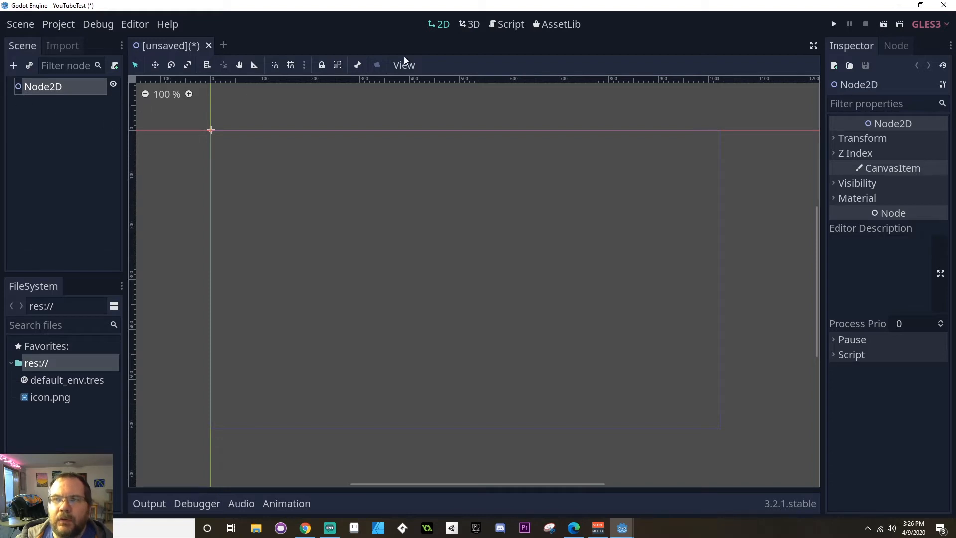
{"action": "left_click", "coordinate": [472, 24]}
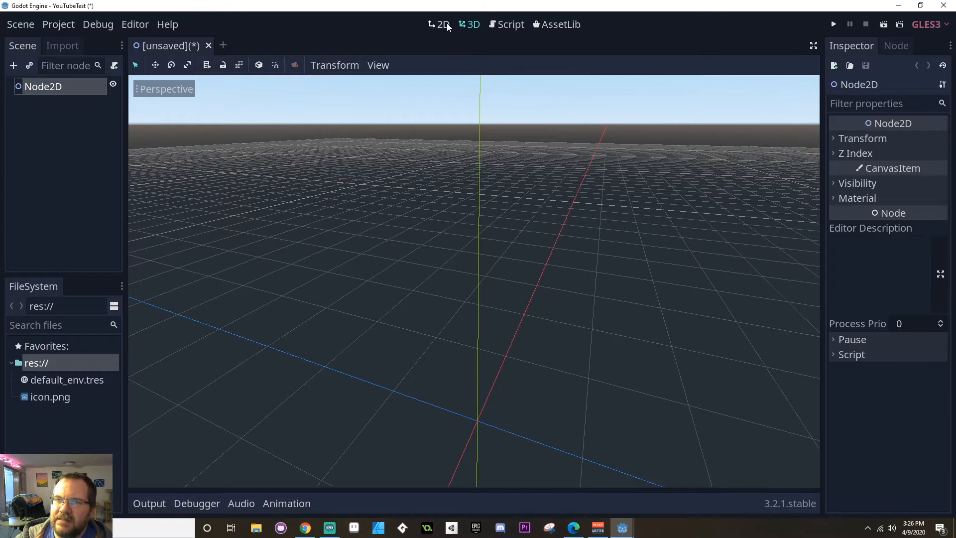
{"action": "left_click", "coordinate": [443, 24]}
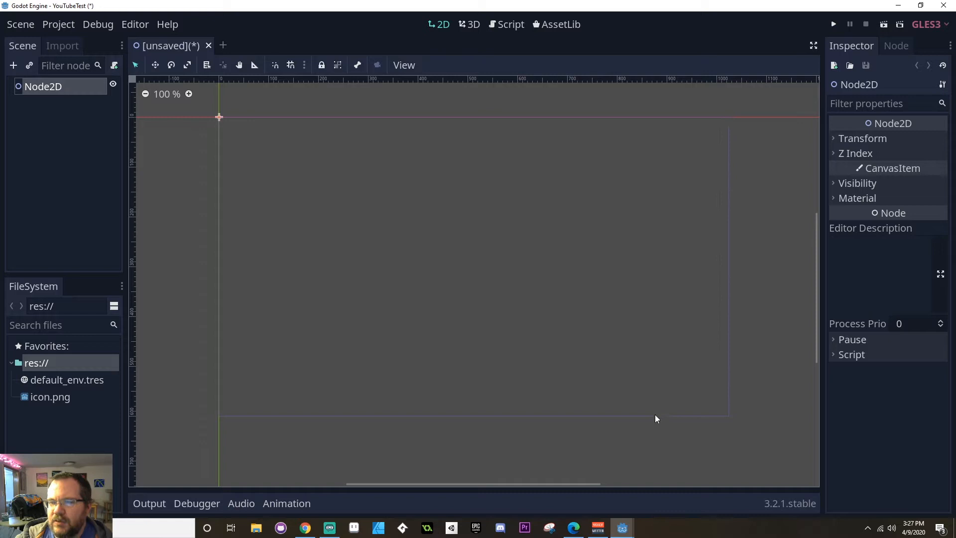
{"action": "mouse_move", "coordinate": [744, 151]}
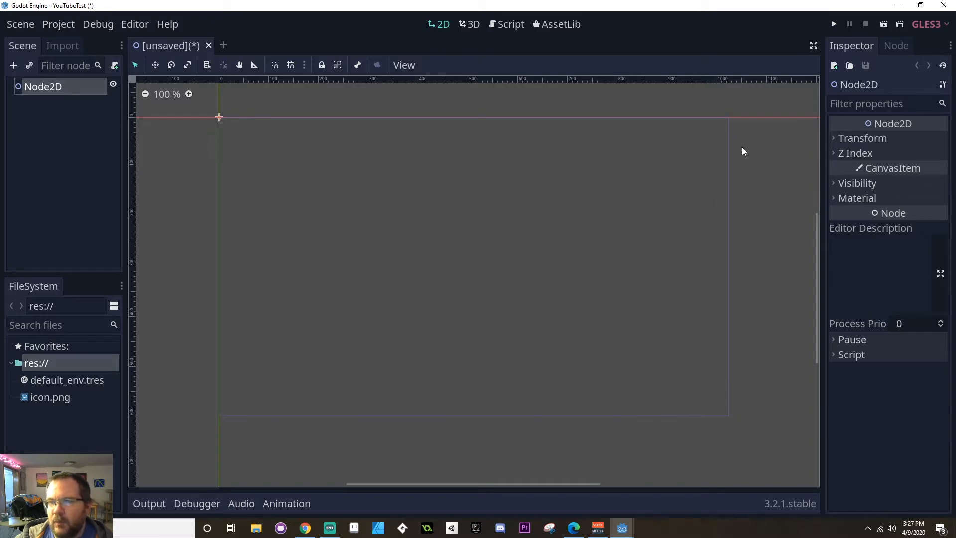
{"action": "mouse_move", "coordinate": [623, 365]}
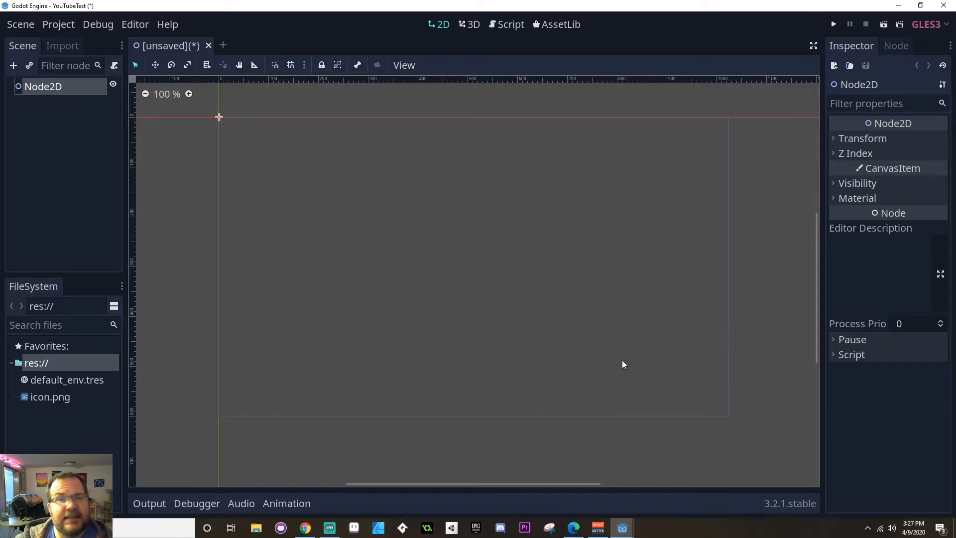
{"action": "mouse_move", "coordinate": [835, 240]}
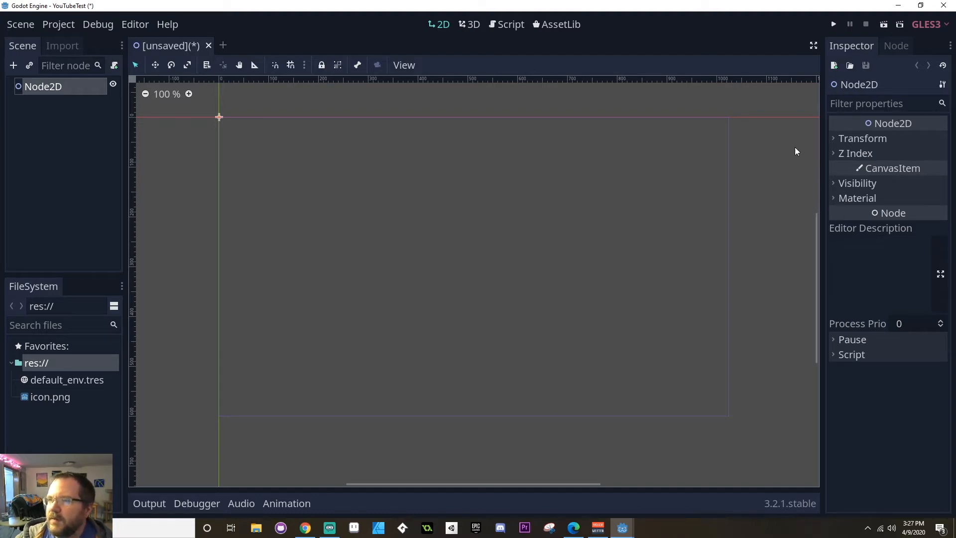
{"action": "mouse_move", "coordinate": [232, 105]}
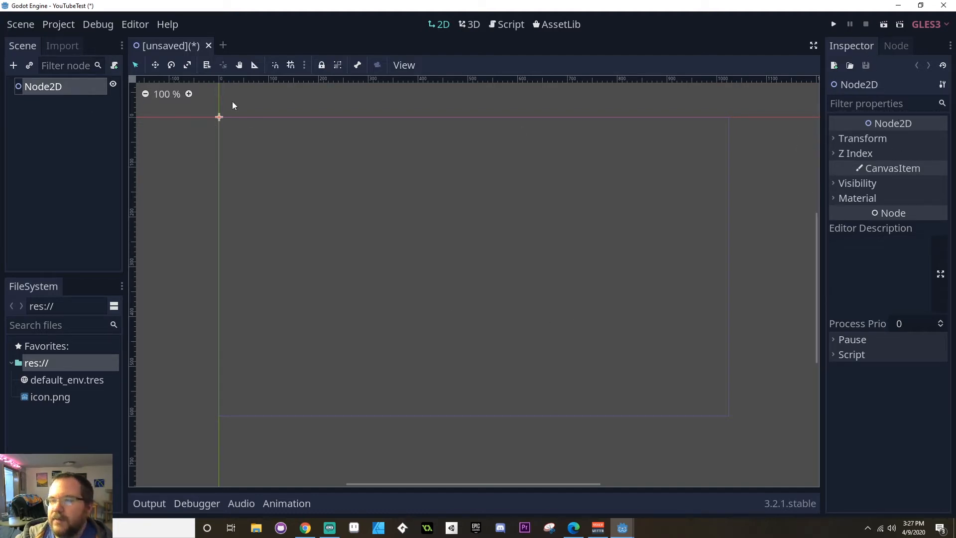
{"action": "mouse_move", "coordinate": [86, 181]}
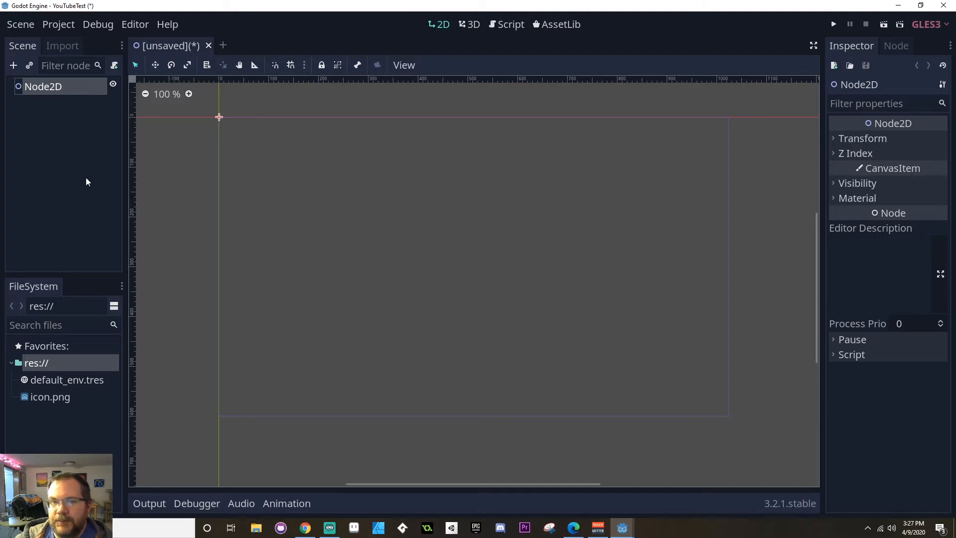
{"action": "mouse_move", "coordinate": [830, 154]}
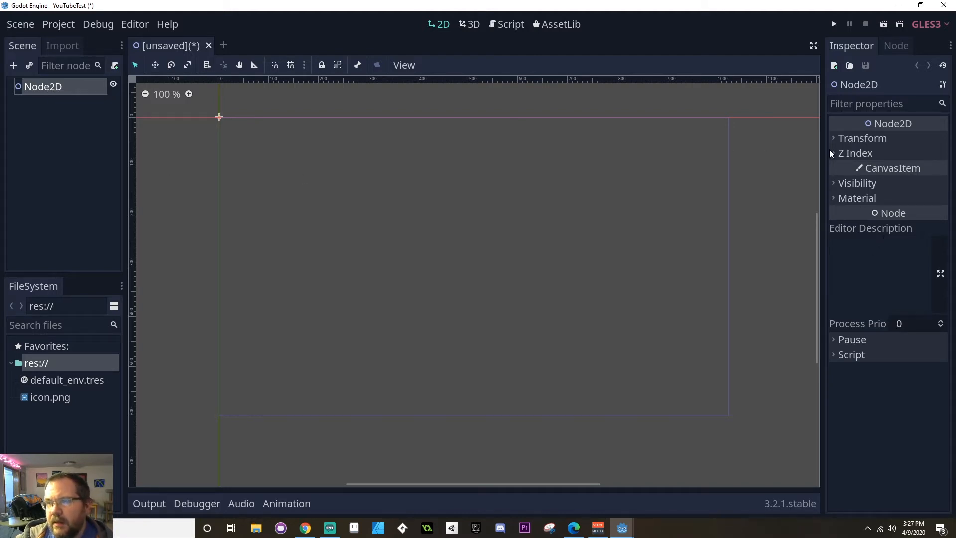
- Peek into the Node2D's Z Index, Visibility, Material and Pause property groups and collapse them
{"action": "left_click", "coordinate": [862, 138]}
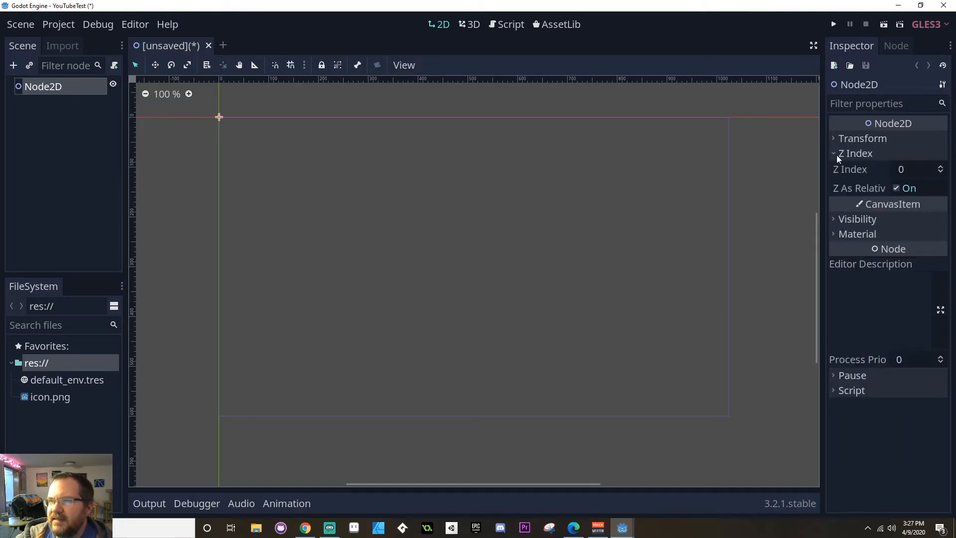
{"action": "mouse_move", "coordinate": [890, 170]}
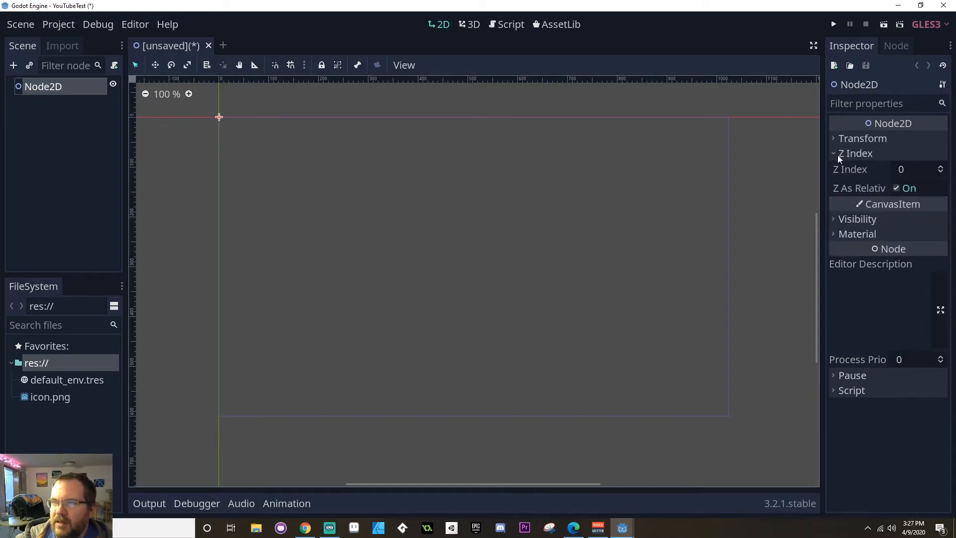
{"action": "left_click", "coordinate": [856, 153]}
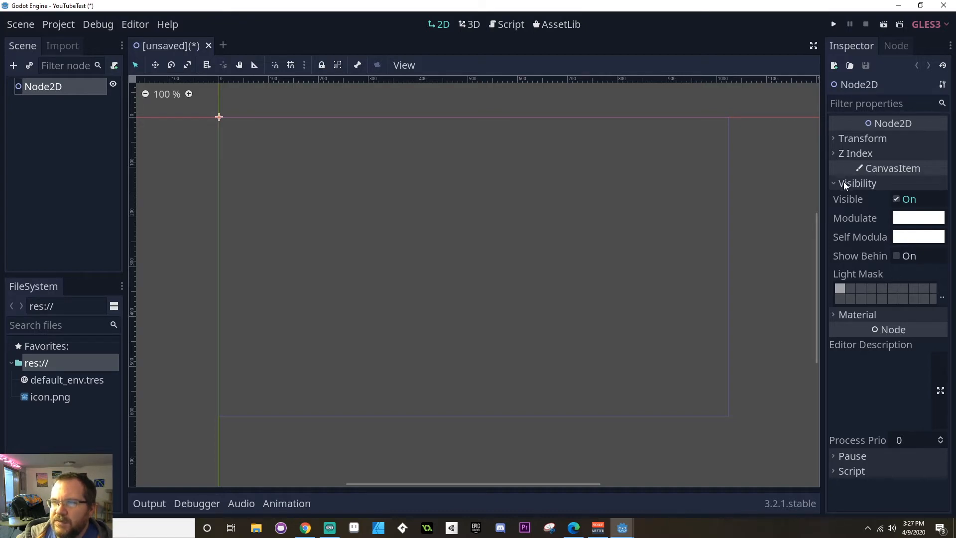
{"action": "left_click", "coordinate": [833, 184]}
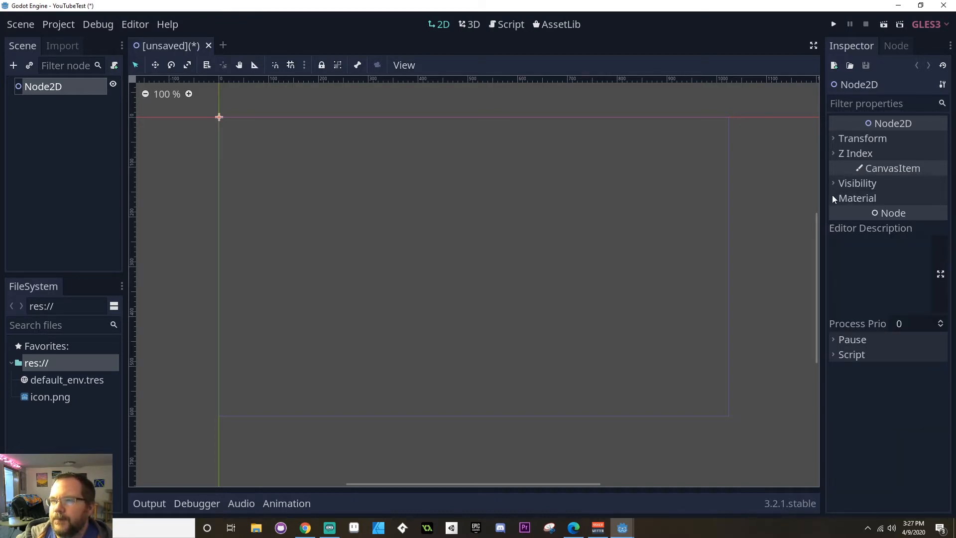
{"action": "left_click", "coordinate": [858, 197]}
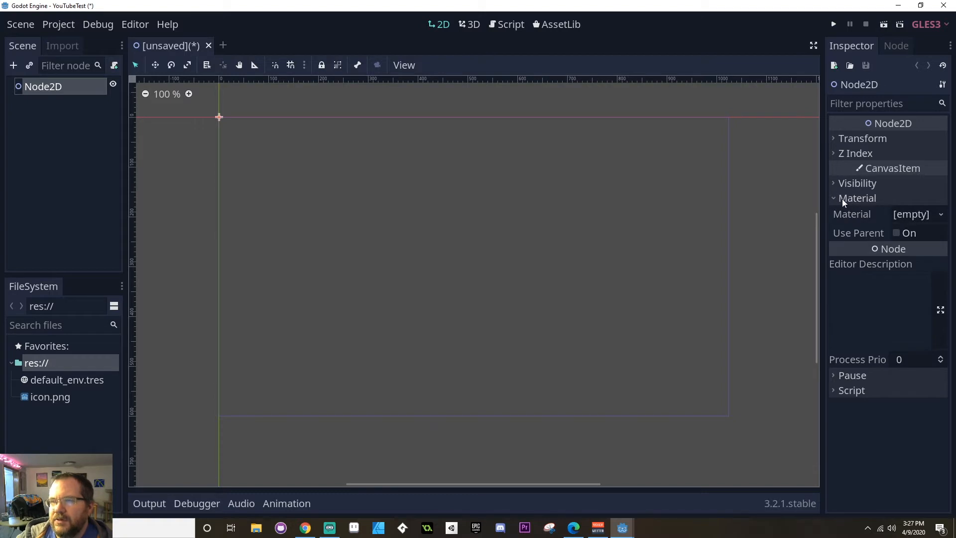
{"action": "left_click", "coordinate": [833, 197]}
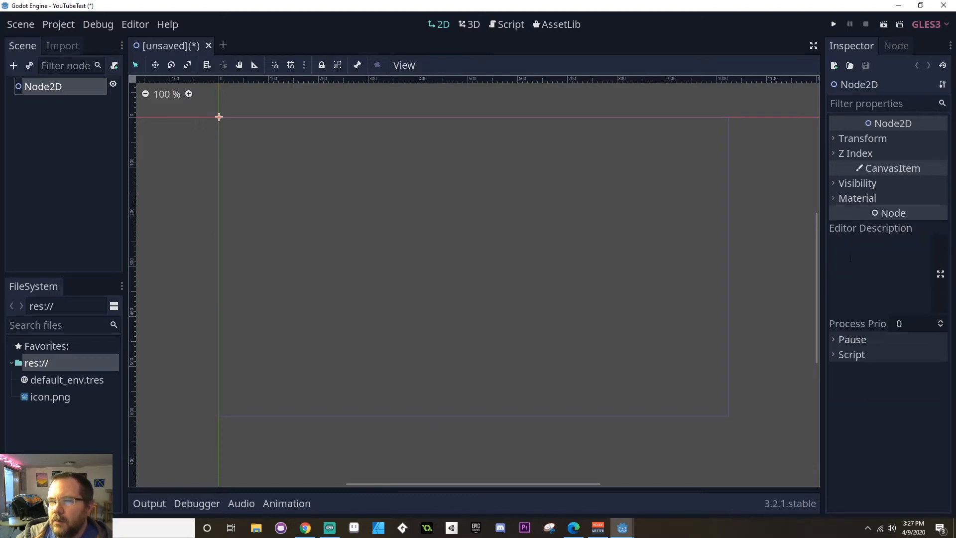
{"action": "left_click", "coordinate": [834, 340]}
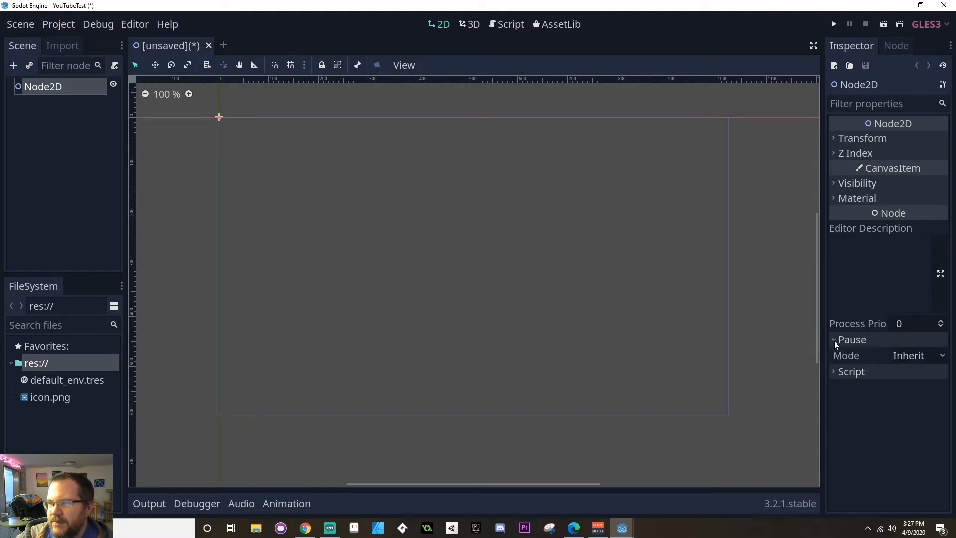
{"action": "left_click", "coordinate": [853, 339]}
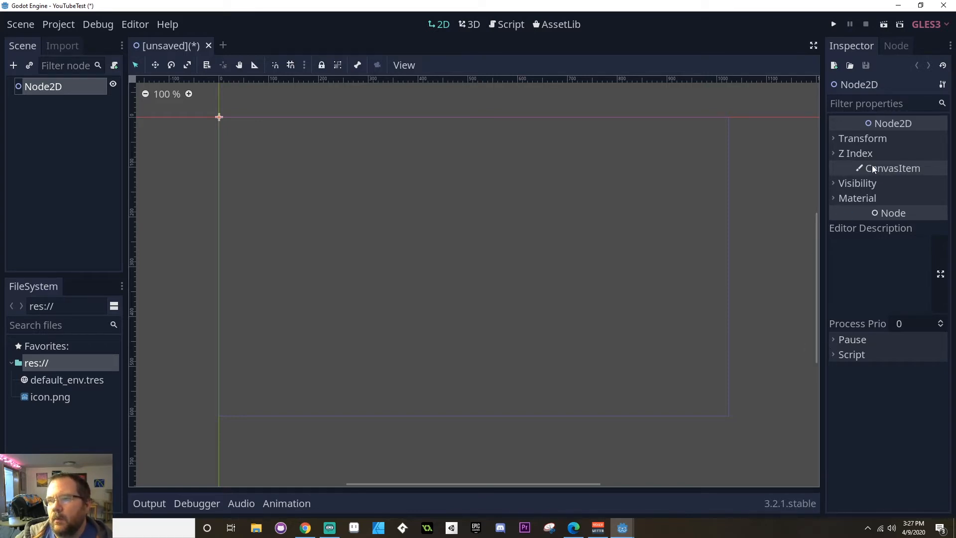
- Leave the Transform and Z Index property groups expanded in the Inspector
{"action": "left_click", "coordinate": [862, 138]}
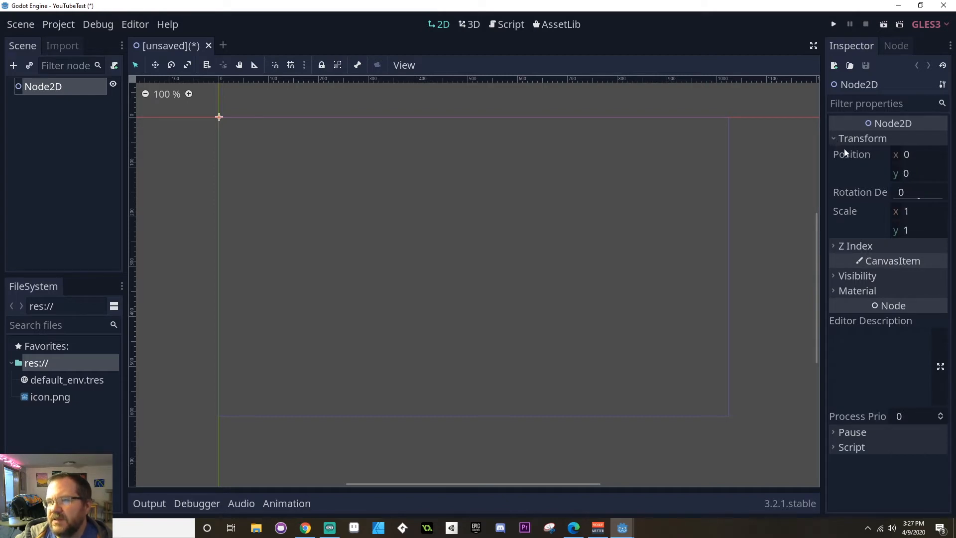
{"action": "left_click", "coordinate": [857, 246]}
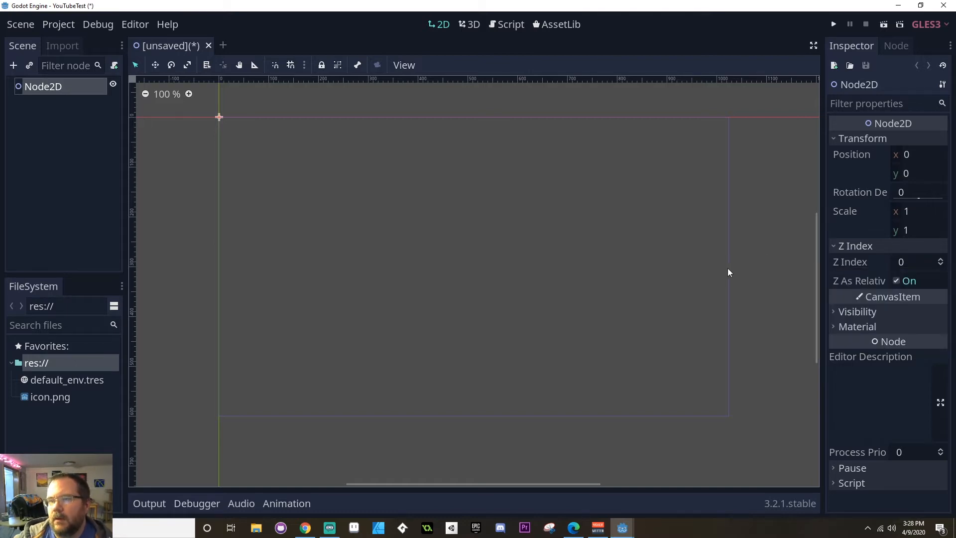
{"action": "mouse_move", "coordinate": [463, 219]}
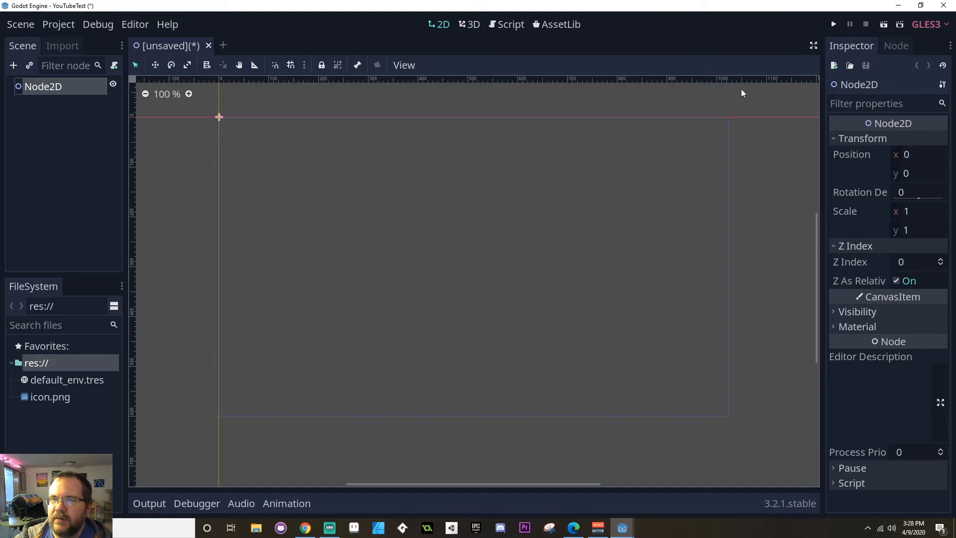
{"action": "mouse_move", "coordinate": [195, 148]}
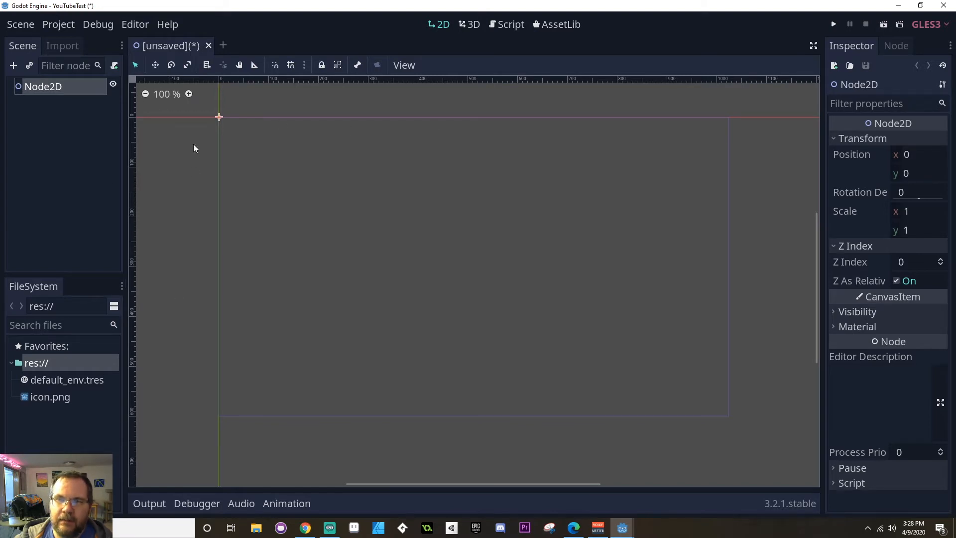
{"action": "mouse_move", "coordinate": [213, 126]}
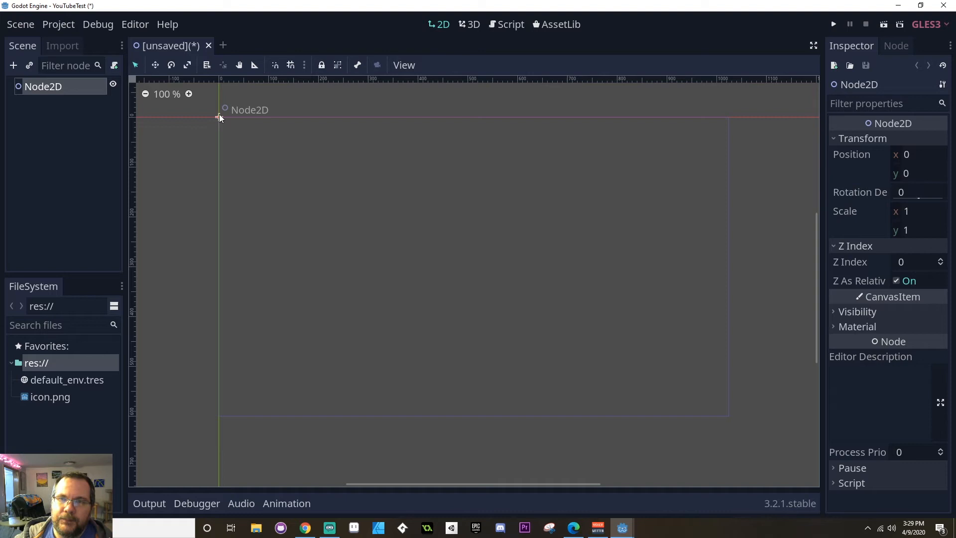
{"action": "mouse_move", "coordinate": [308, 86]}
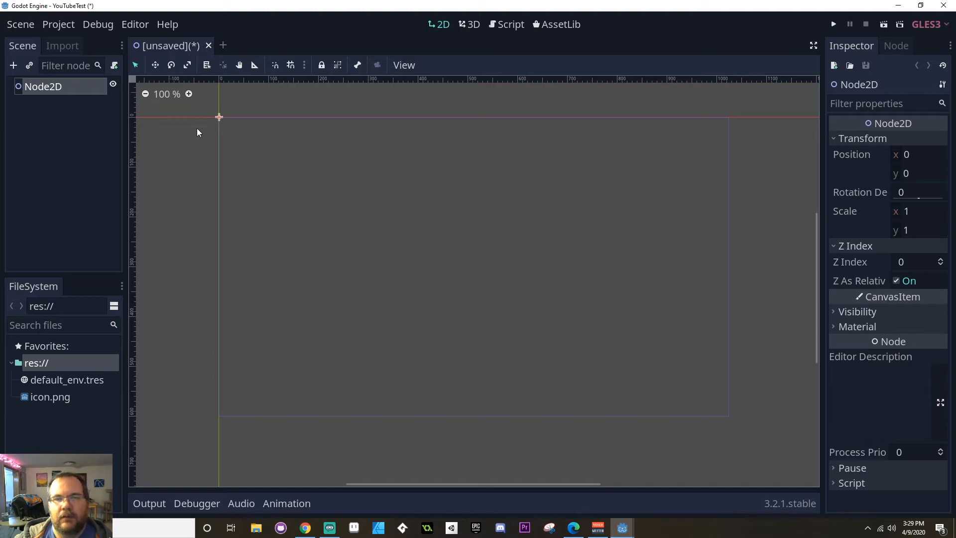
{"action": "mouse_move", "coordinate": [134, 128]}
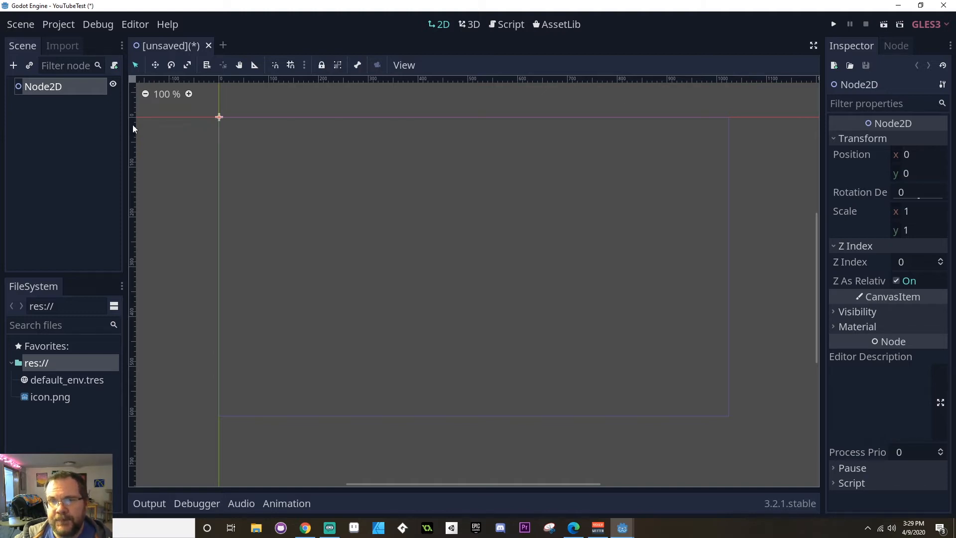
{"action": "mouse_move", "coordinate": [147, 375]}
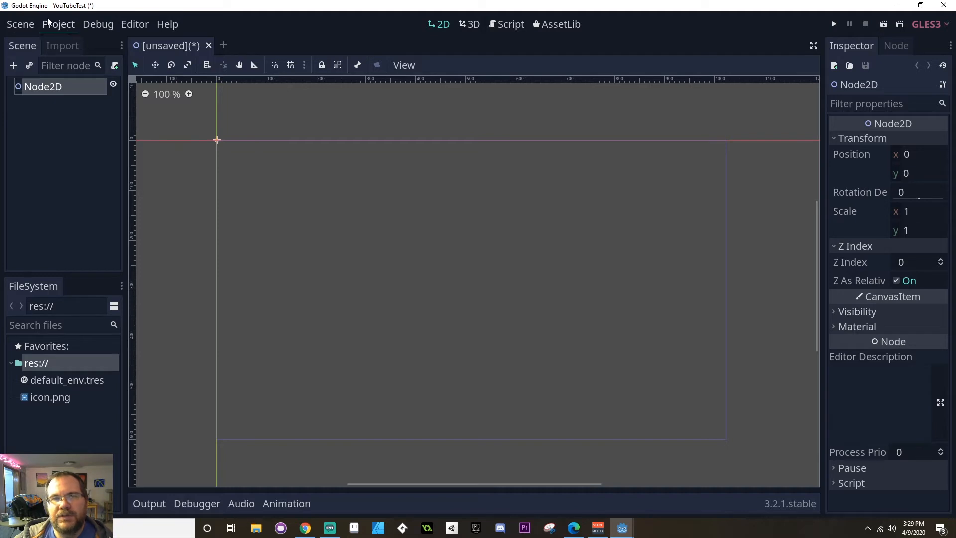
{"action": "left_click", "coordinate": [58, 24]}
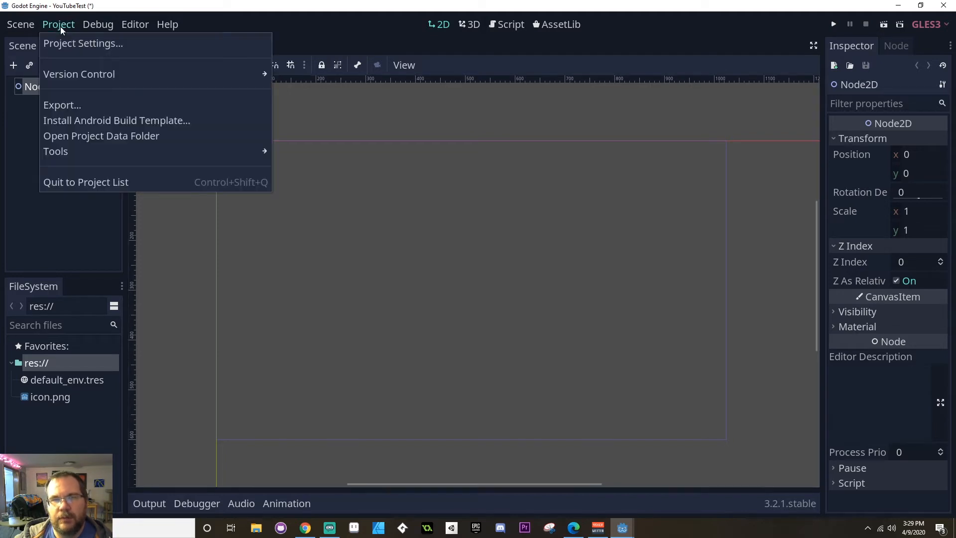
{"action": "mouse_move", "coordinate": [83, 43]}
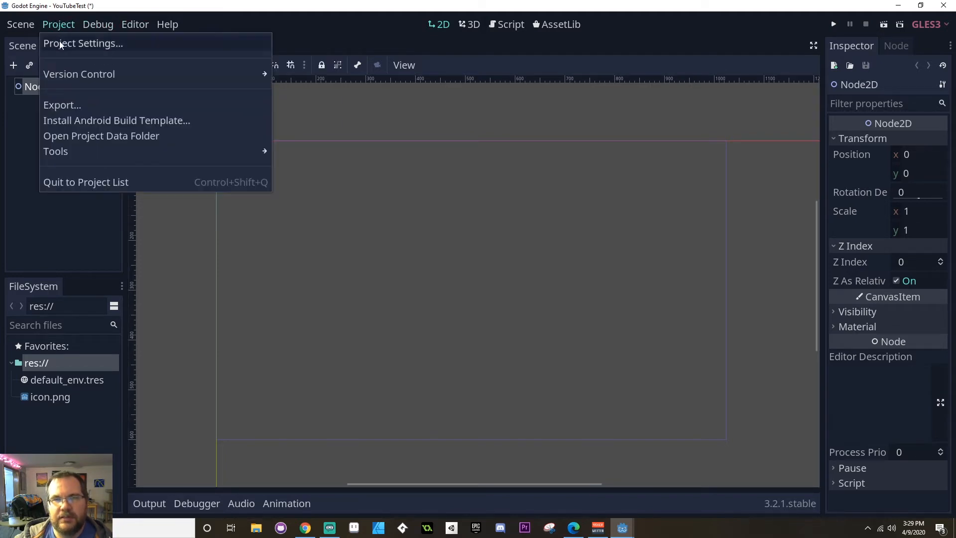
{"action": "left_click", "coordinate": [83, 42]}
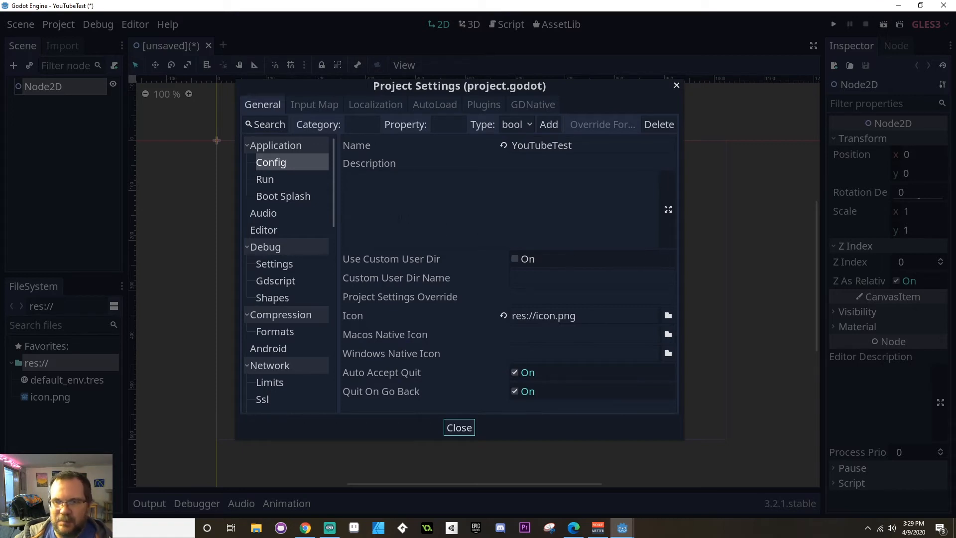
{"action": "mouse_move", "coordinate": [263, 213]}
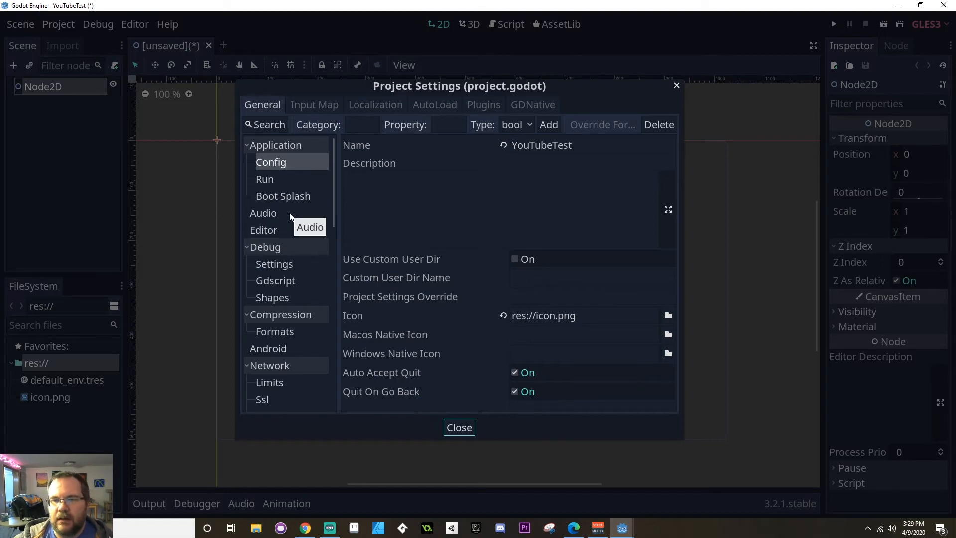
{"action": "mouse_move", "coordinate": [289, 244]}
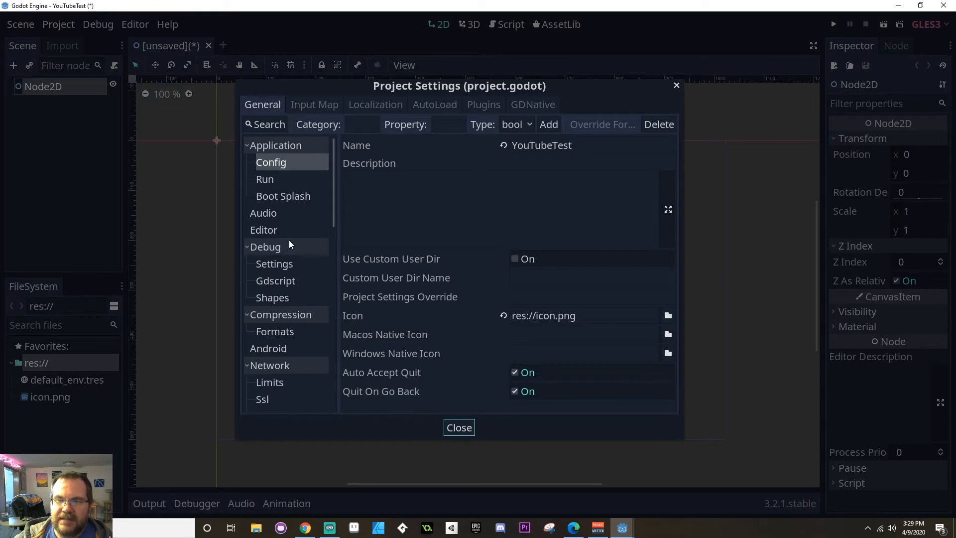
{"action": "scroll", "scroll_direction": "down", "scroll_amount": 3}
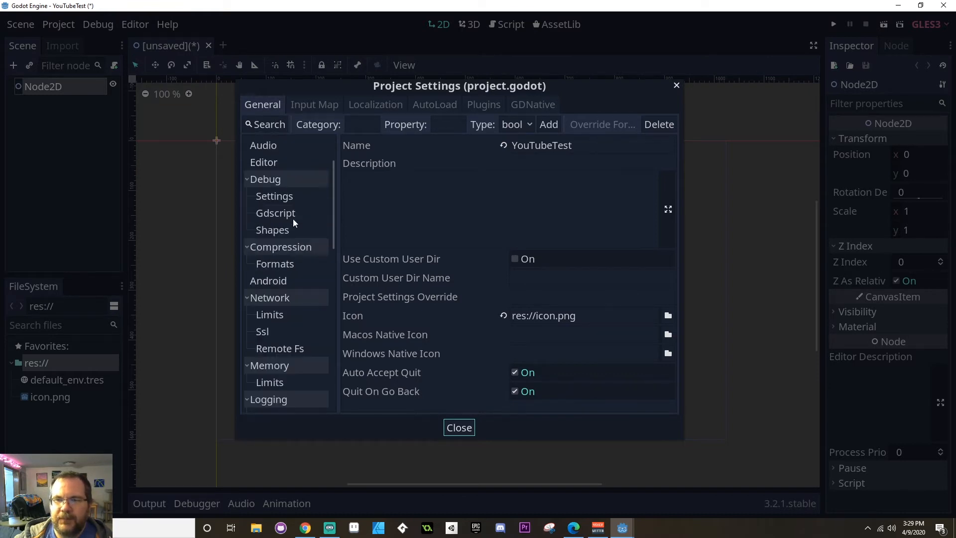
{"action": "scroll", "scroll_direction": "down", "scroll_amount": 3}
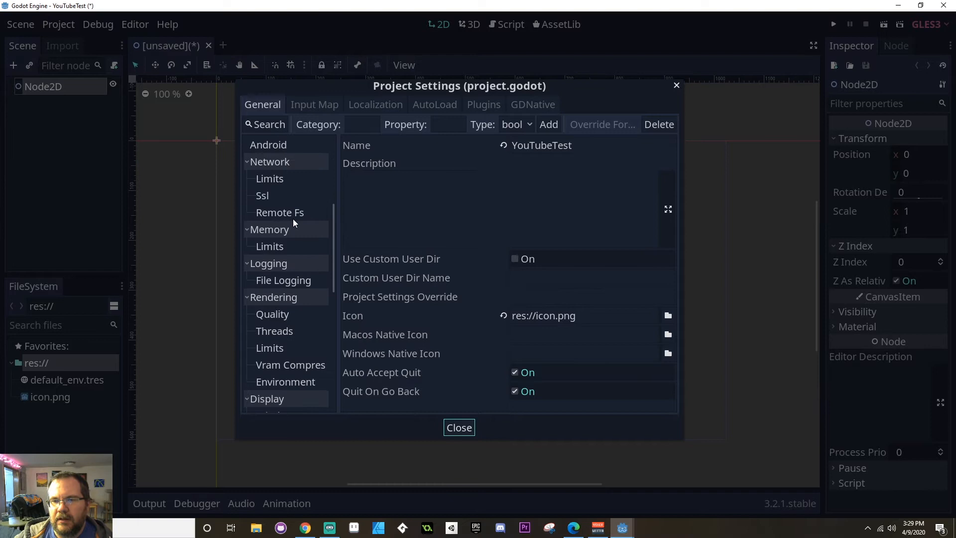
{"action": "scroll", "scroll_direction": "down", "scroll_amount": 3}
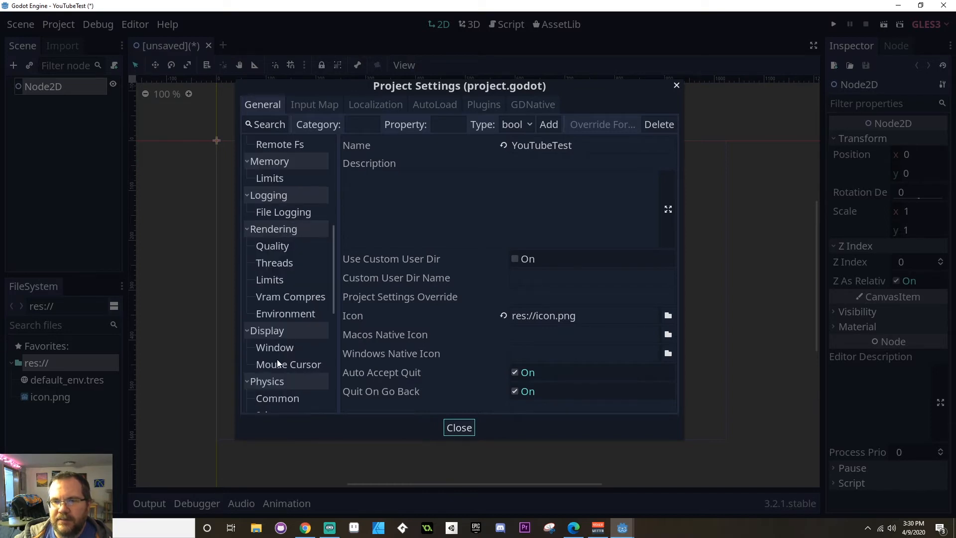
- Set Display > Window size to width 400 and height 225
{"action": "left_click", "coordinate": [275, 347]}
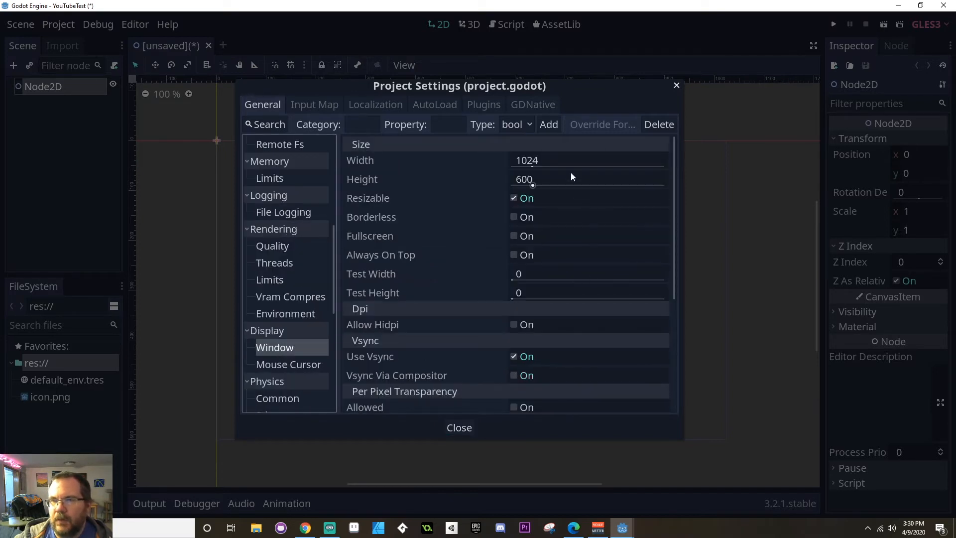
{"action": "type", "text": "400"}
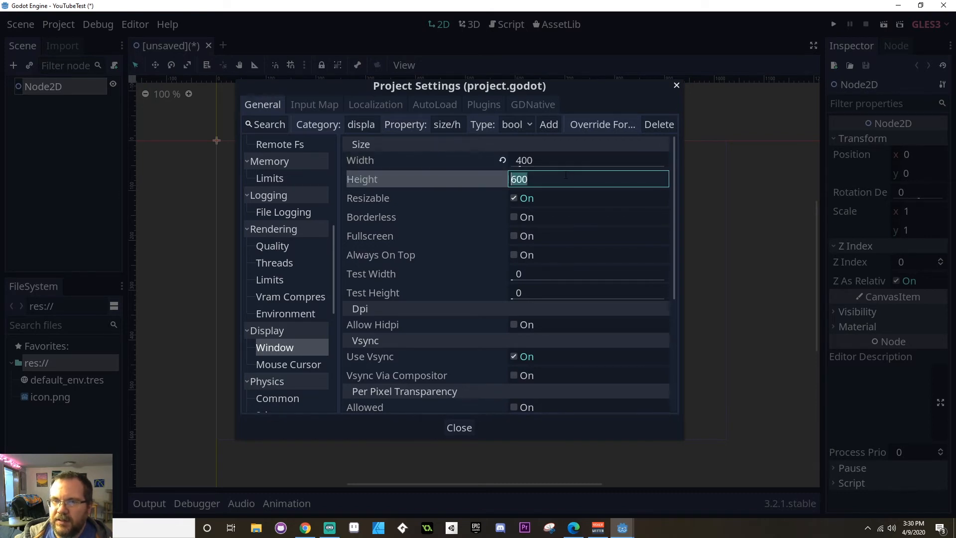
{"action": "type", "text": "225"}
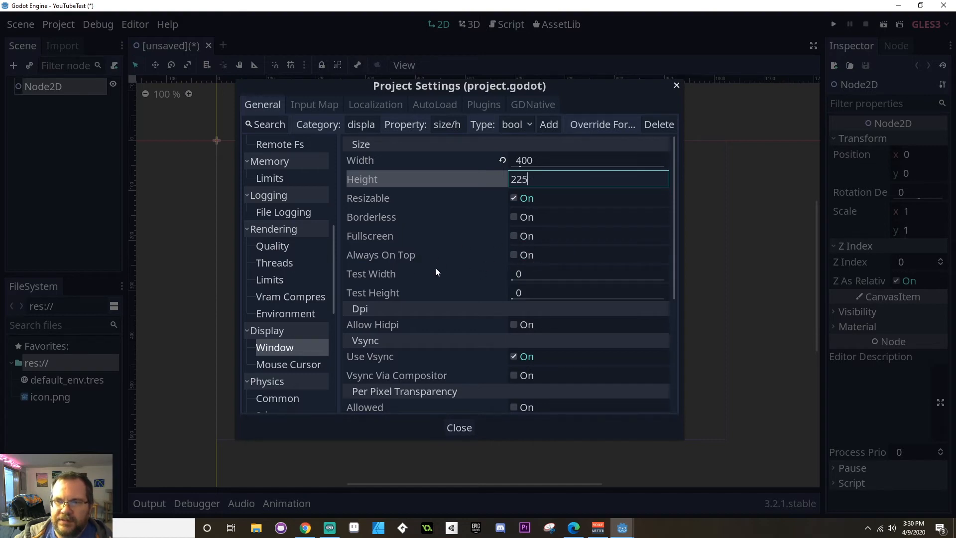
{"action": "mouse_move", "coordinate": [477, 281]}
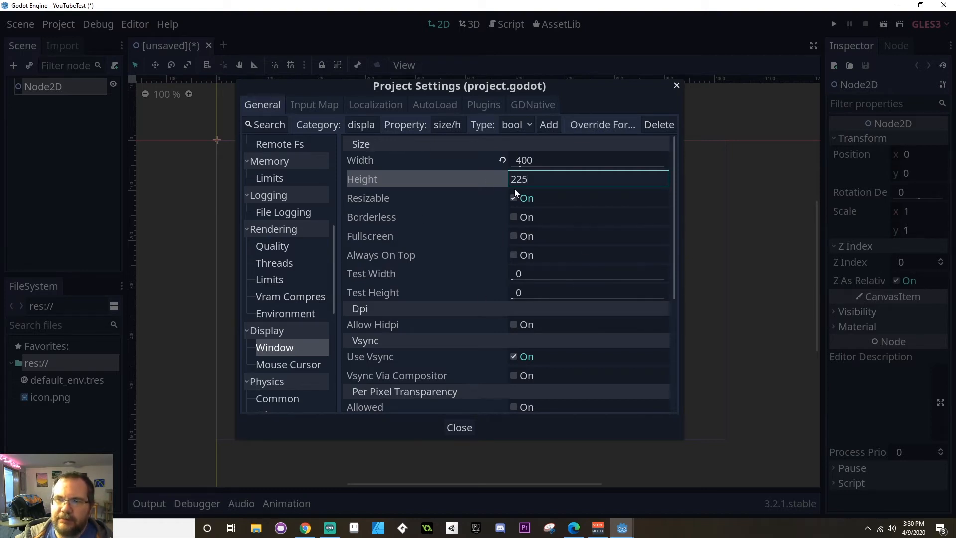
{"action": "left_click", "coordinate": [588, 273]}
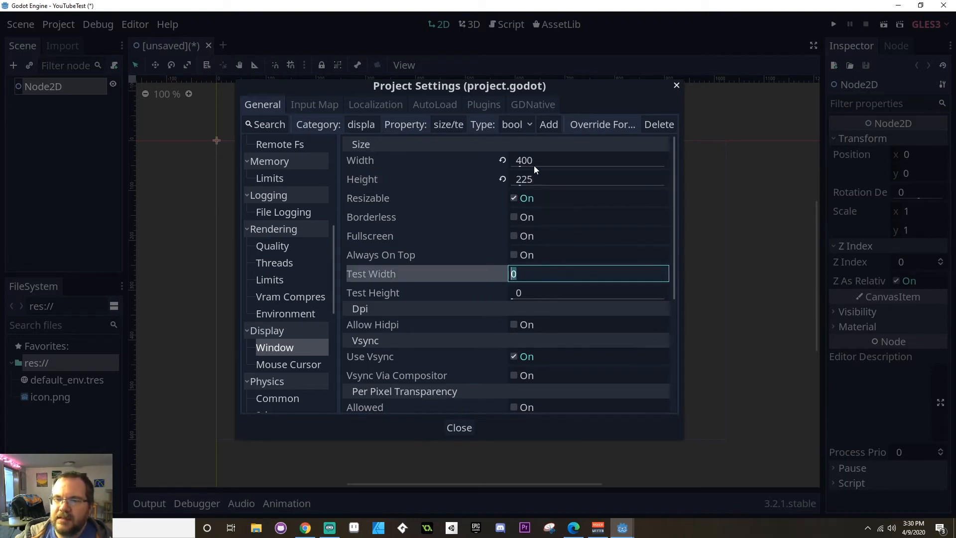
{"action": "mouse_move", "coordinate": [557, 172]}
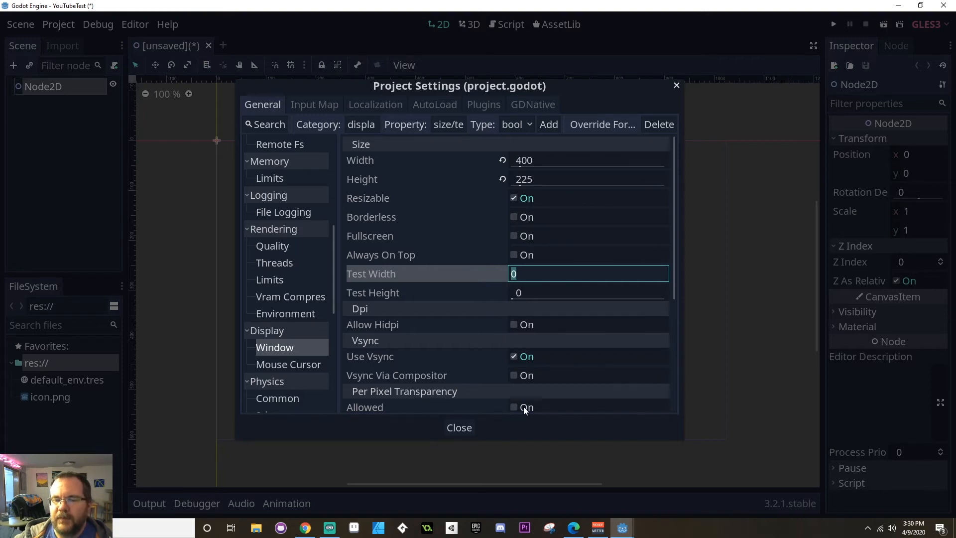
- Close the project settings, leaving the 400 by 225 viewport visible in the 2D editor
{"action": "left_click", "coordinate": [458, 427]}
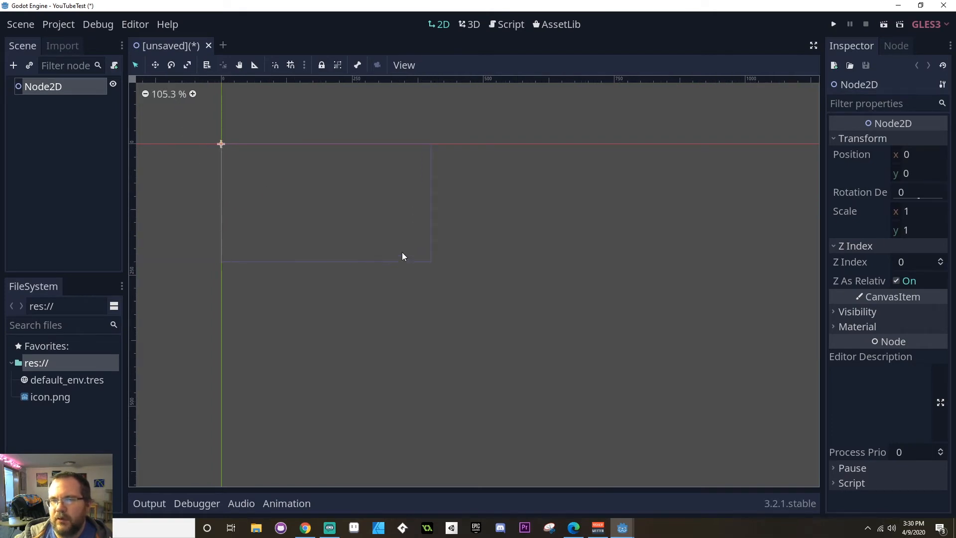
{"action": "mouse_move", "coordinate": [468, 179]}
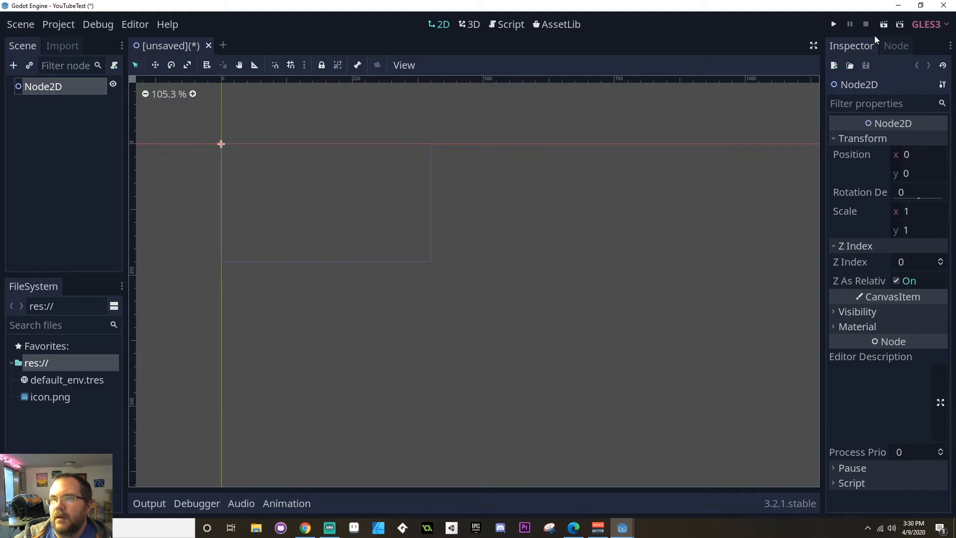
{"action": "mouse_move", "coordinate": [839, 38]}
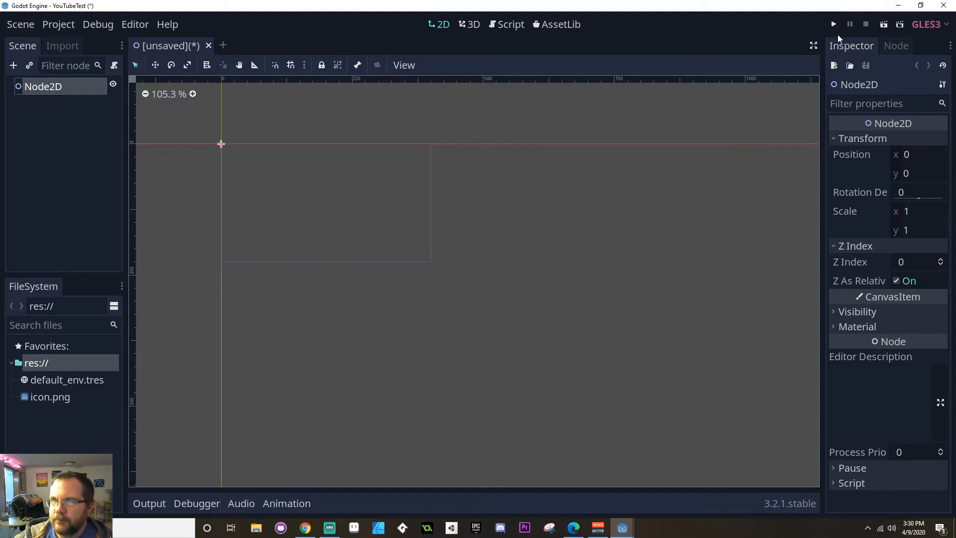
{"action": "mouse_move", "coordinate": [833, 24]}
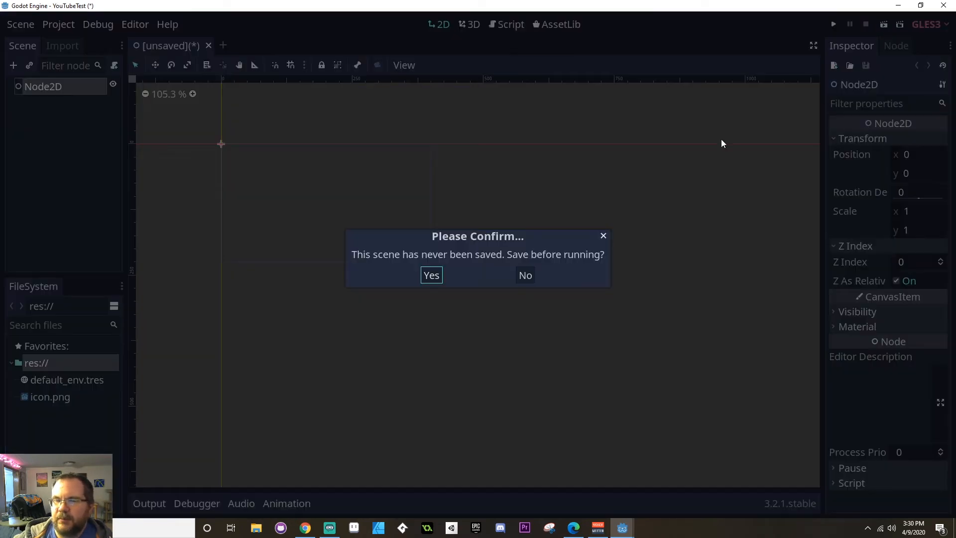
- Save the scene as Node2D.tscn and run the game in its small window
{"action": "left_click", "coordinate": [430, 274]}
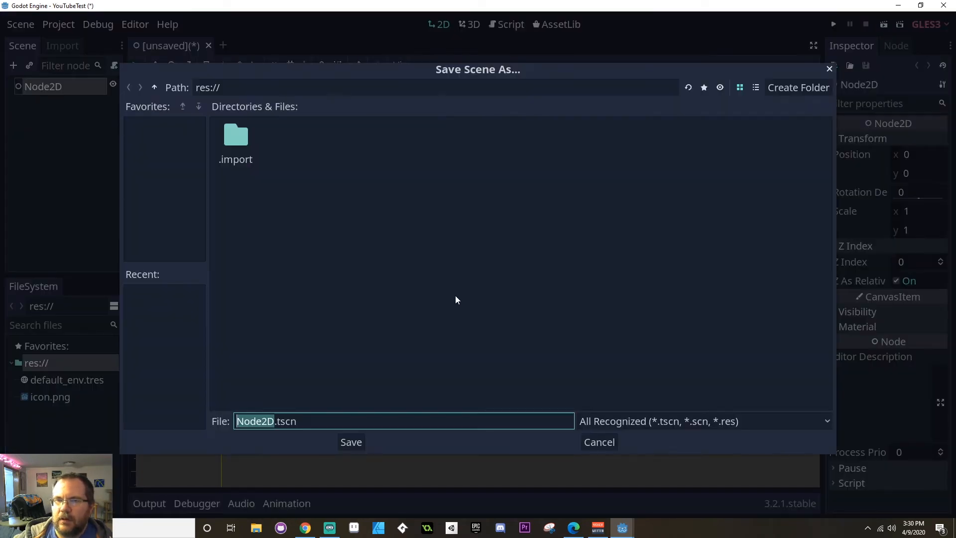
{"action": "left_click", "coordinate": [350, 443]}
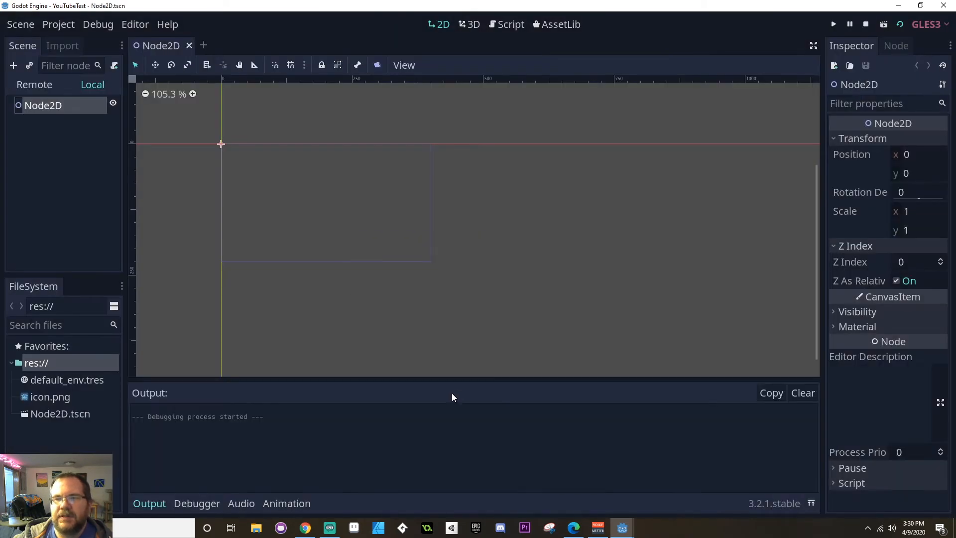
{"action": "left_click", "coordinate": [833, 24]}
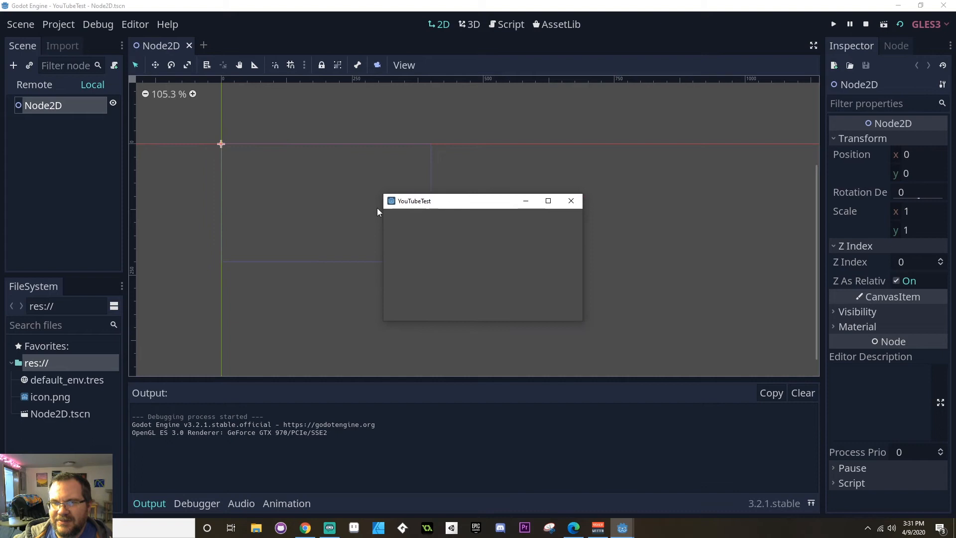
{"action": "mouse_move", "coordinate": [499, 221]}
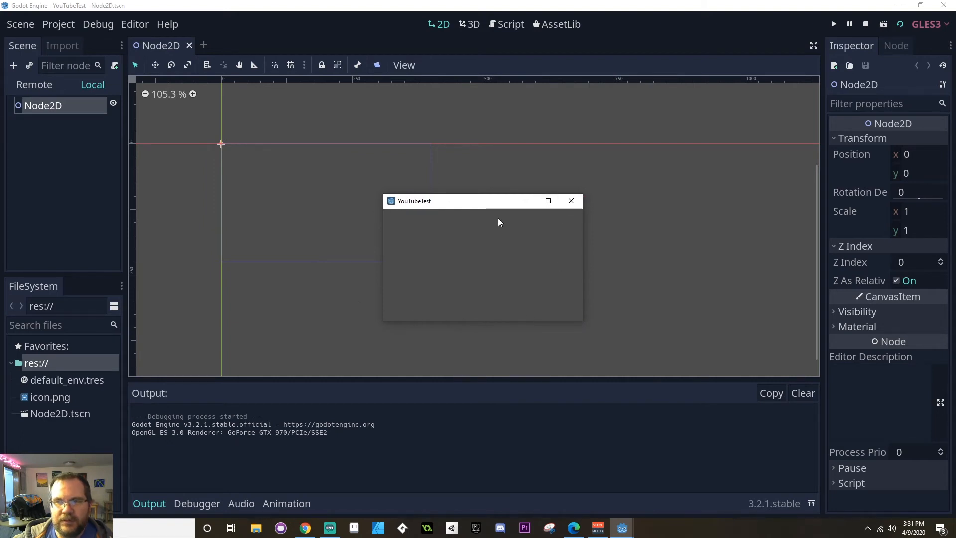
{"action": "left_click", "coordinate": [59, 24]}
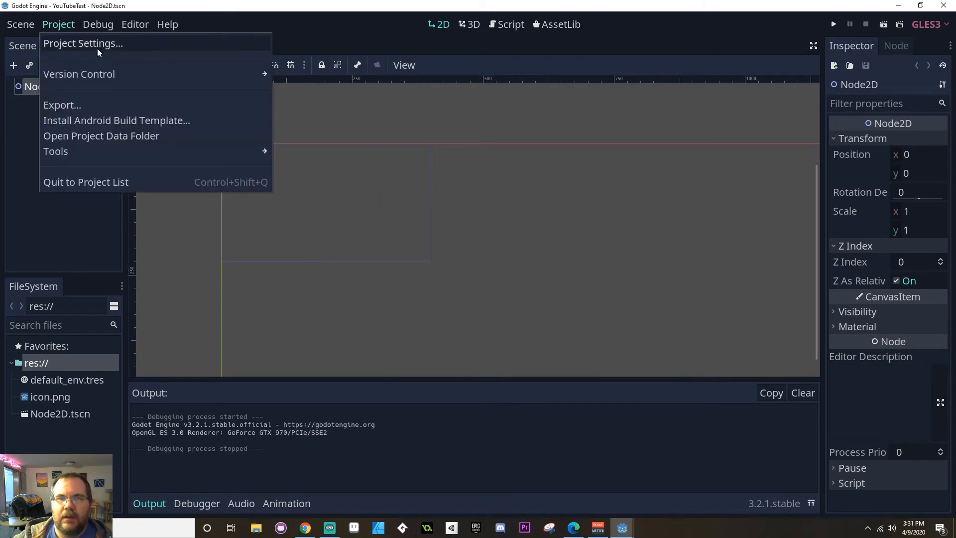
- Set Display > Window test width to 800 and test height to 450 in the project settings
{"action": "left_click", "coordinate": [82, 43]}
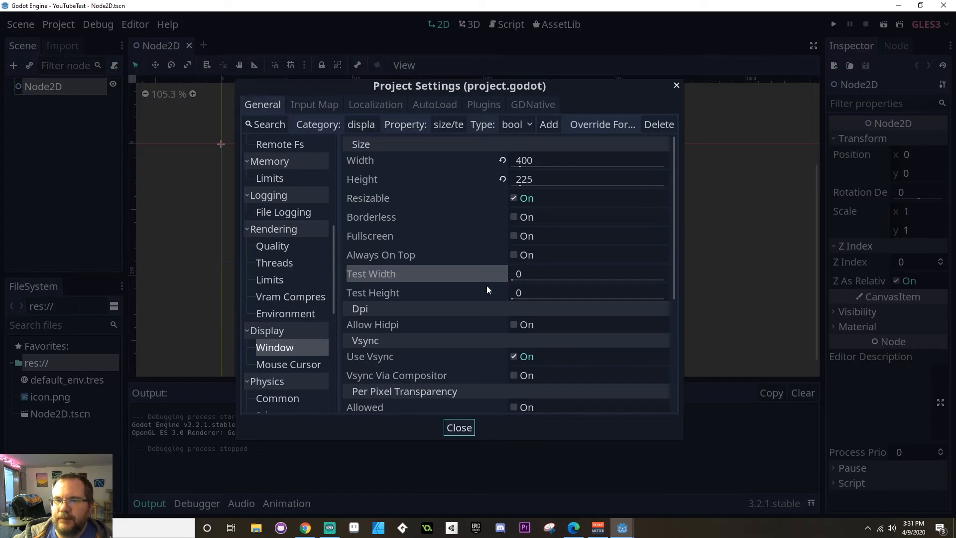
{"action": "mouse_move", "coordinate": [550, 288]}
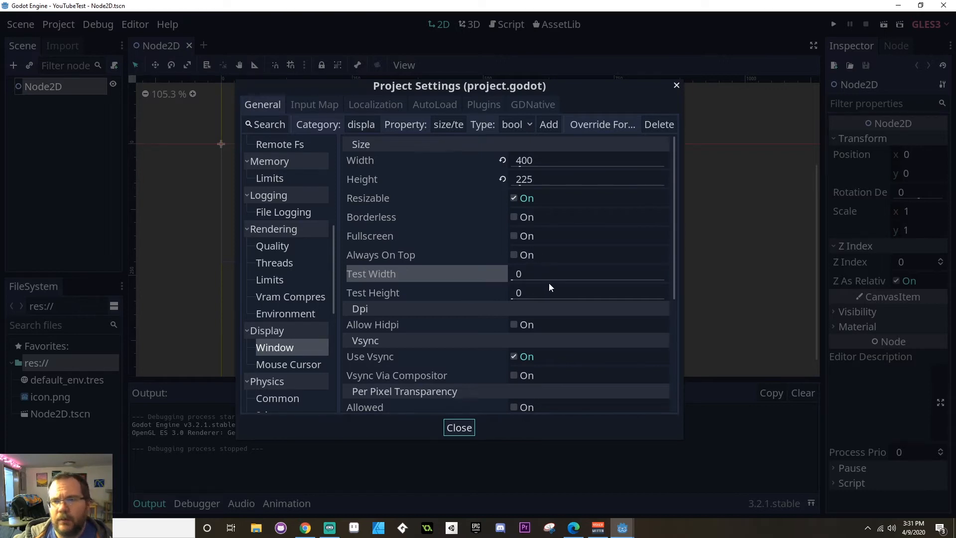
{"action": "mouse_move", "coordinate": [393, 273]}
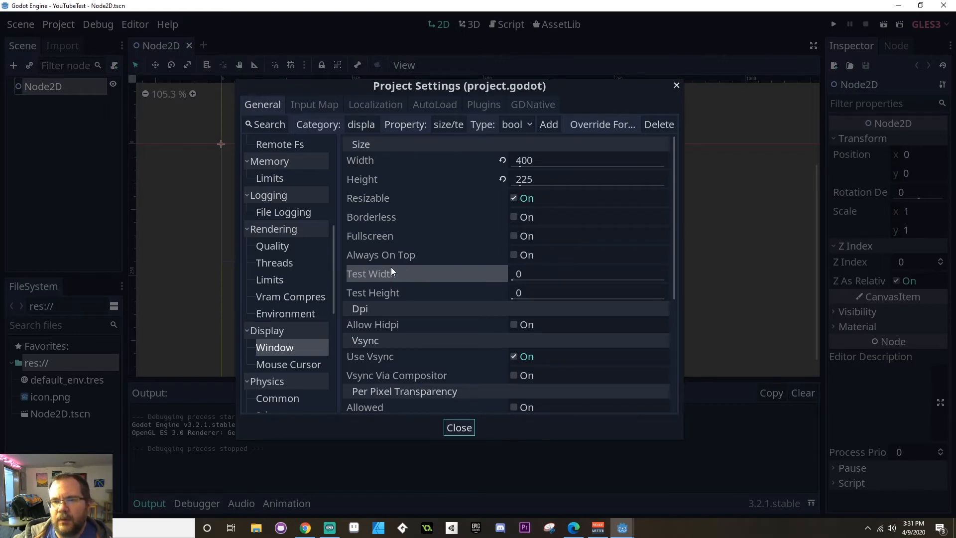
{"action": "mouse_move", "coordinate": [372, 292]}
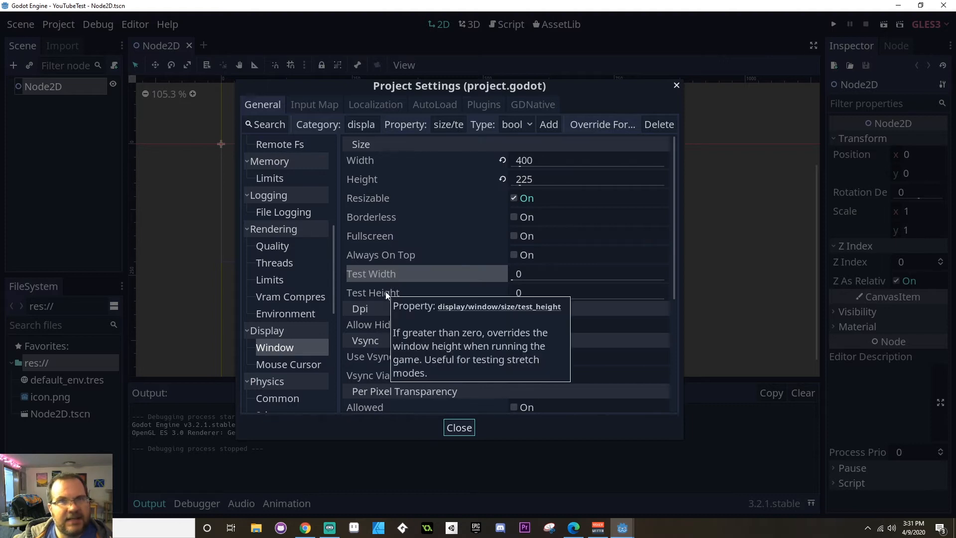
{"action": "left_click", "coordinate": [587, 273]}
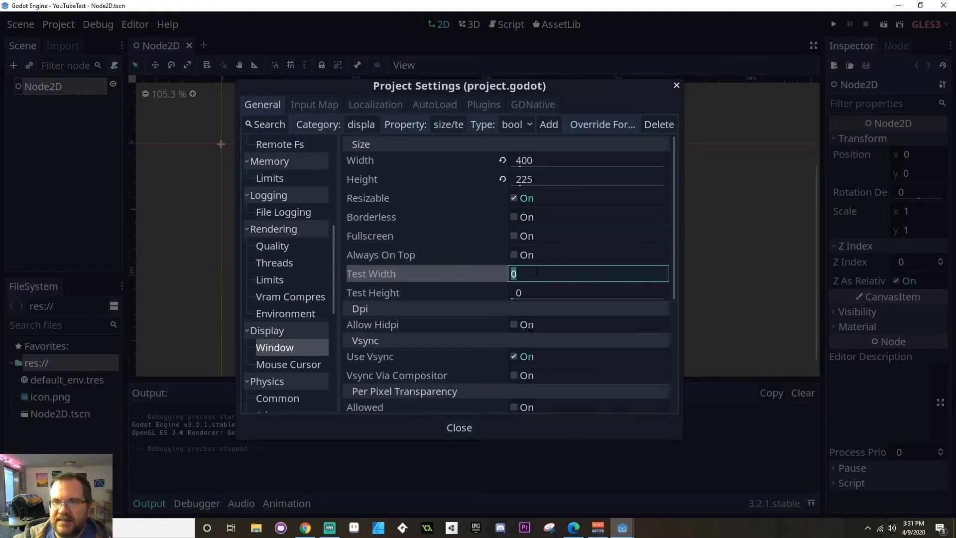
{"action": "type", "text": "800"}
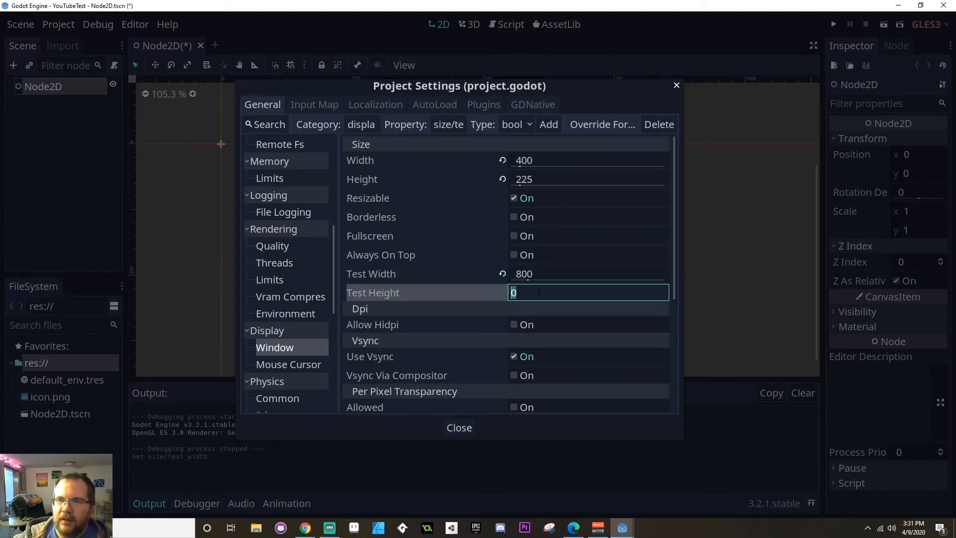
{"action": "type", "text": "452"}
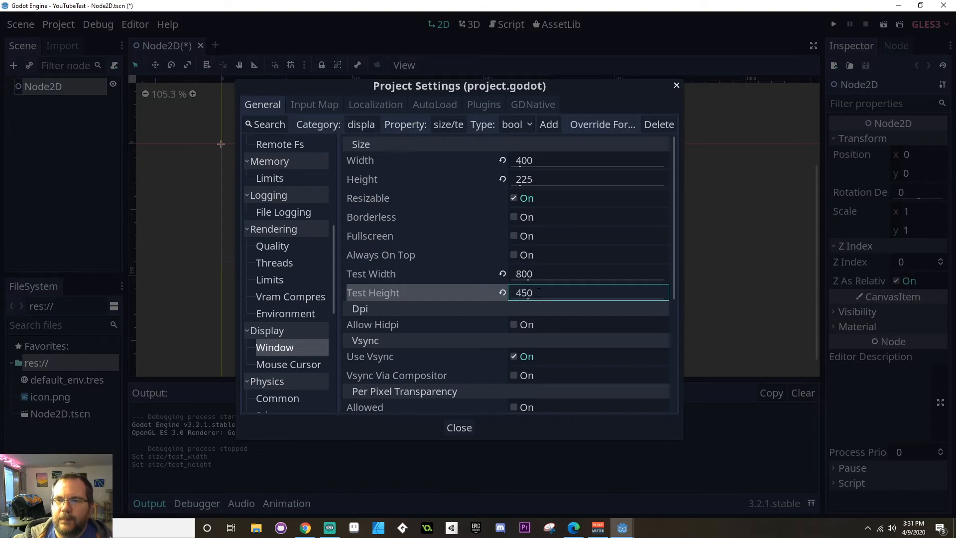
{"action": "scroll", "scroll_direction": "down", "scroll_amount": 3}
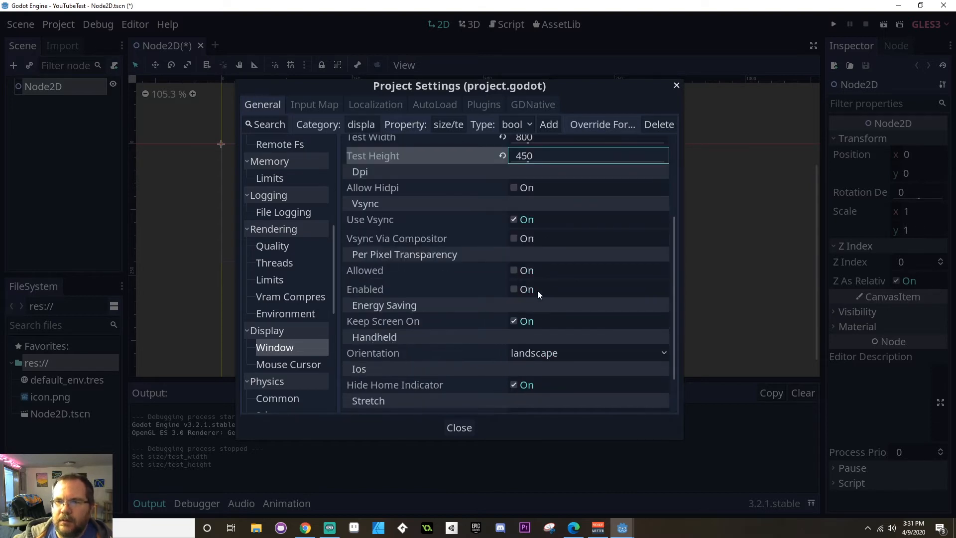
{"action": "scroll", "scroll_direction": "down", "scroll_amount": 3}
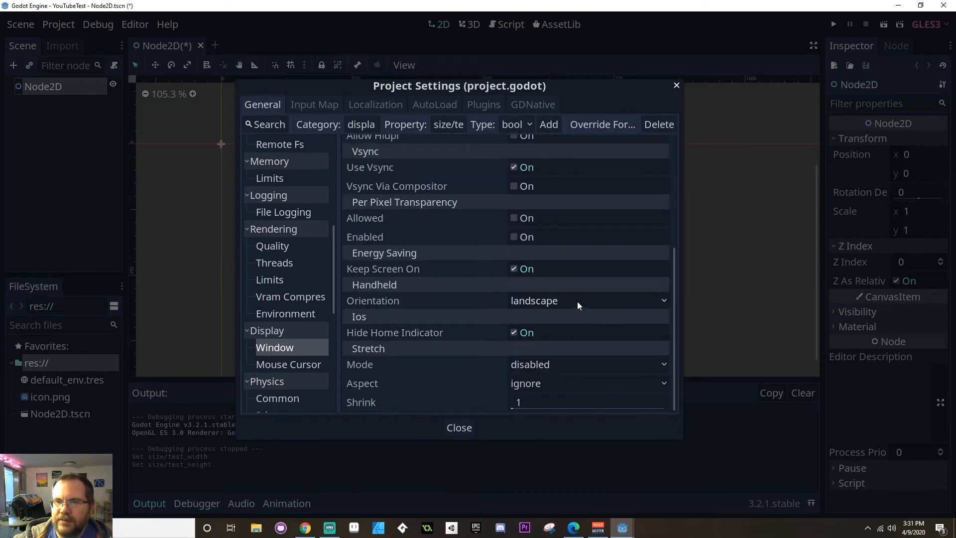
{"action": "mouse_move", "coordinate": [372, 227]}
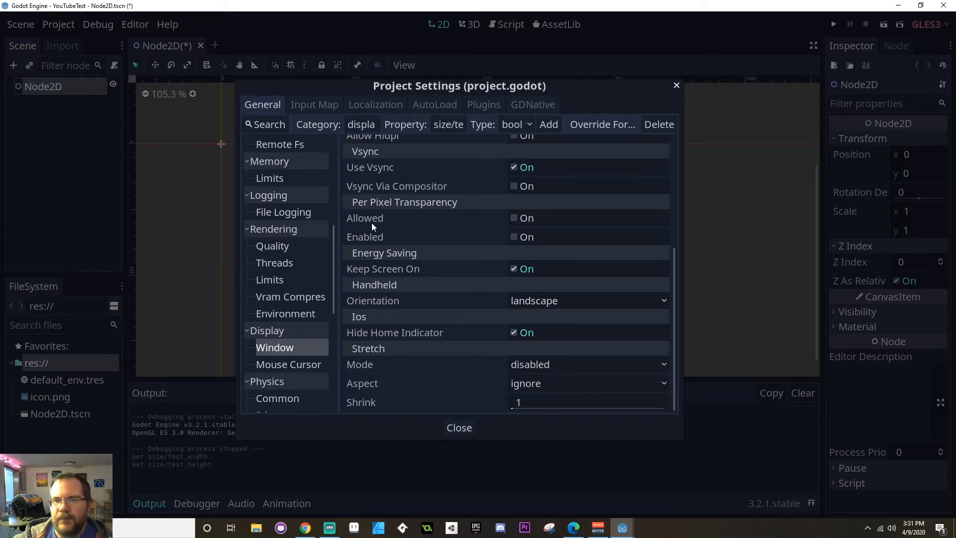
{"action": "mouse_move", "coordinate": [506, 305]}
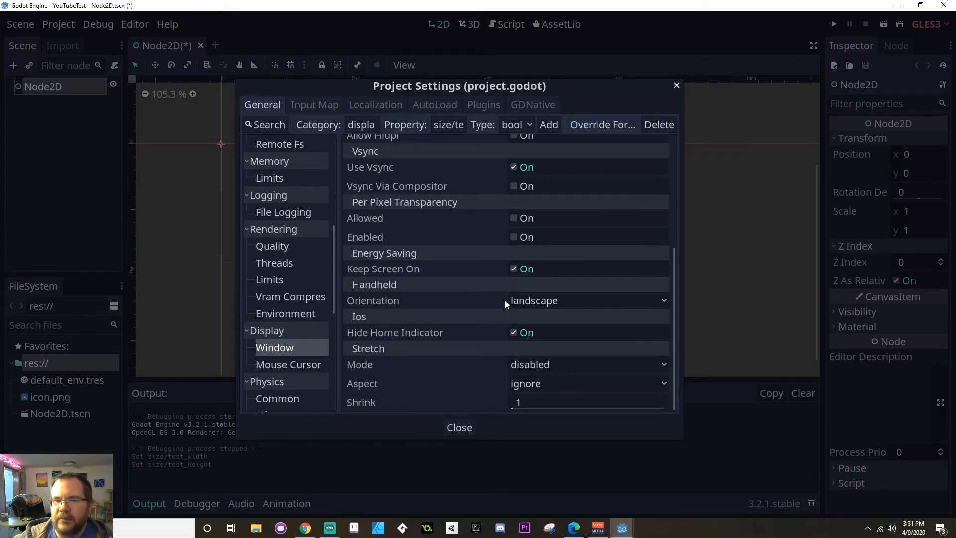
- Set stretch mode to 2d and stretch aspect to keep, then close the project settings
{"action": "left_click", "coordinate": [585, 364]}
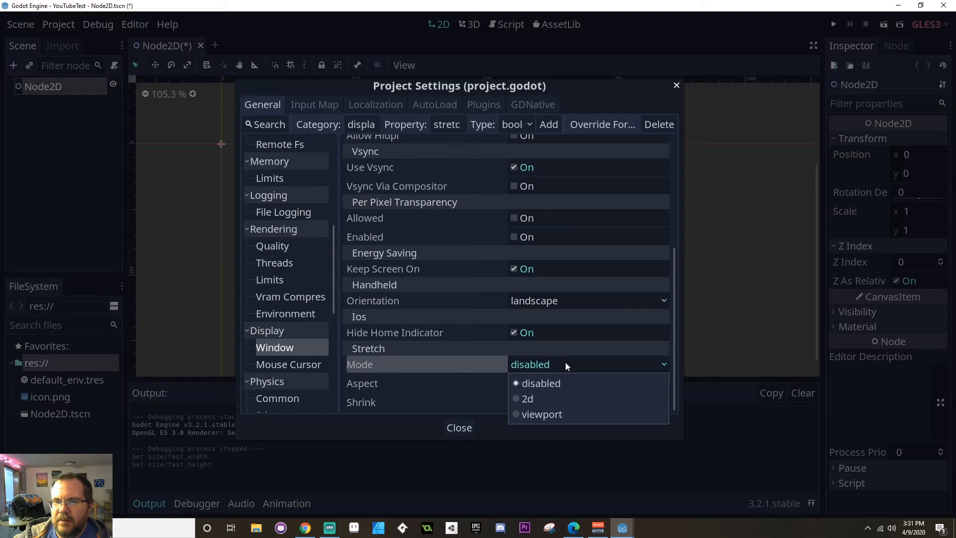
{"action": "left_click", "coordinate": [527, 398]}
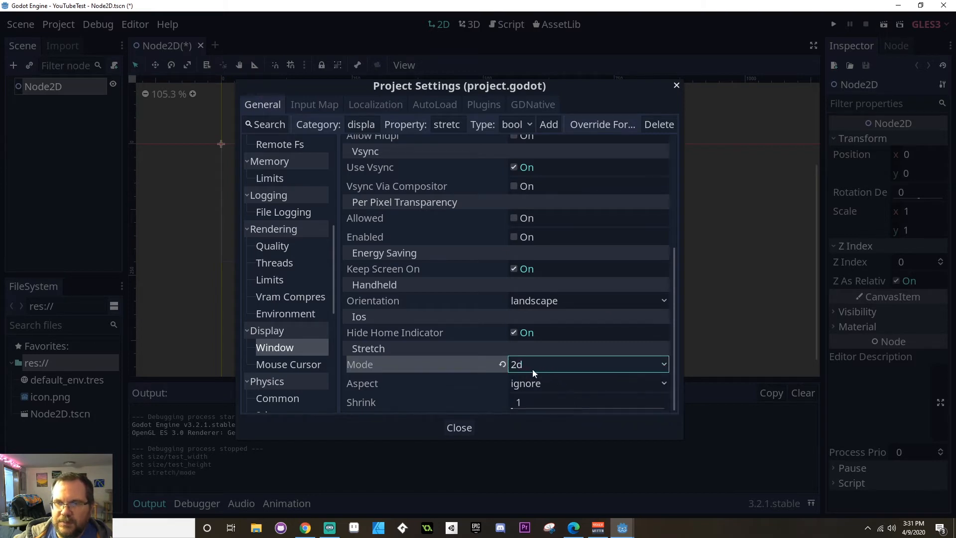
{"action": "mouse_move", "coordinate": [560, 365]}
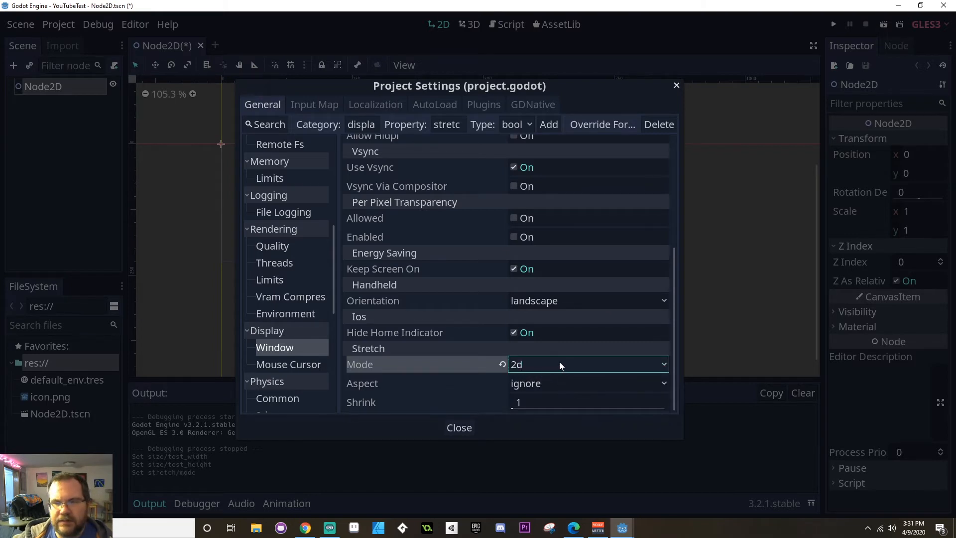
{"action": "left_click", "coordinate": [587, 382]}
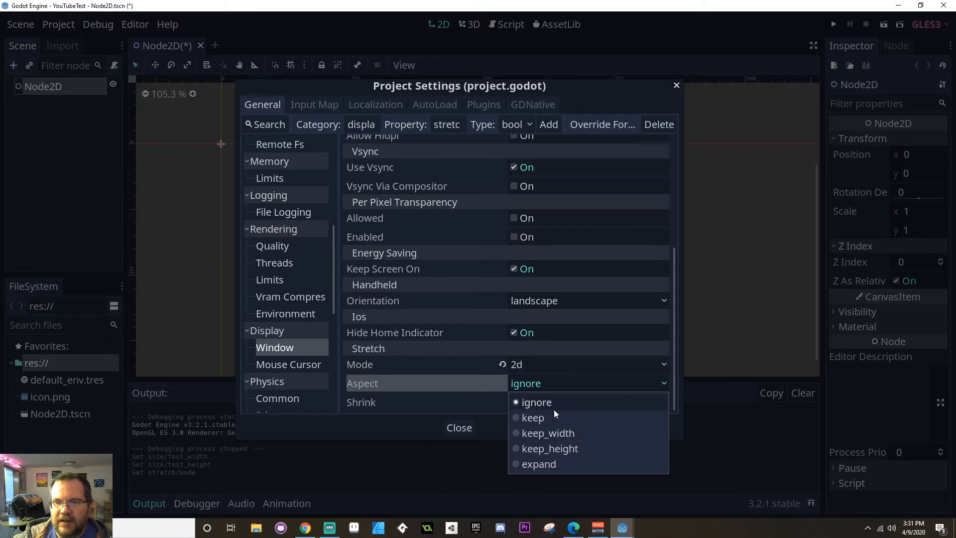
{"action": "left_click", "coordinate": [532, 417]}
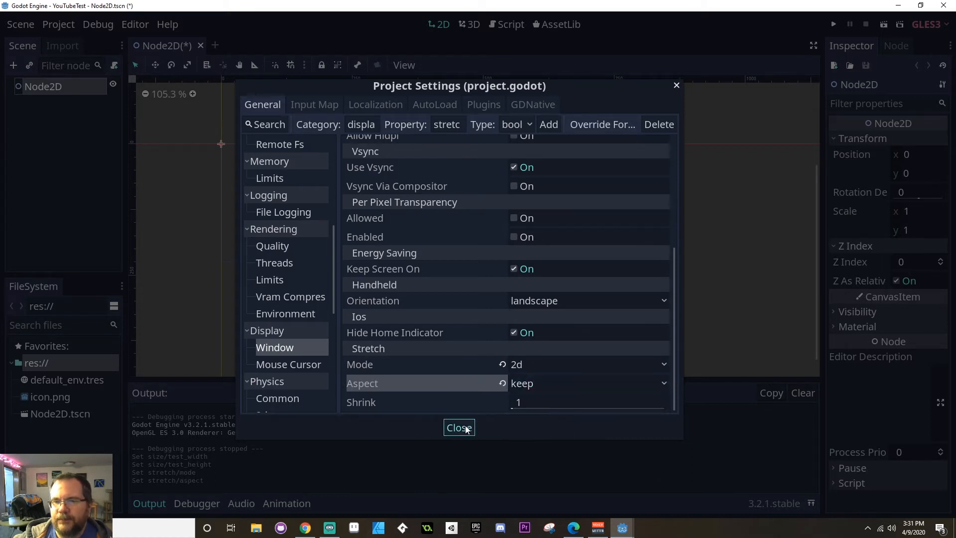
{"action": "left_click", "coordinate": [458, 427]}
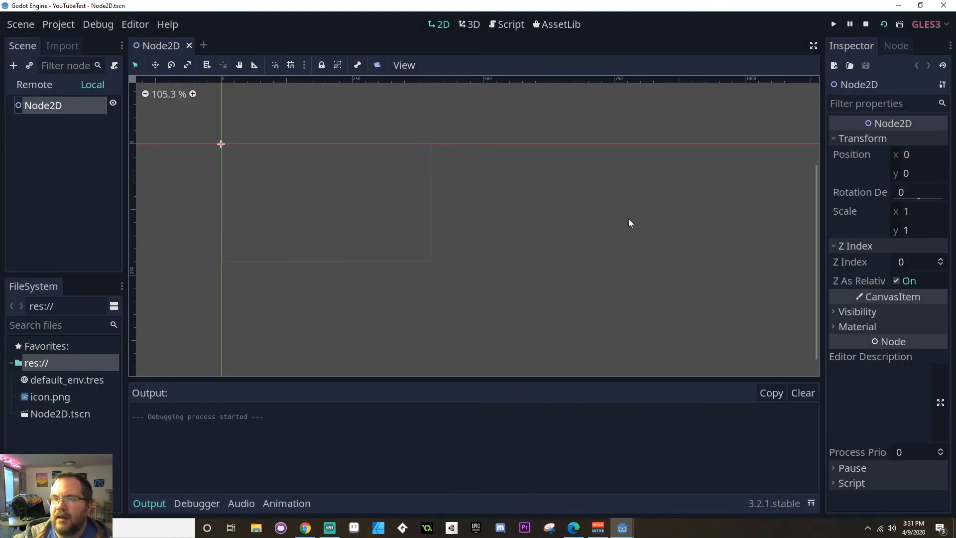
- Run the game to check the larger YouTubeTest window, move it, then stop it
{"action": "left_click", "coordinate": [833, 24]}
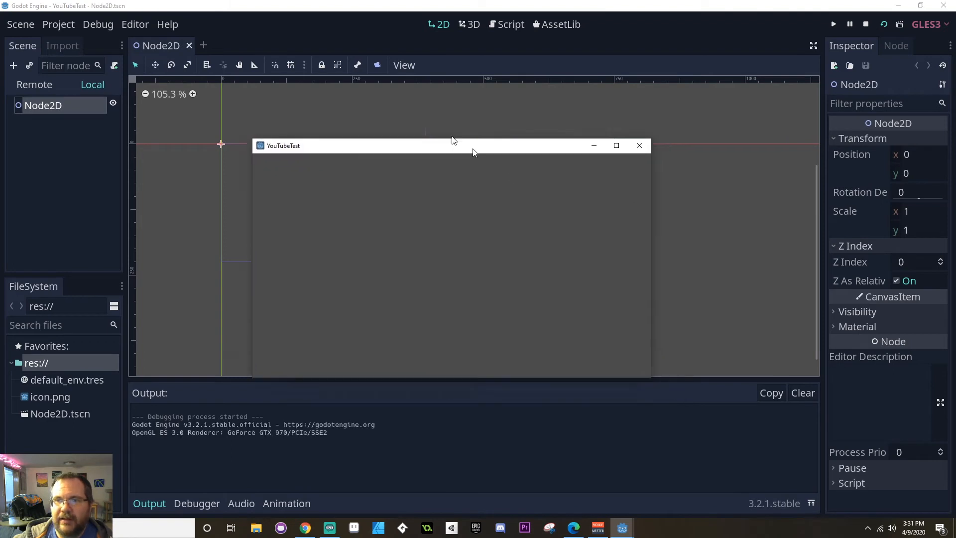
{"action": "left_click_drag", "start_coordinate": [454, 146], "coordinate": [562, 162]}
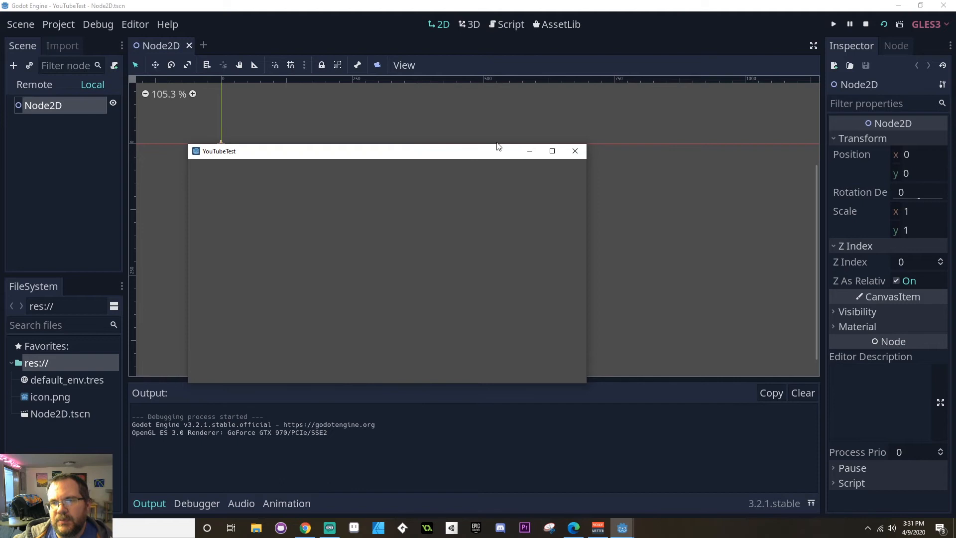
{"action": "mouse_move", "coordinate": [193, 159]}
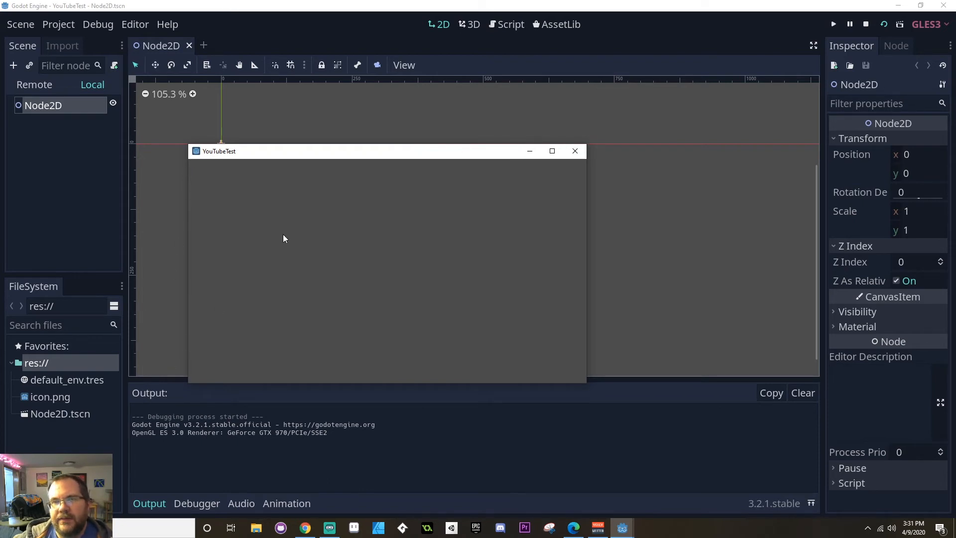
{"action": "left_click", "coordinate": [866, 24]}
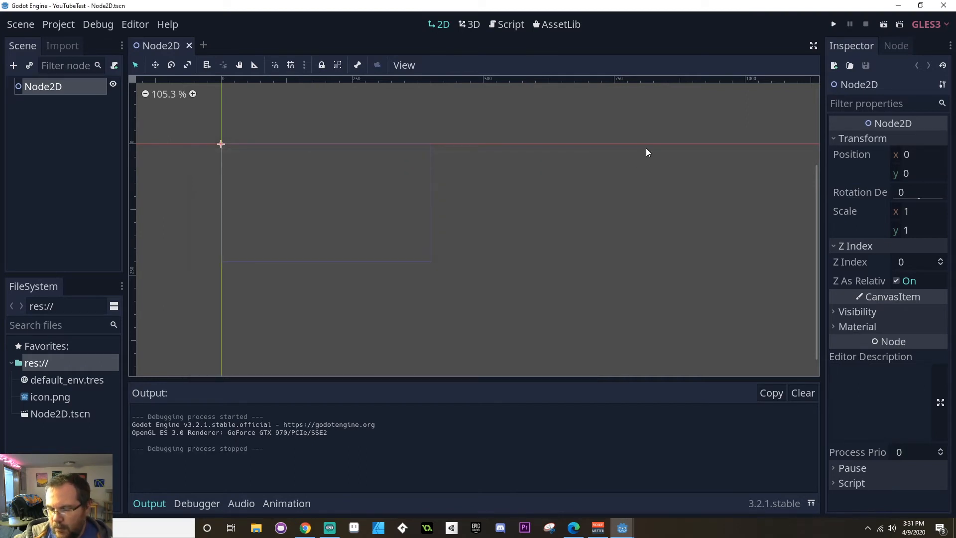
{"action": "left_click", "coordinate": [58, 24]}
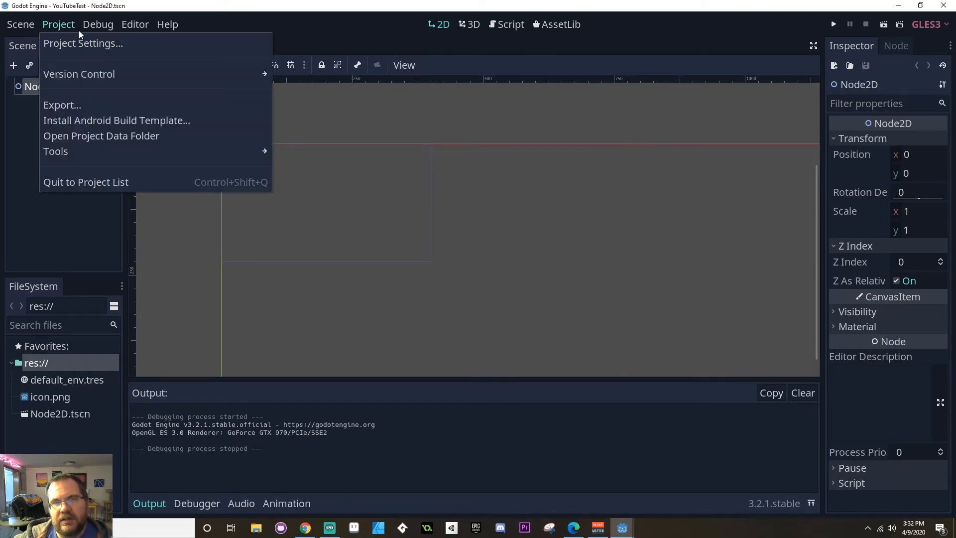
- Reopen the project settings on the Layer Names > 2d Physics page
{"action": "left_click", "coordinate": [82, 43]}
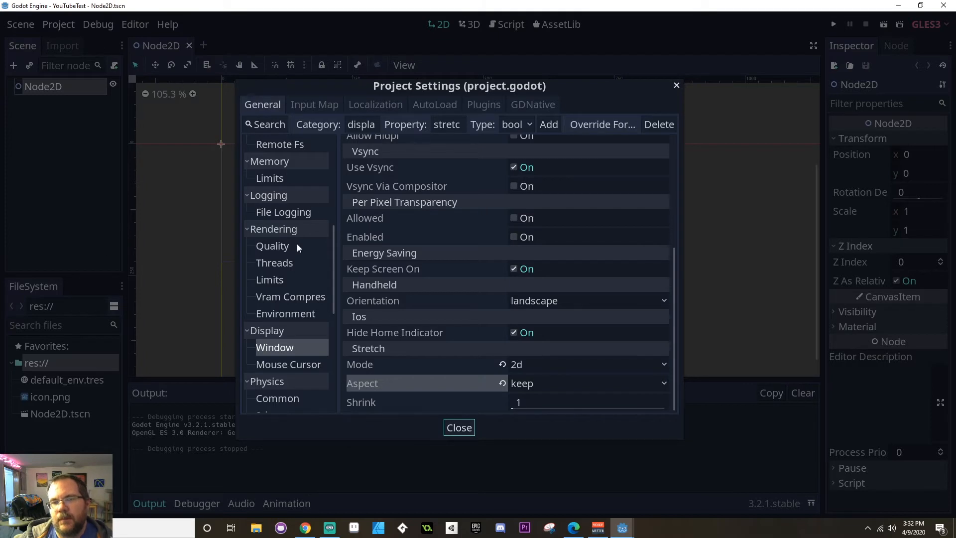
{"action": "scroll", "scroll_direction": "down", "scroll_amount": 3}
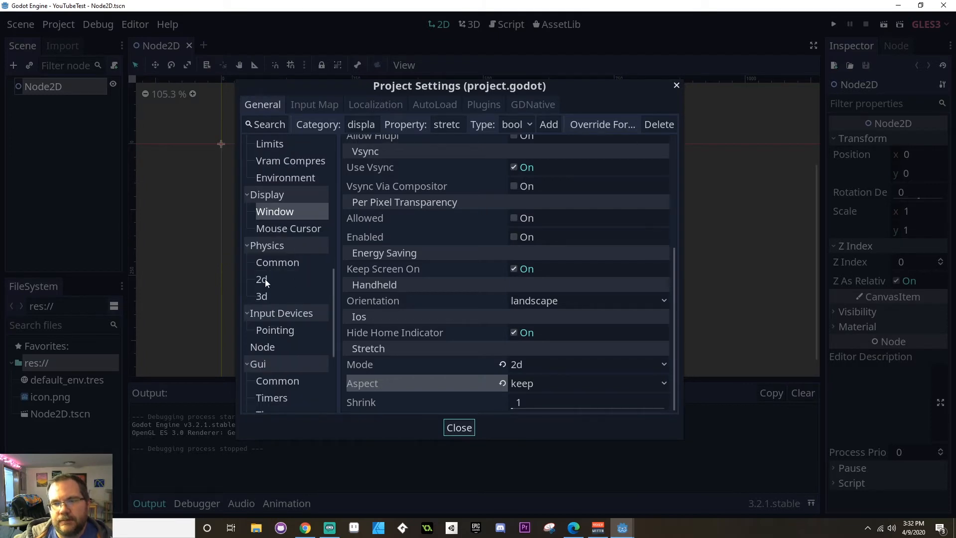
{"action": "left_click", "coordinate": [262, 279]}
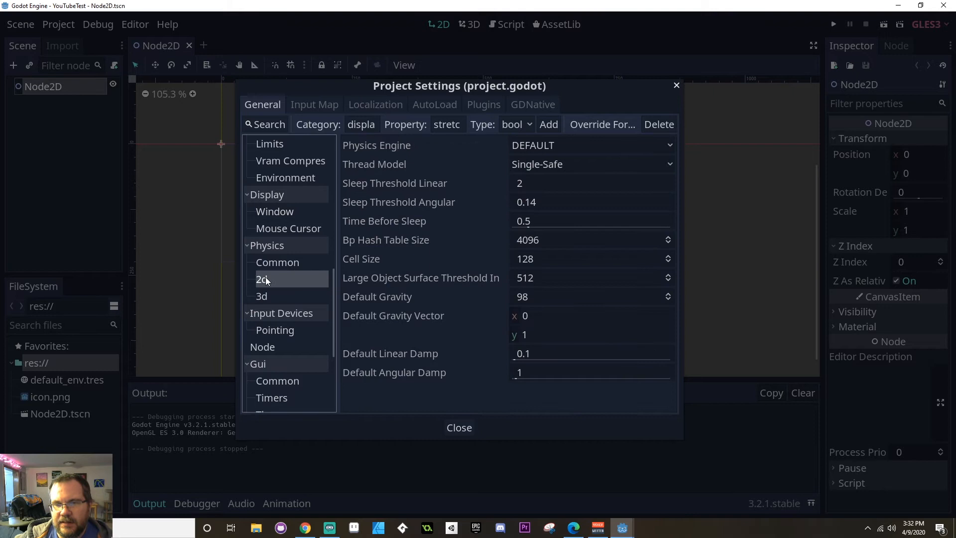
{"action": "mouse_move", "coordinate": [262, 279]}
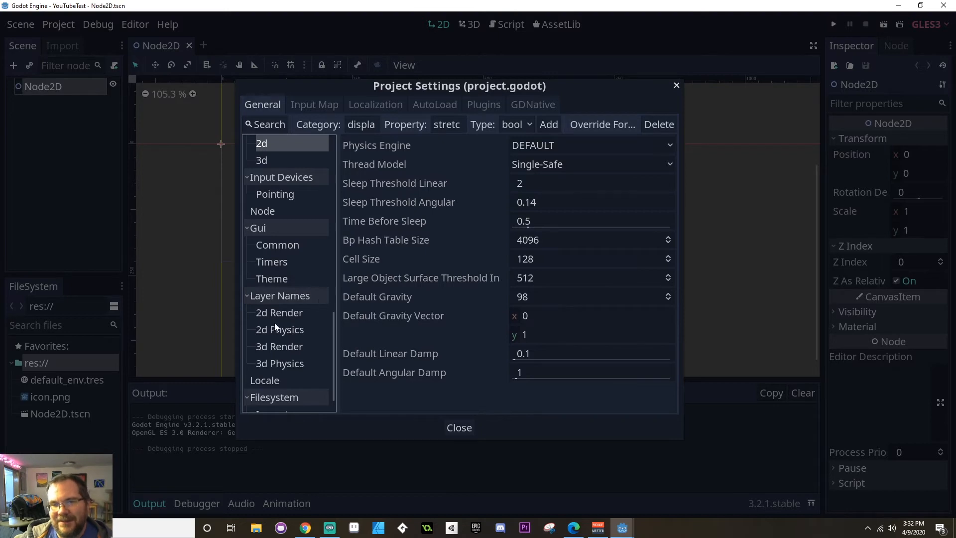
{"action": "left_click", "coordinate": [280, 330]}
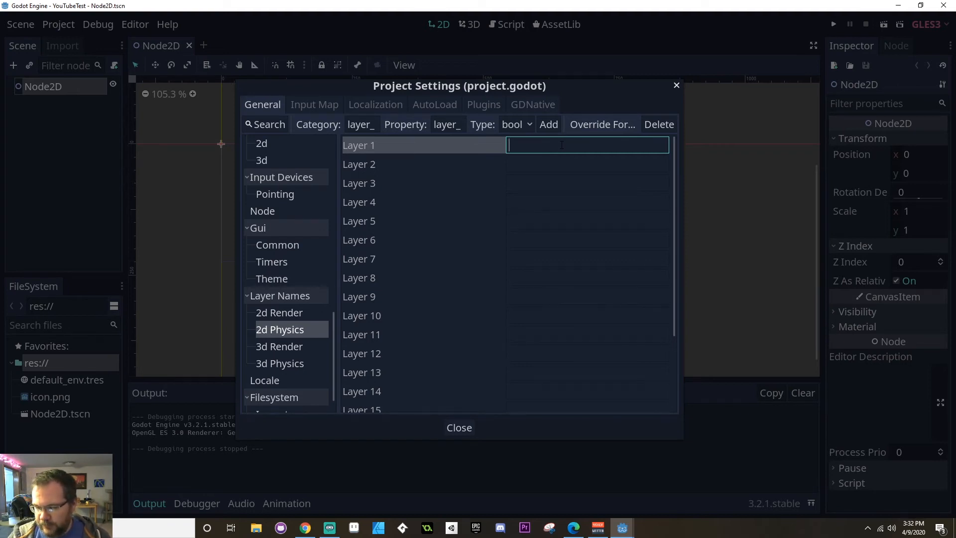
- Name 2D physics layers 1–5 Player, NPC, Enemies, Environment and Items
{"action": "type", "text": "Player"}
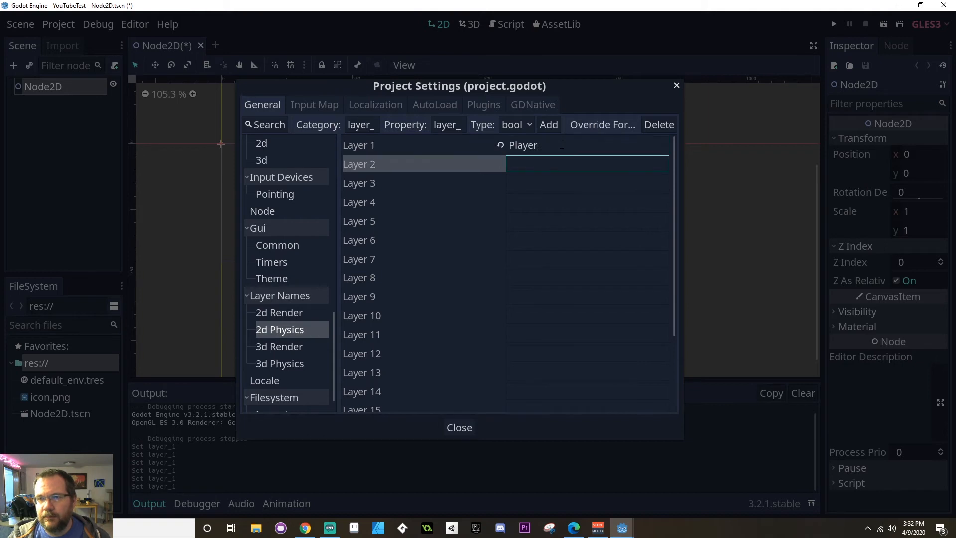
{"action": "type", "text": "NPC"}
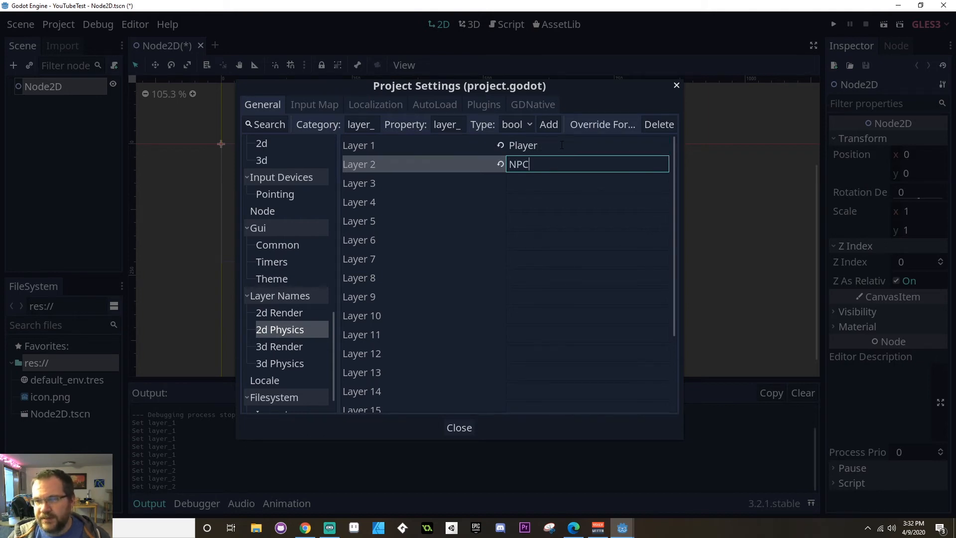
{"action": "type", "text": "Enemeies"}
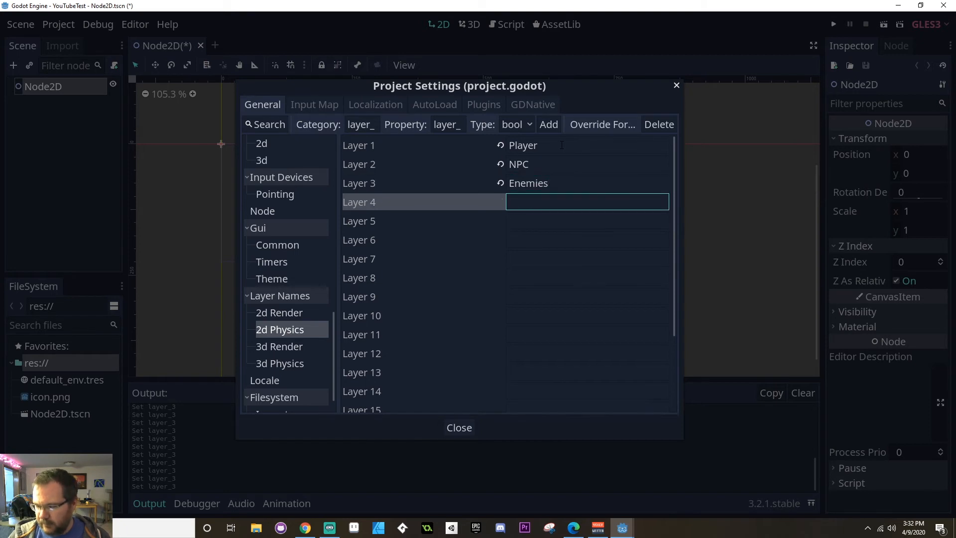
{"action": "type", "text": "Env"}
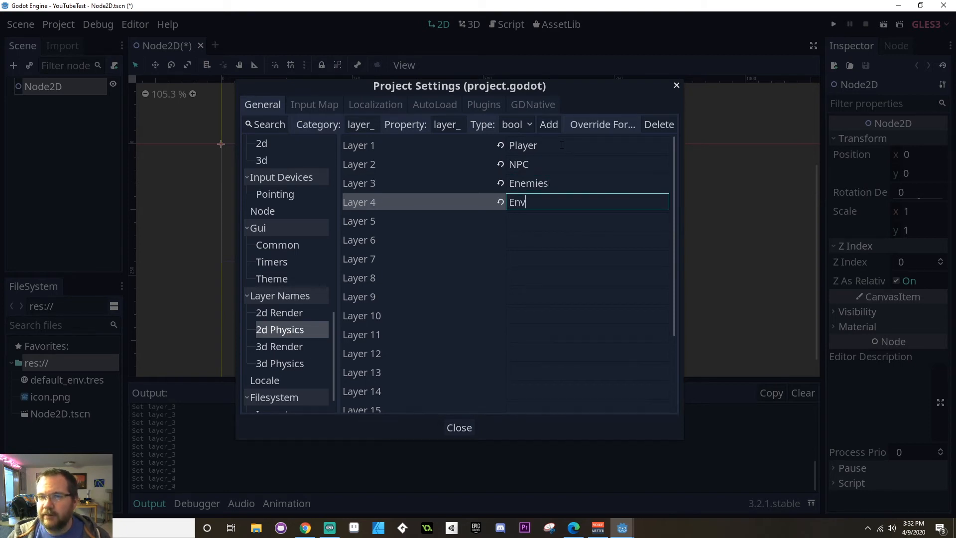
{"action": "key", "text": "enter"}
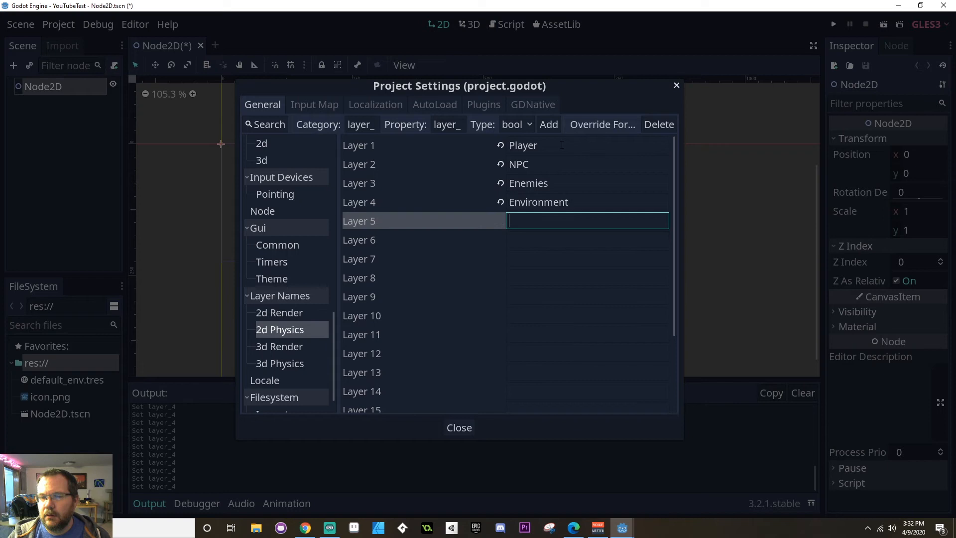
{"action": "type", "text": "Items"}
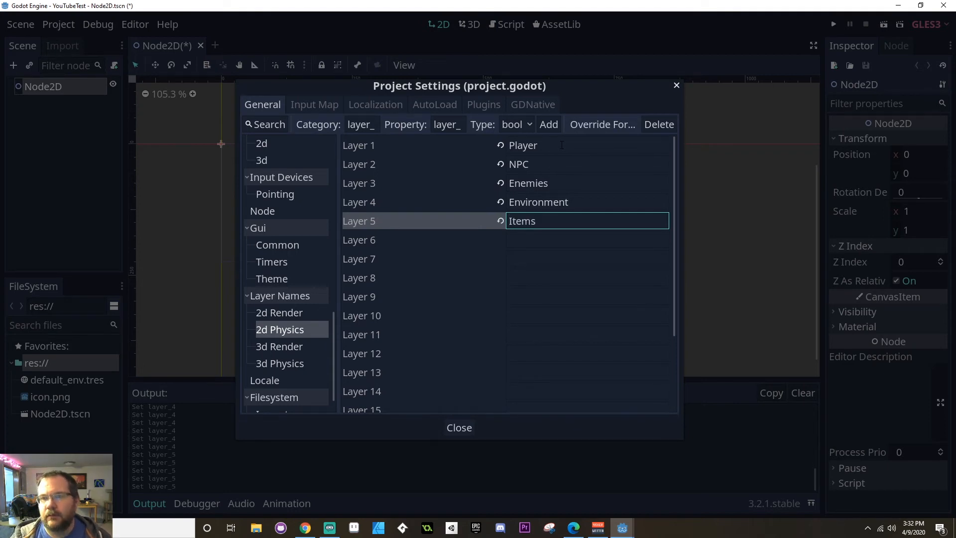
{"action": "mouse_move", "coordinate": [494, 216]}
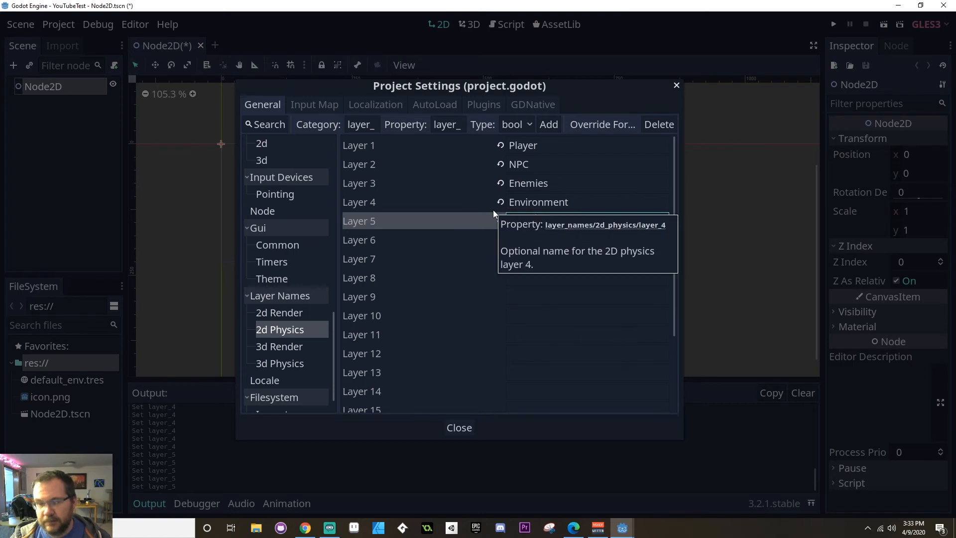
{"action": "type", "text": "Items"}
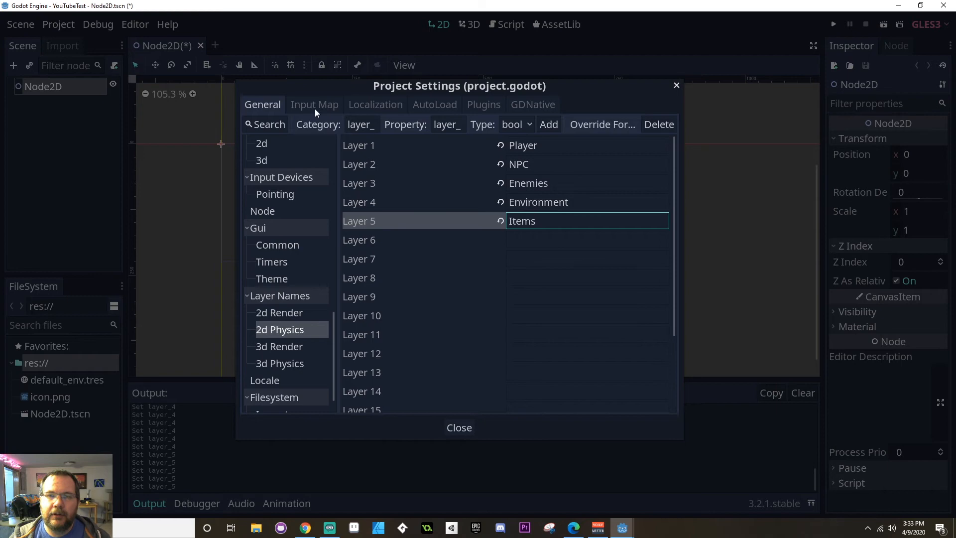
{"action": "left_click", "coordinate": [314, 104]}
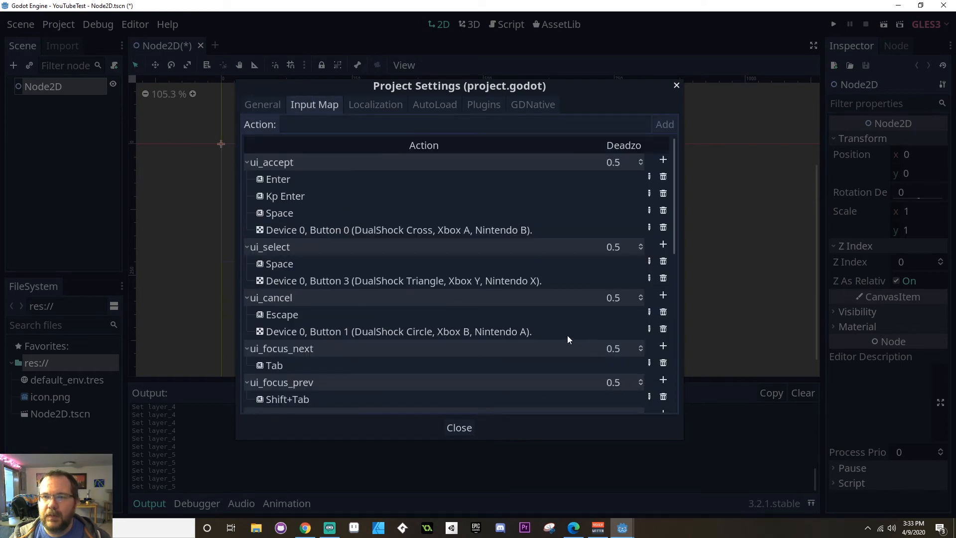
- Add four new input actions named left, right, up and down
{"action": "scroll", "scroll_direction": "down", "scroll_amount": 3}
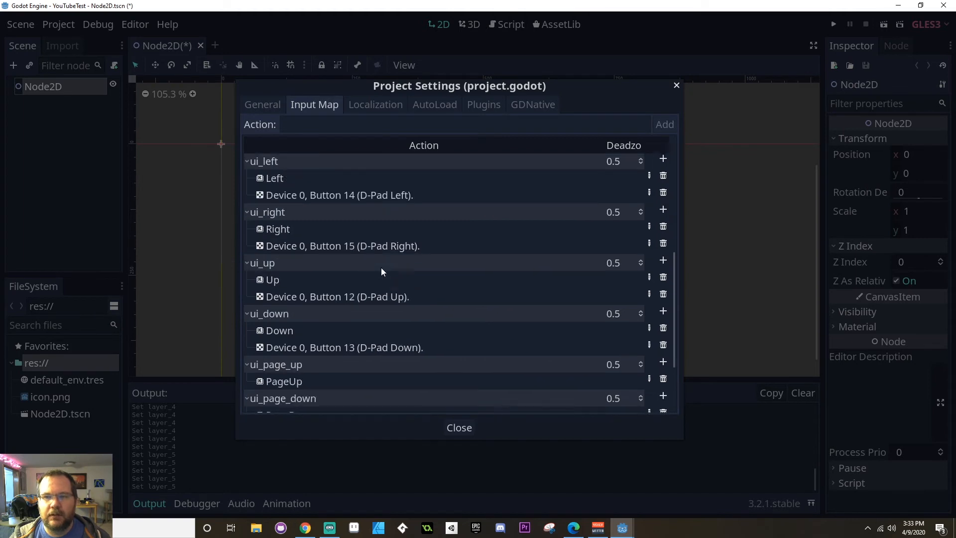
{"action": "mouse_move", "coordinate": [354, 192]}
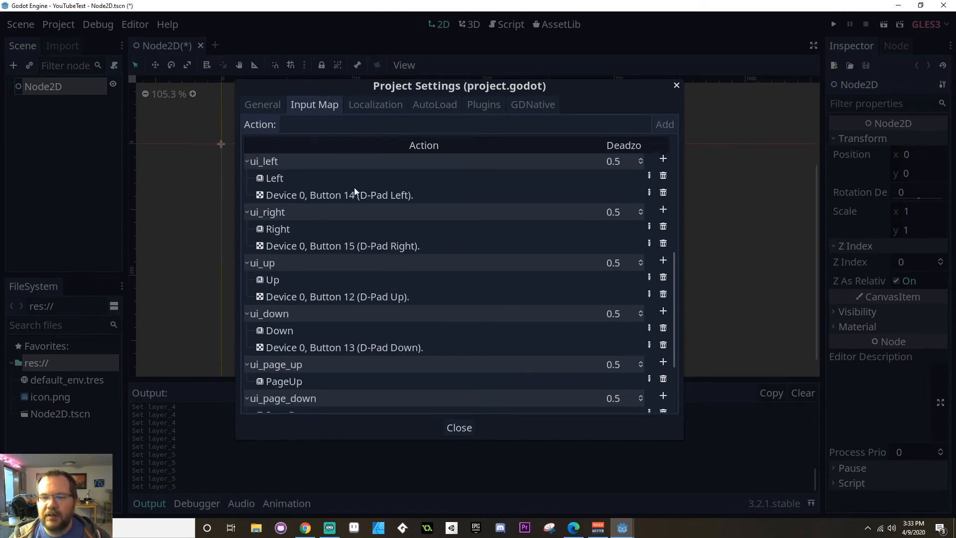
{"action": "left_click", "coordinate": [464, 123]}
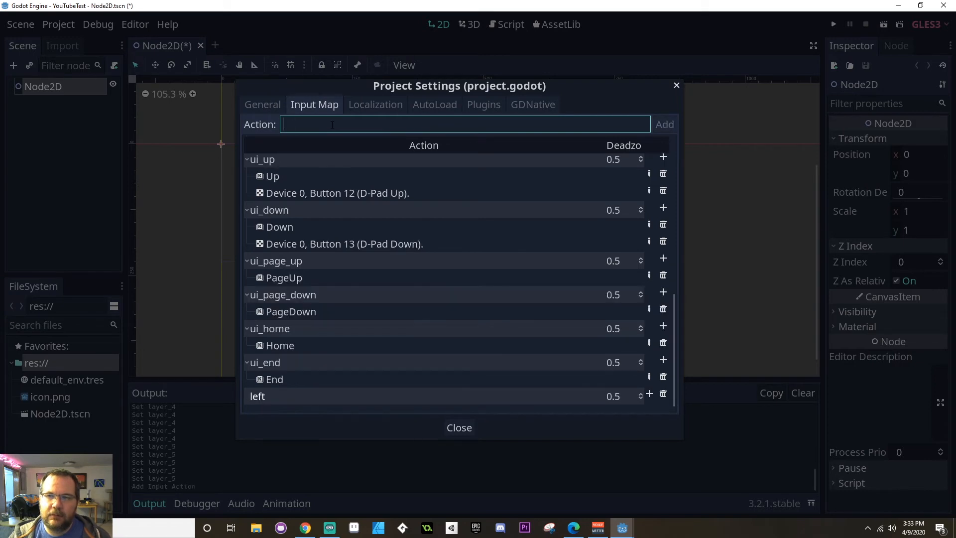
{"action": "type", "text": "ri"}
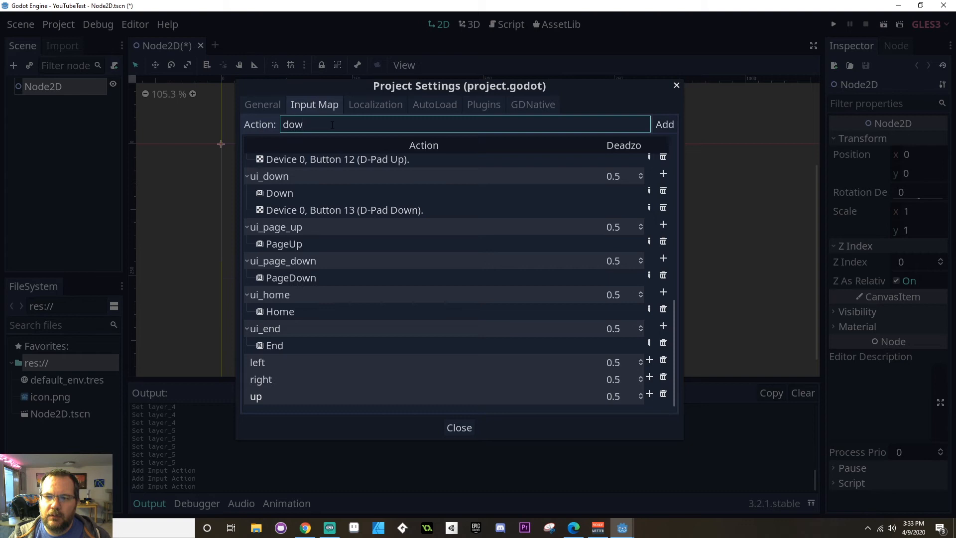
{"action": "left_click", "coordinate": [664, 124]}
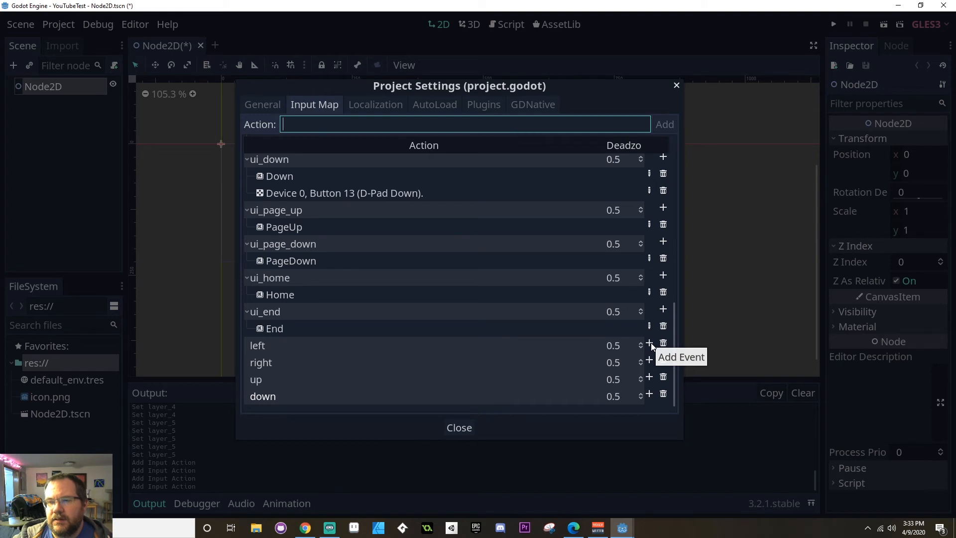
- Bind the left action to the Left arrow key and the A key
{"action": "left_click", "coordinate": [649, 343]}
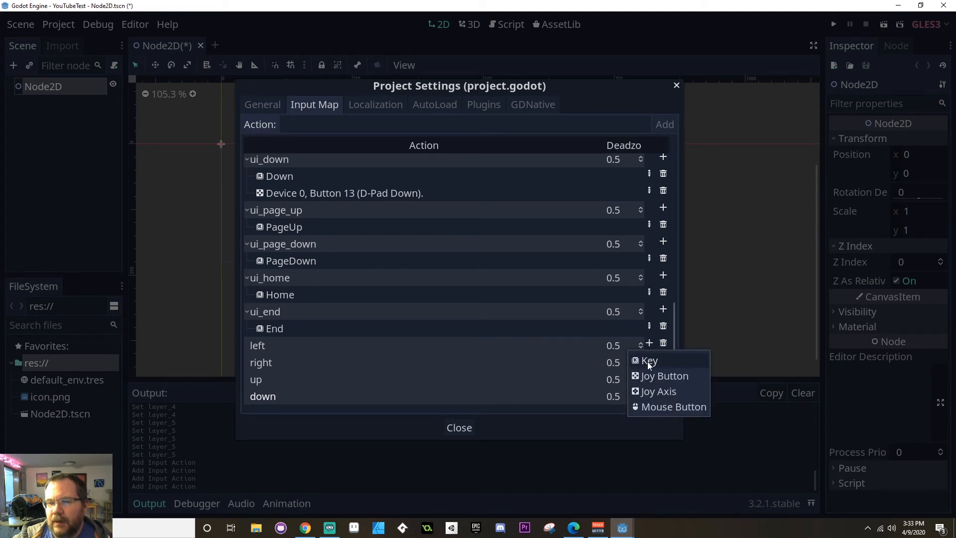
{"action": "mouse_move", "coordinate": [650, 378]}
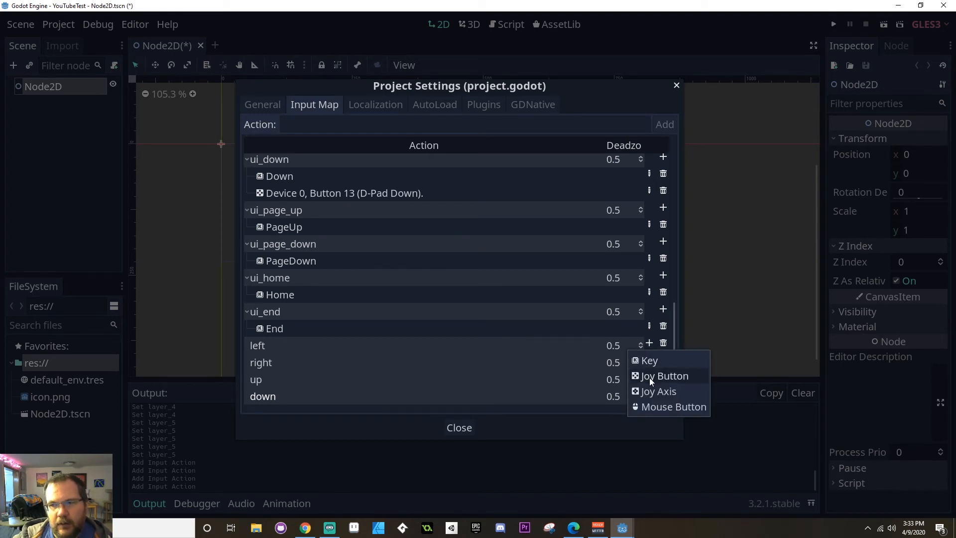
{"action": "mouse_move", "coordinate": [658, 391]}
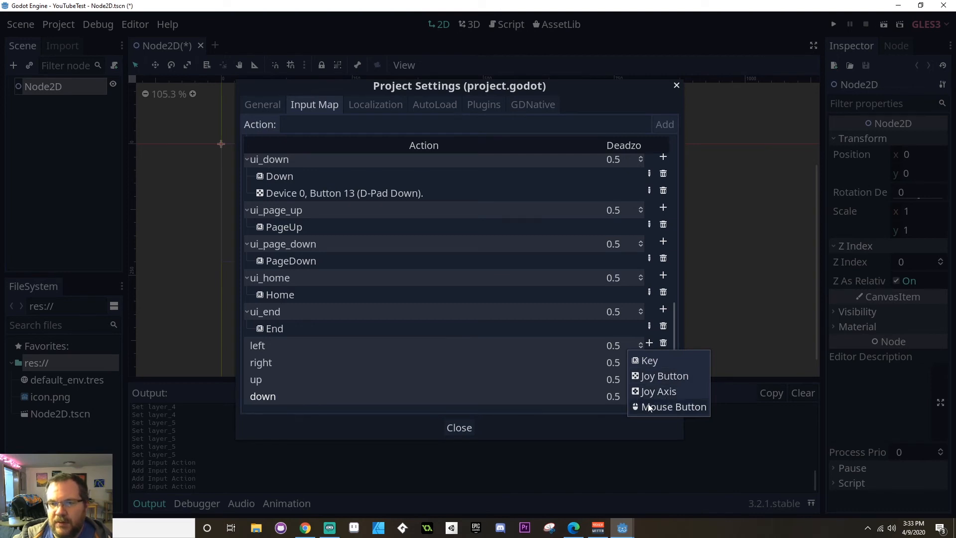
{"action": "mouse_move", "coordinate": [664, 365]}
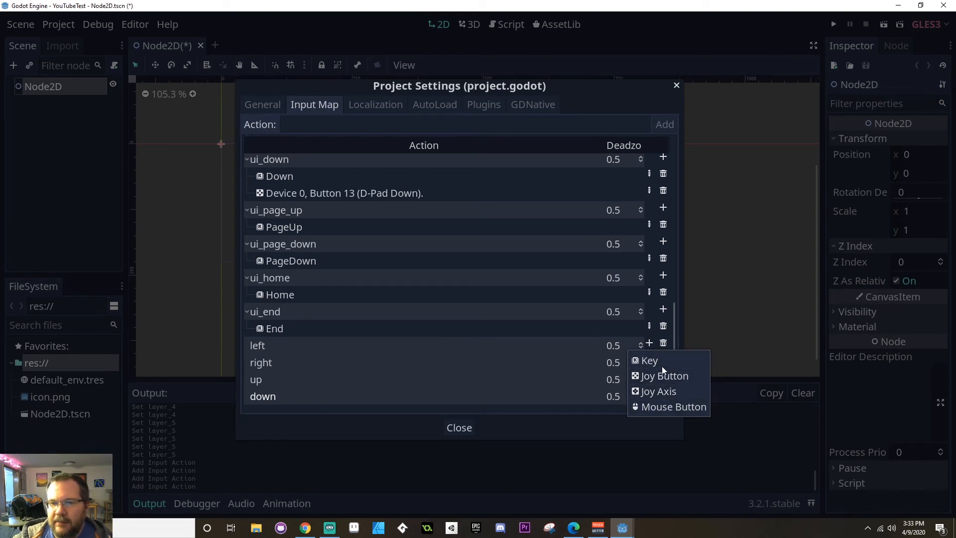
{"action": "left_click", "coordinate": [648, 359]}
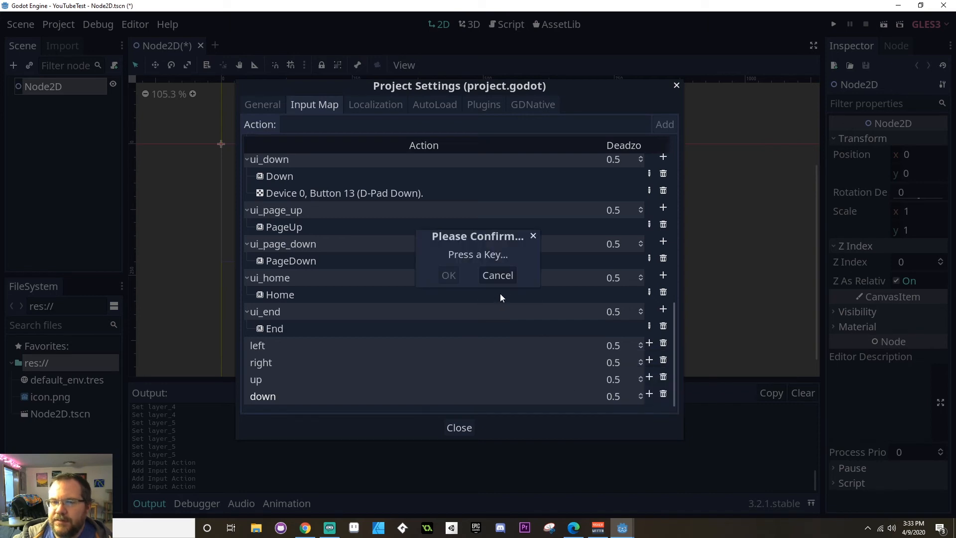
{"action": "key", "text": "Left"}
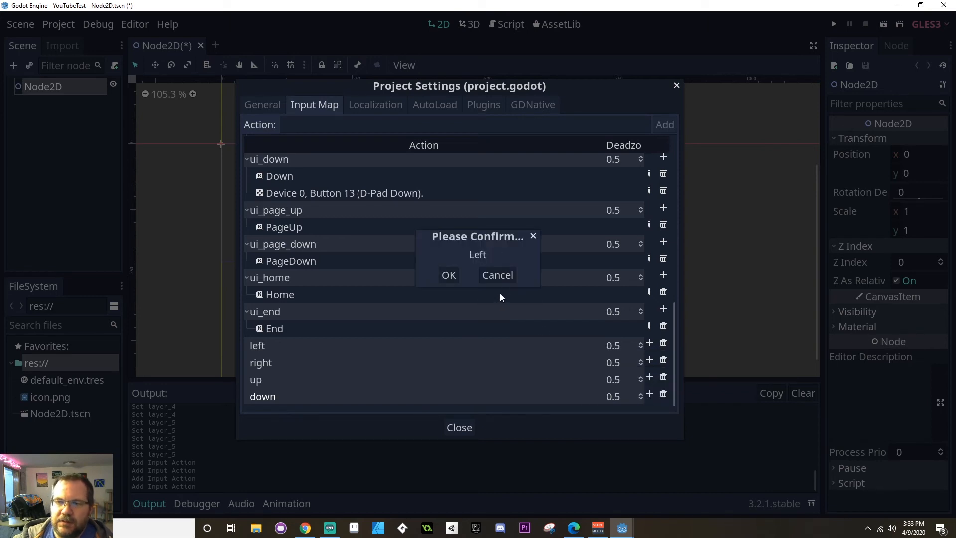
{"action": "left_click", "coordinate": [449, 275]}
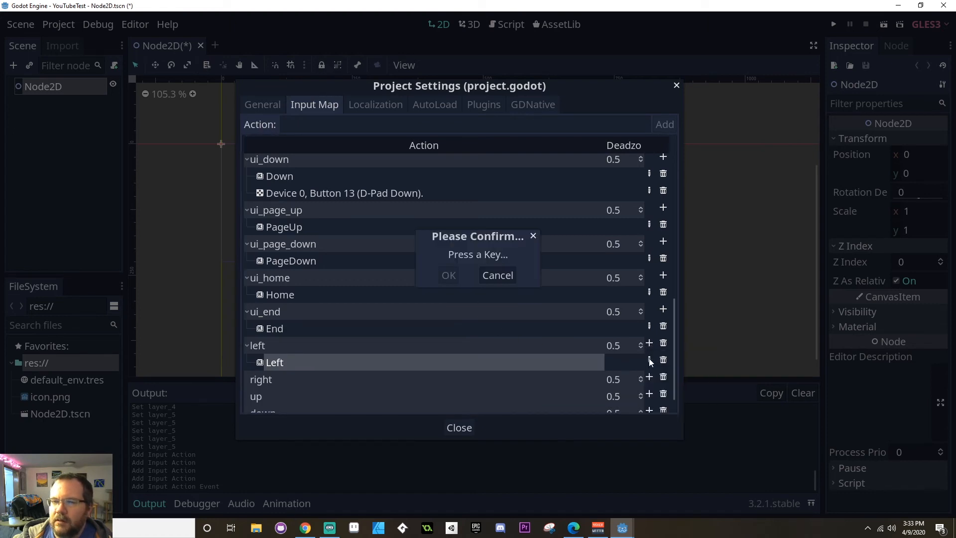
{"action": "key", "text": "a"}
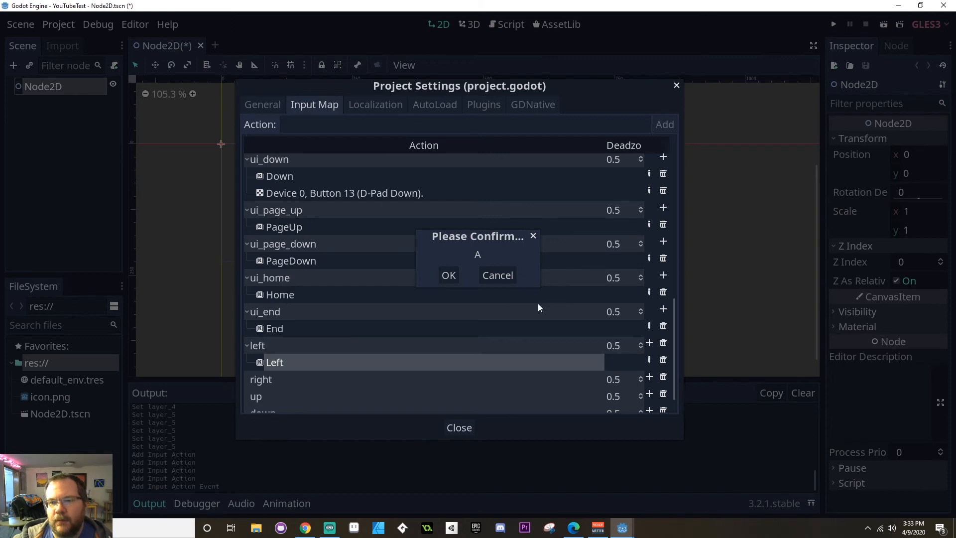
{"action": "left_click", "coordinate": [448, 275]}
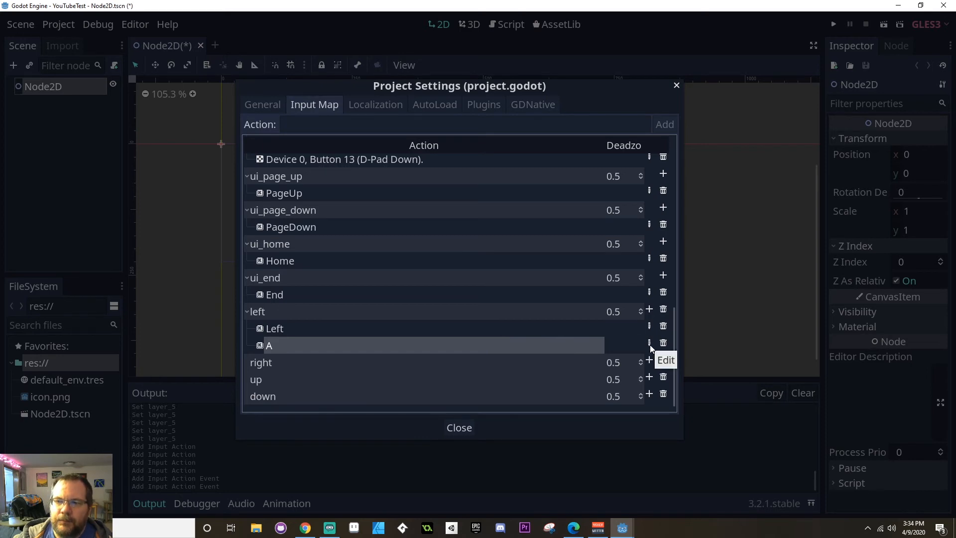
{"action": "mouse_move", "coordinate": [614, 337]}
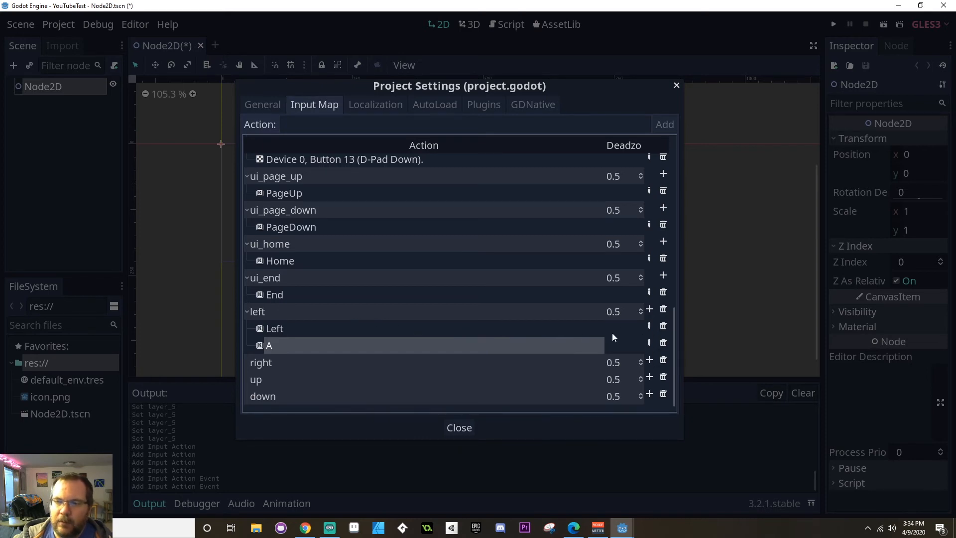
{"action": "mouse_move", "coordinate": [664, 327]}
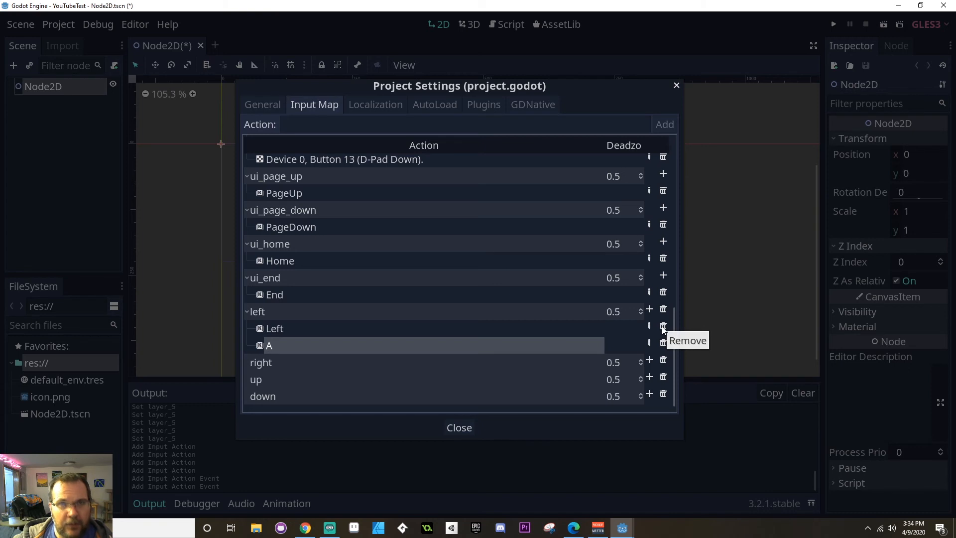
{"action": "mouse_move", "coordinate": [653, 320]}
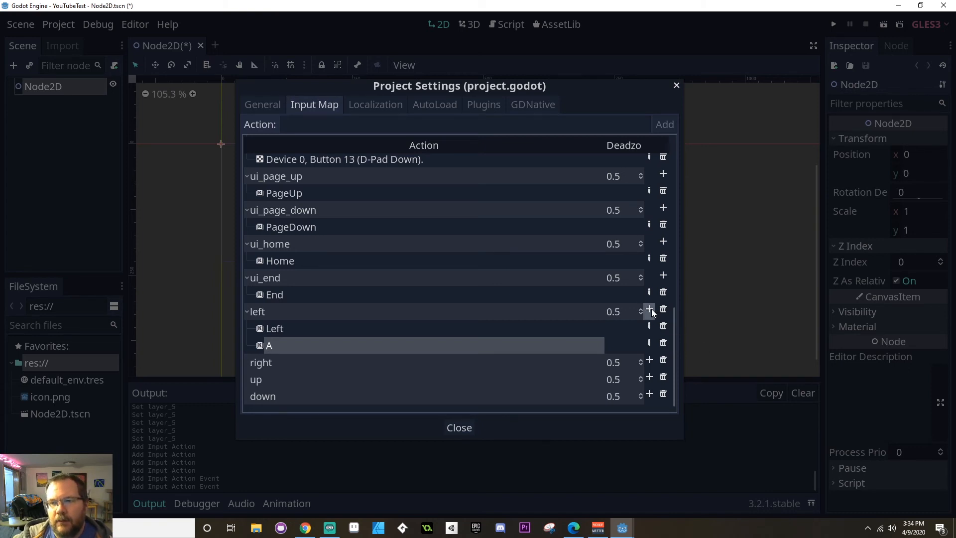
- Add the left stick left joy axis (Axis 0 -) to the left action
{"action": "left_click", "coordinate": [649, 309]}
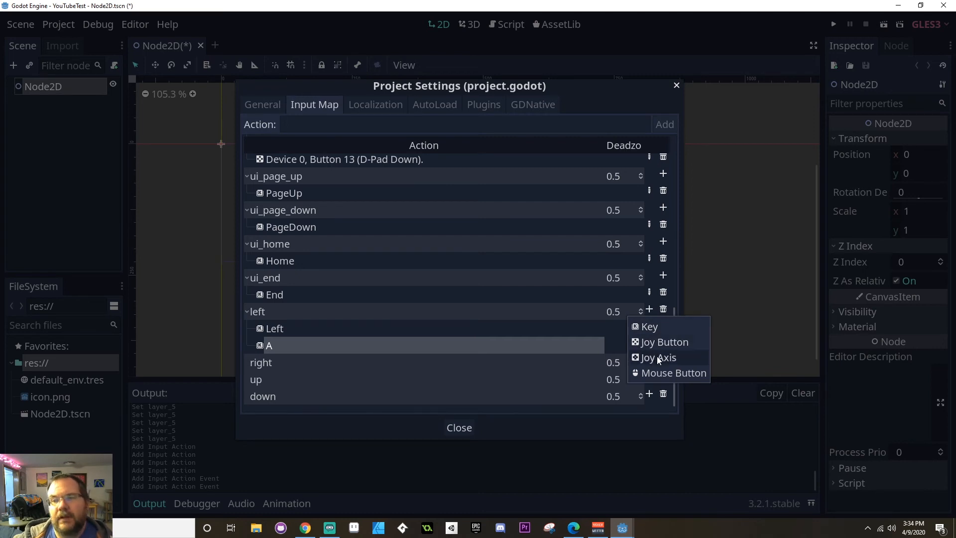
{"action": "left_click", "coordinate": [658, 358]}
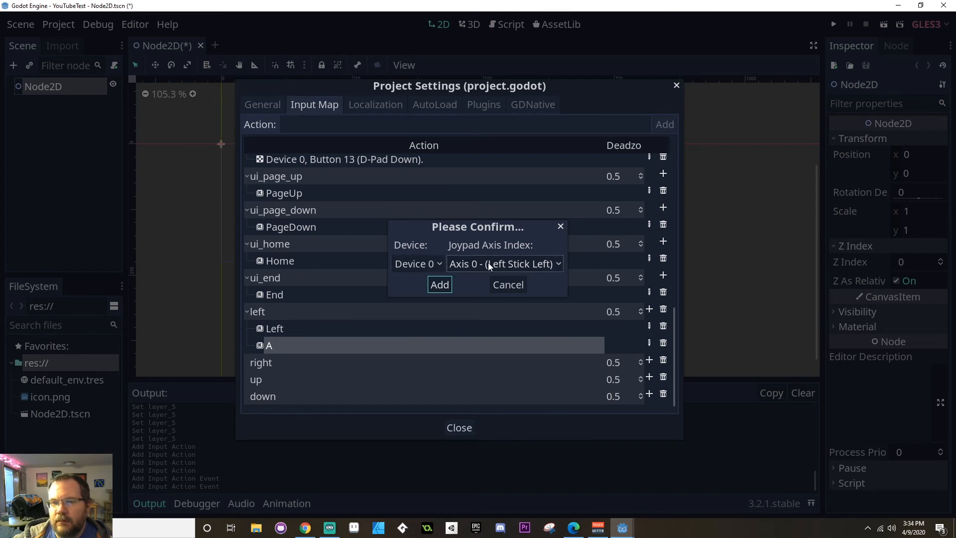
{"action": "left_click", "coordinate": [439, 284]}
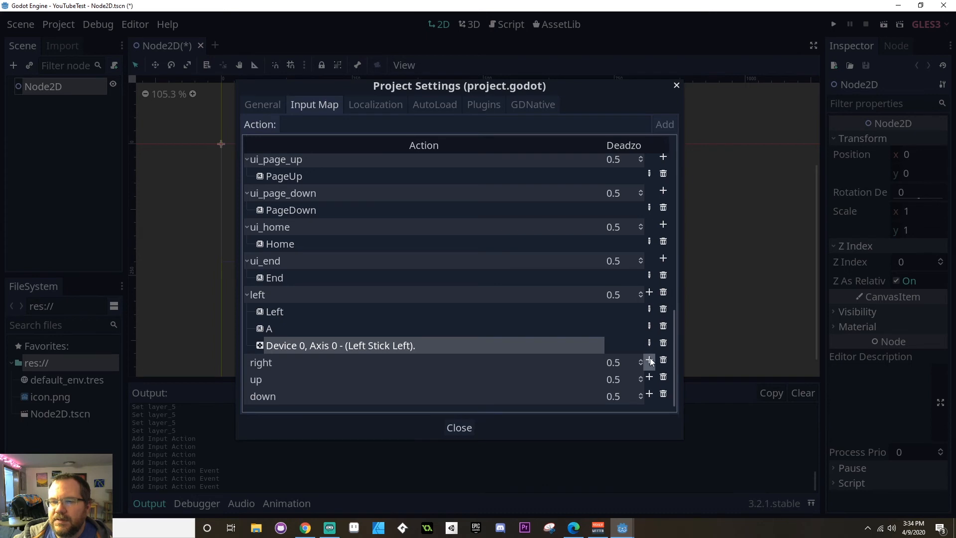
- Bind right to the Right arrow, D and left stick right (Axis 0 +)
{"action": "left_click", "coordinate": [648, 360]}
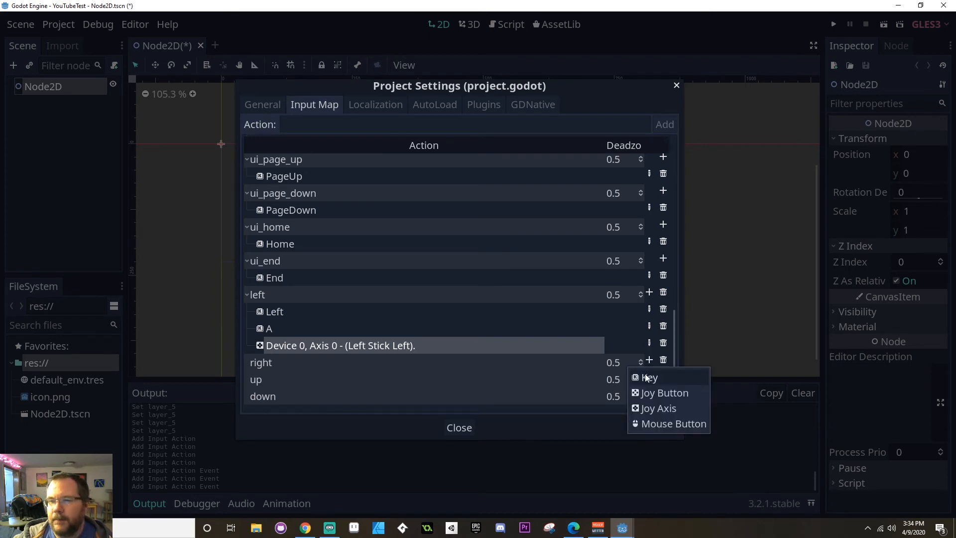
{"action": "left_click", "coordinate": [648, 376]}
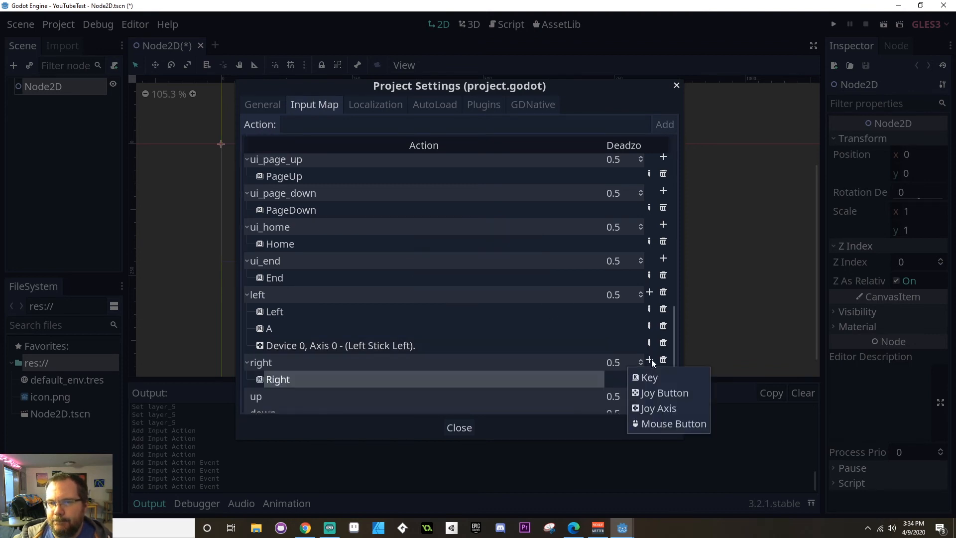
{"action": "left_click", "coordinate": [648, 376]}
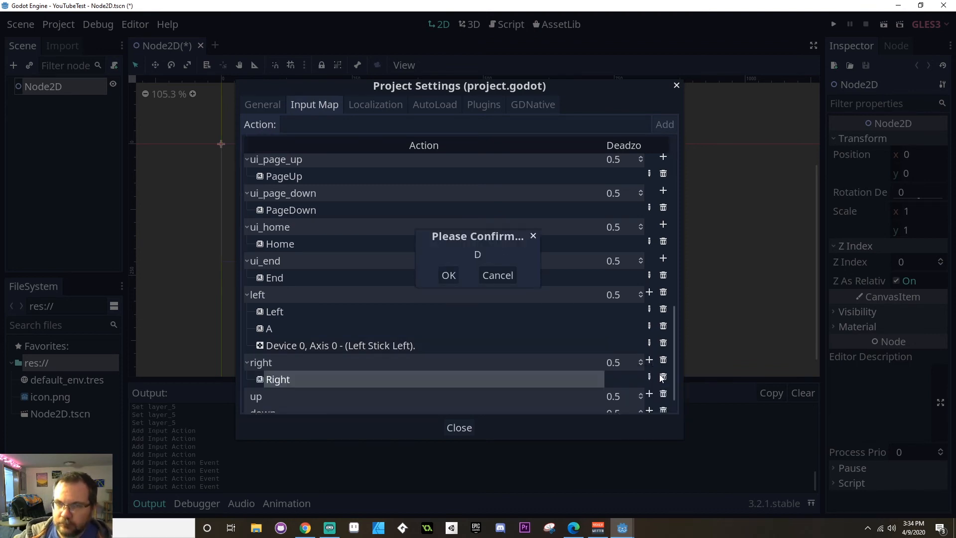
{"action": "left_click", "coordinate": [448, 275]}
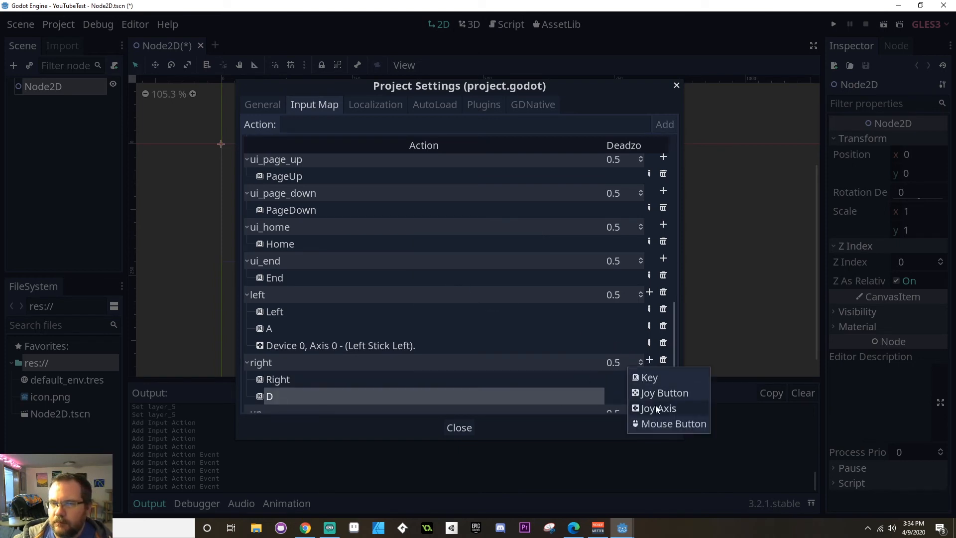
{"action": "left_click", "coordinate": [658, 409]}
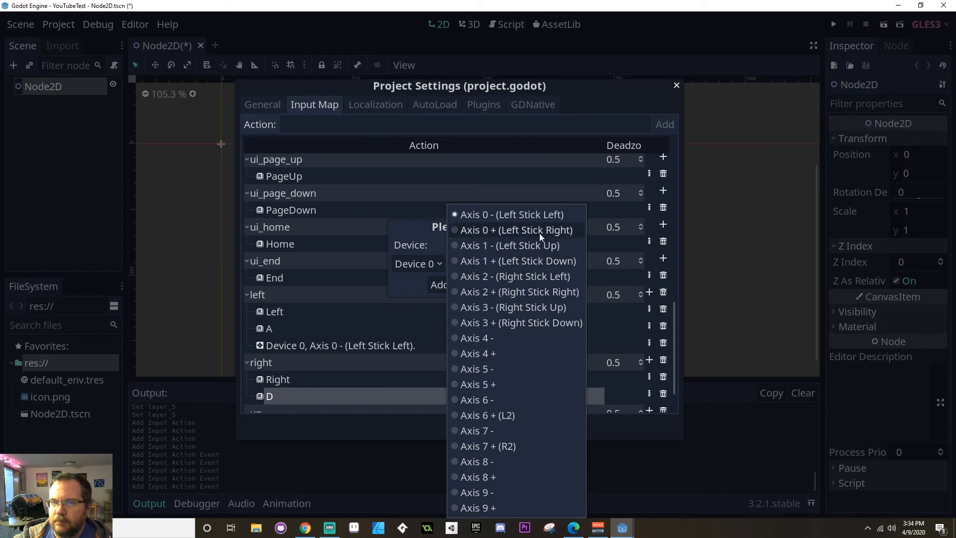
{"action": "left_click", "coordinate": [517, 230]}
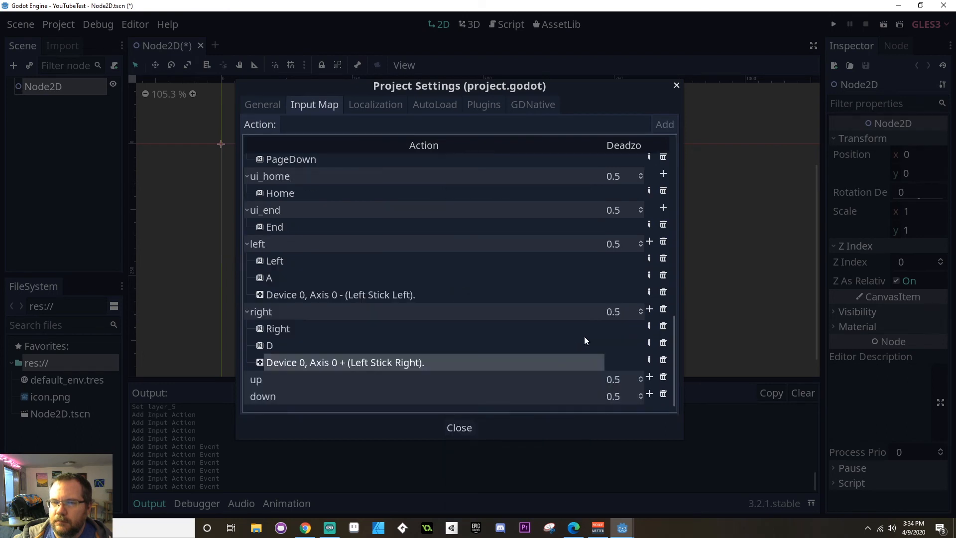
{"action": "left_click", "coordinate": [649, 394]}
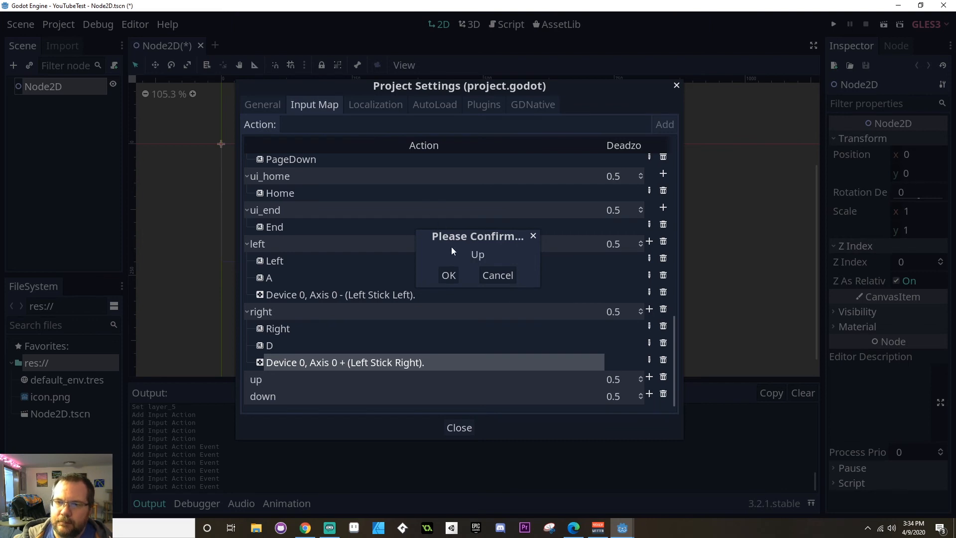
- Bind up to the Up arrow, W and left stick up (Axis 1 -)
{"action": "left_click", "coordinate": [449, 274]}
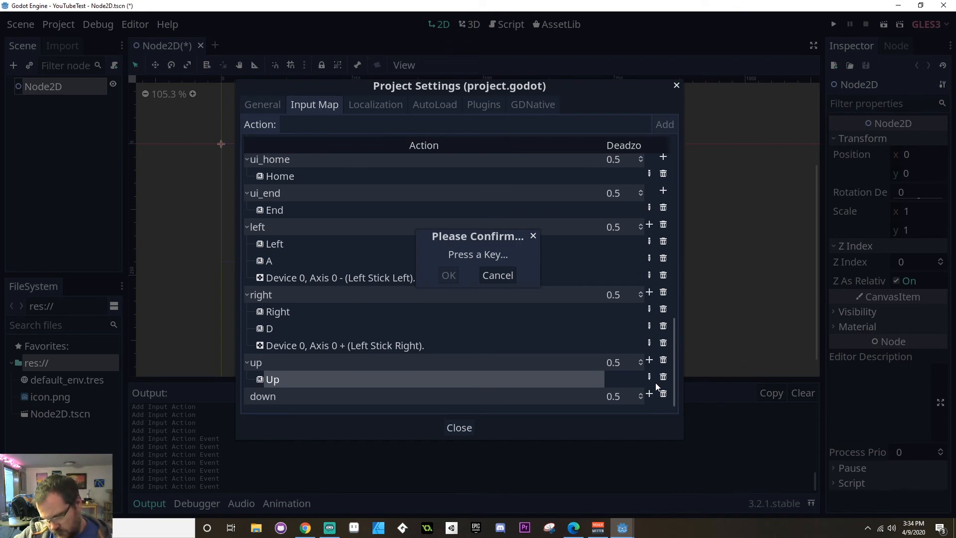
{"action": "key", "text": "w"}
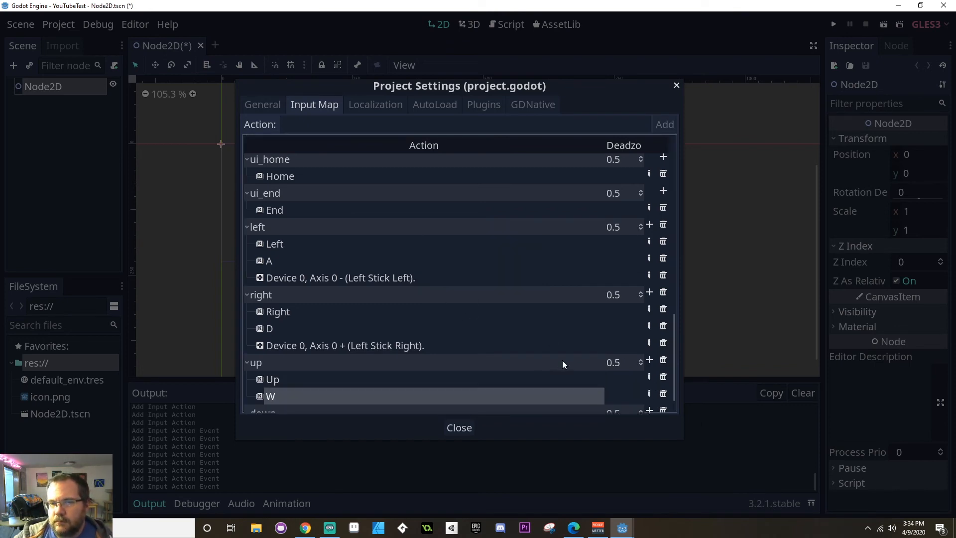
{"action": "left_click", "coordinate": [648, 359]}
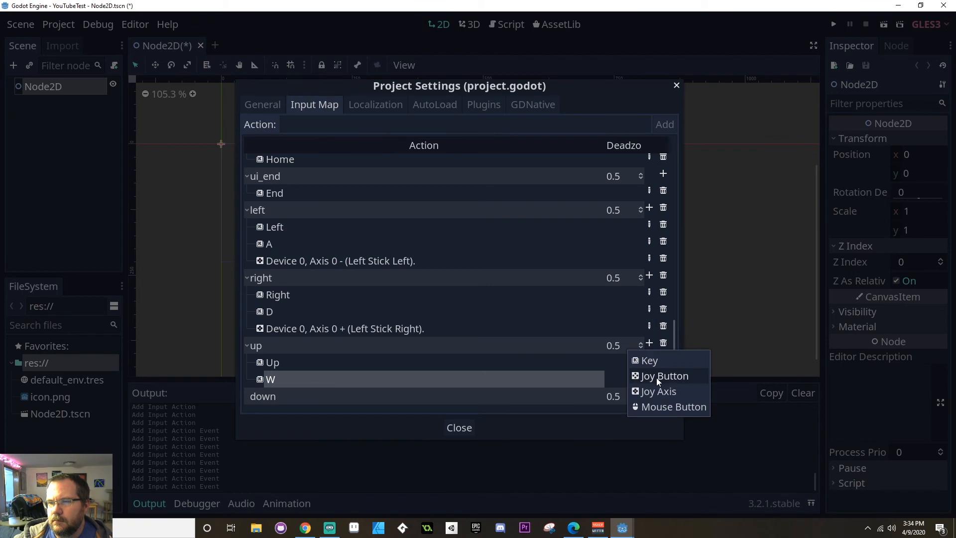
{"action": "left_click", "coordinate": [657, 391]}
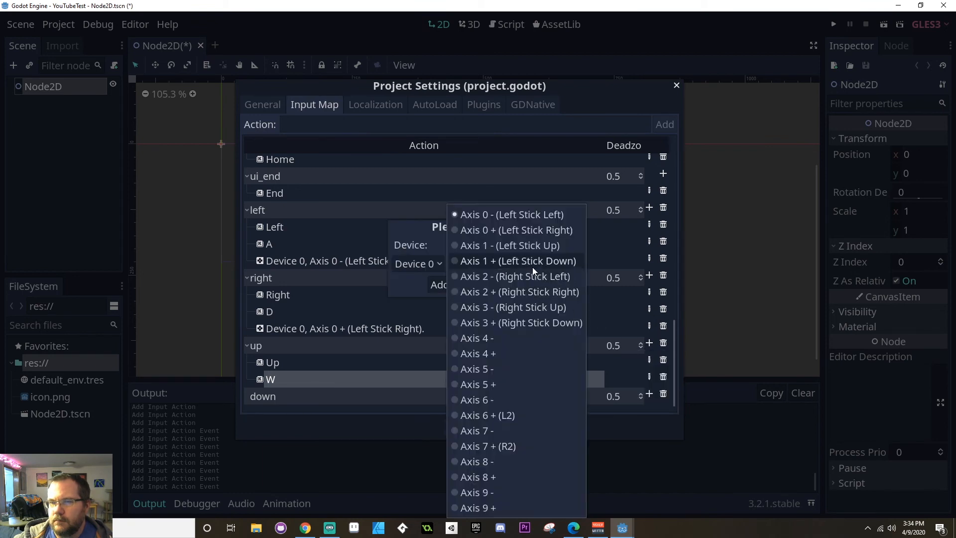
{"action": "left_click", "coordinate": [519, 245]}
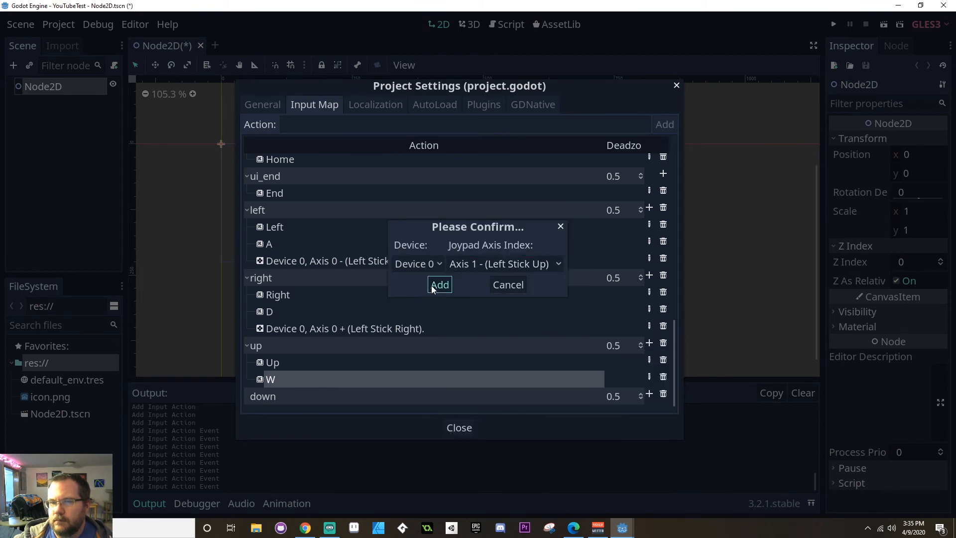
{"action": "left_click", "coordinate": [440, 285]}
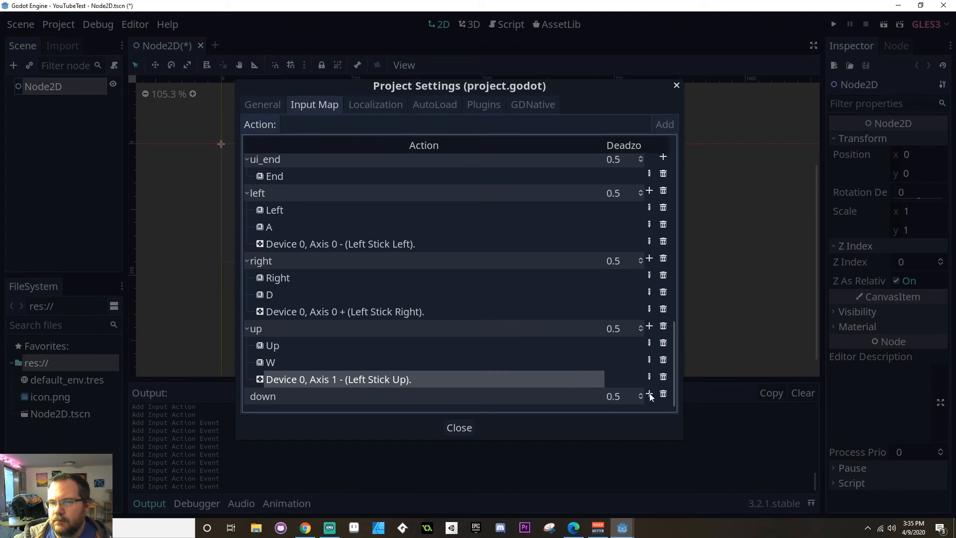
- Bind down to the Down arrow, S and left stick down (Axis 1 +)
{"action": "left_click", "coordinate": [649, 394]}
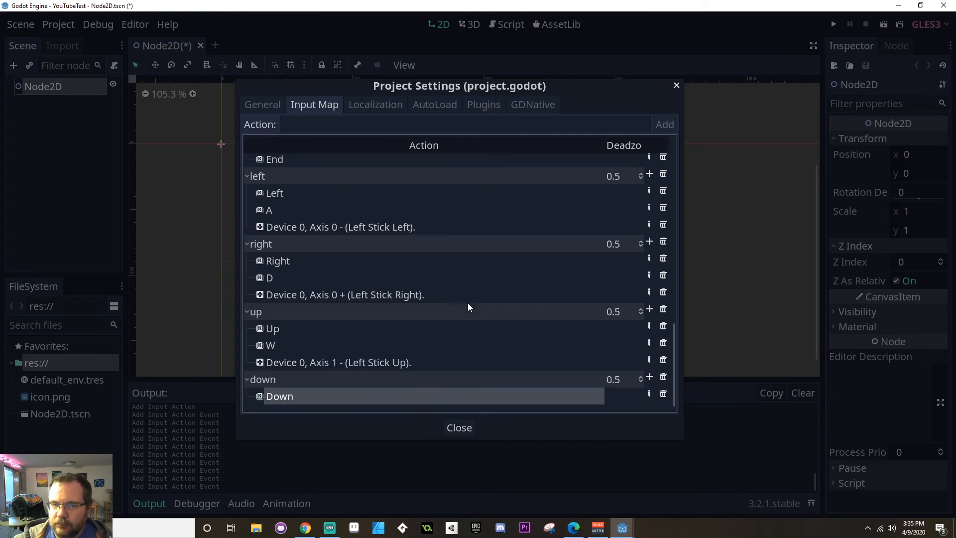
{"action": "left_click", "coordinate": [648, 377]}
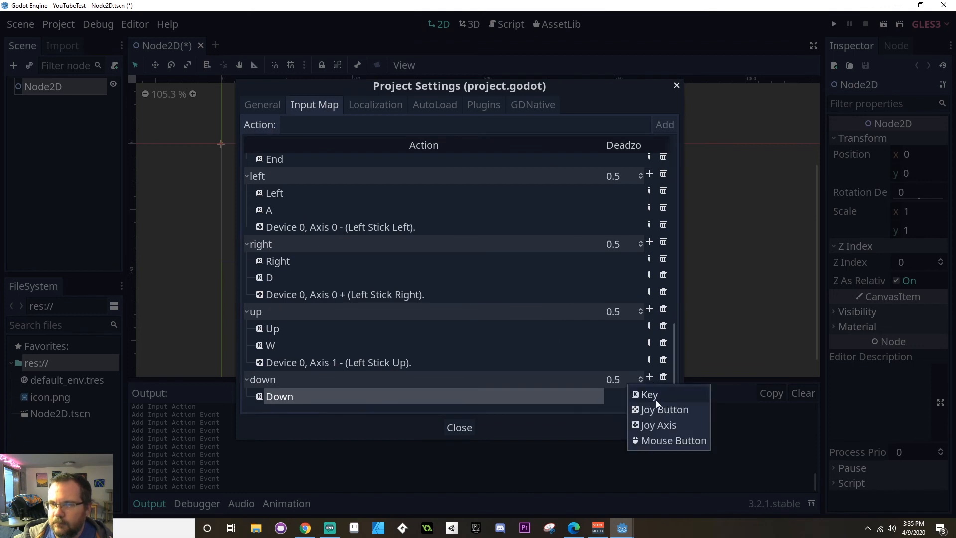
{"action": "left_click", "coordinate": [649, 394]}
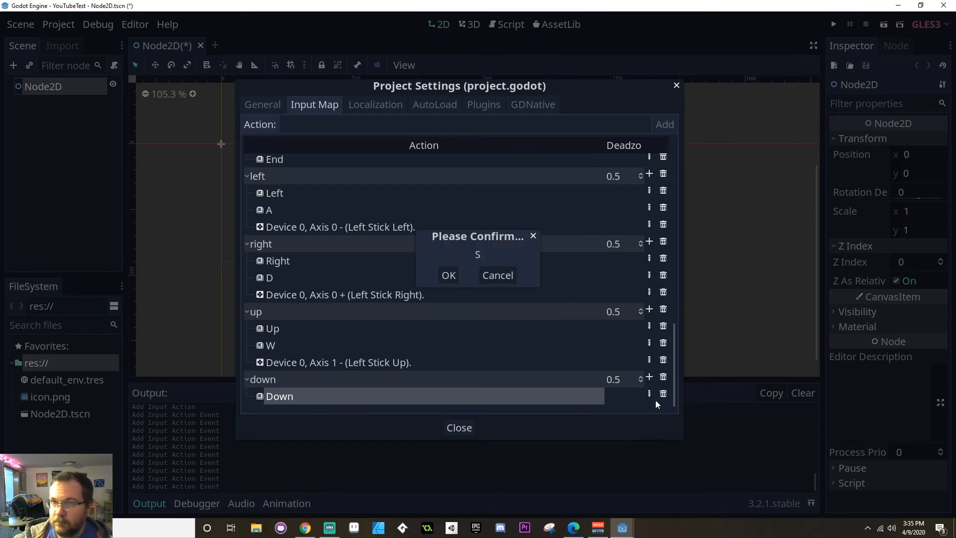
{"action": "left_click", "coordinate": [449, 275]}
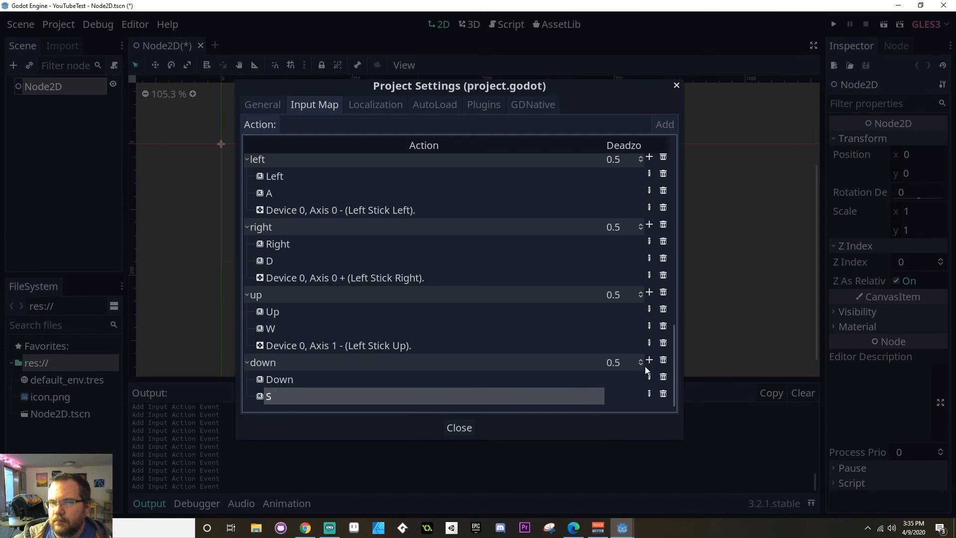
{"action": "left_click", "coordinate": [648, 359]}
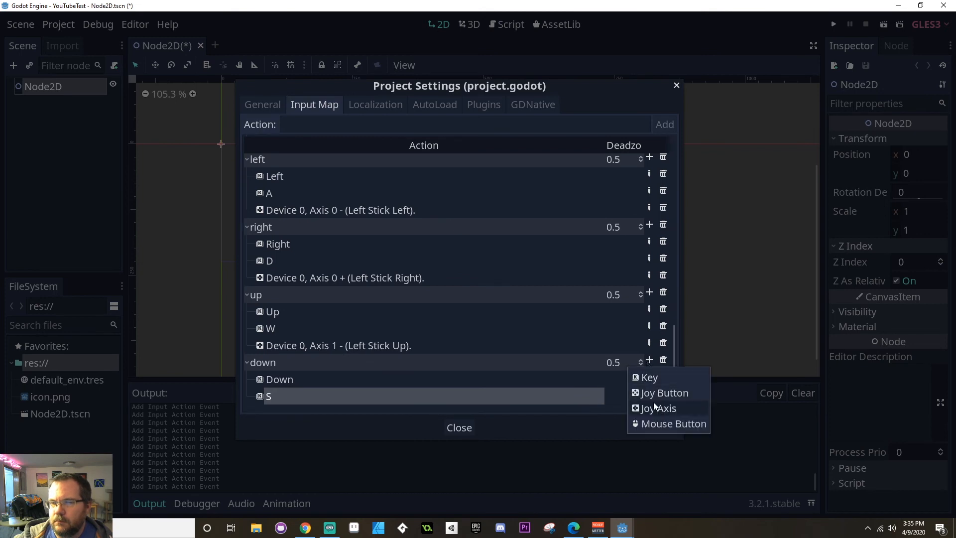
{"action": "left_click", "coordinate": [659, 408]}
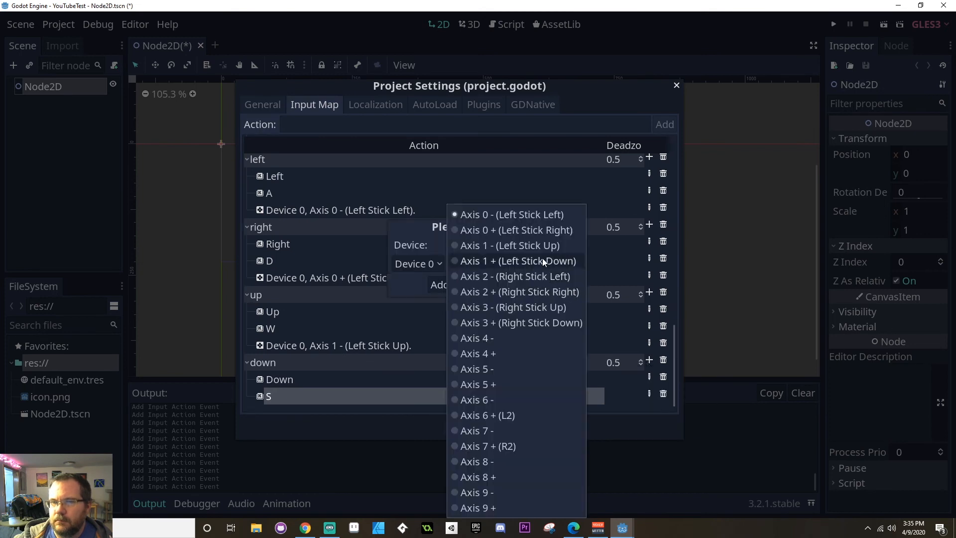
{"action": "left_click", "coordinate": [518, 260]}
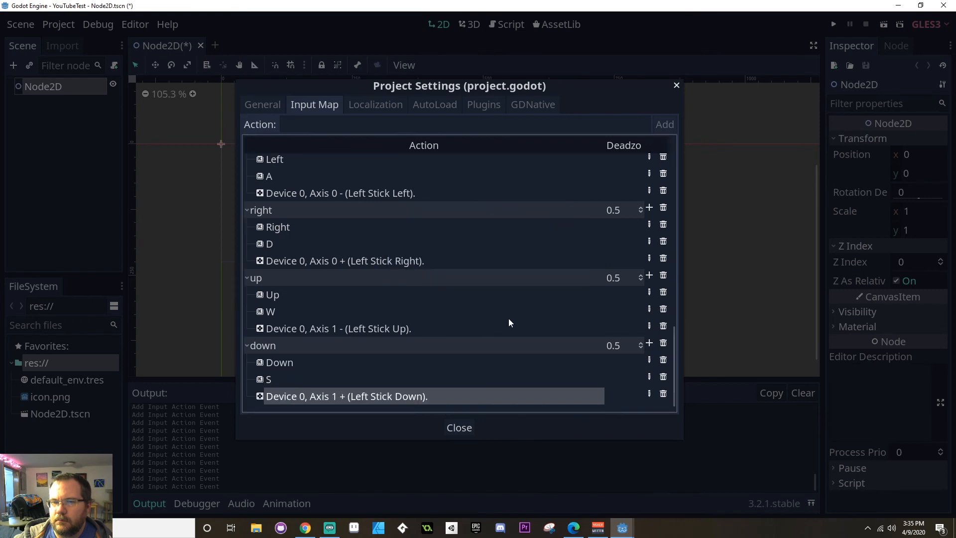
{"action": "mouse_move", "coordinate": [523, 323]}
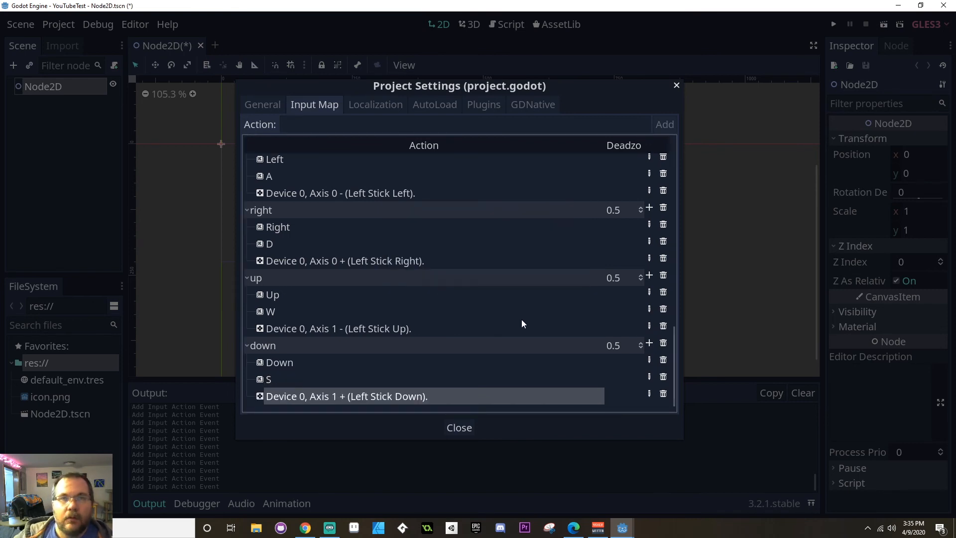
{"action": "scroll", "scroll_direction": "up", "scroll_amount": 3}
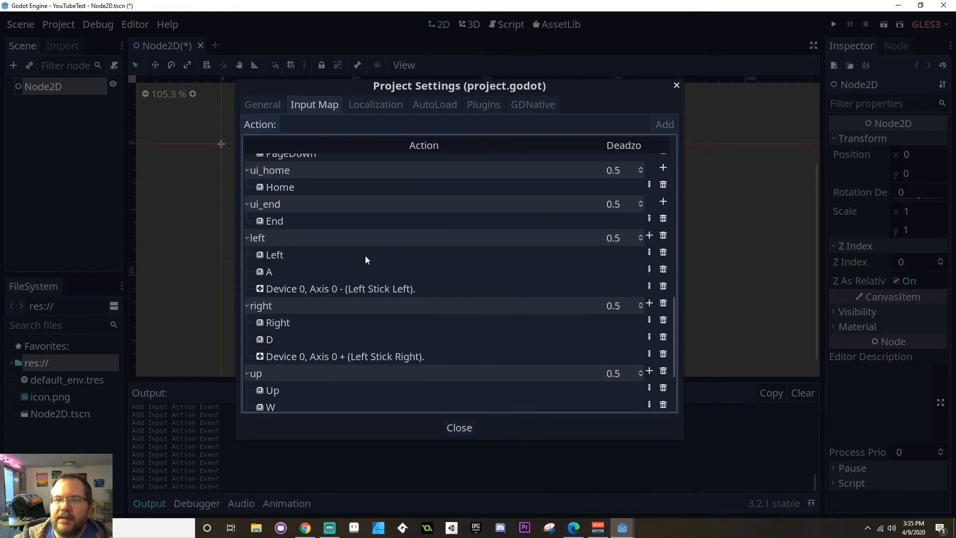
{"action": "scroll", "scroll_direction": "down", "scroll_amount": 3}
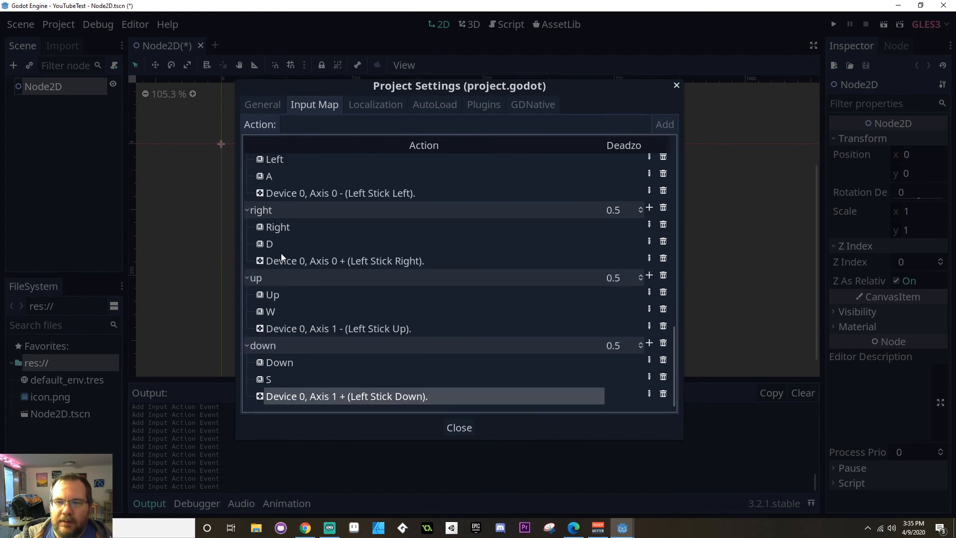
{"action": "mouse_move", "coordinate": [438, 346]}
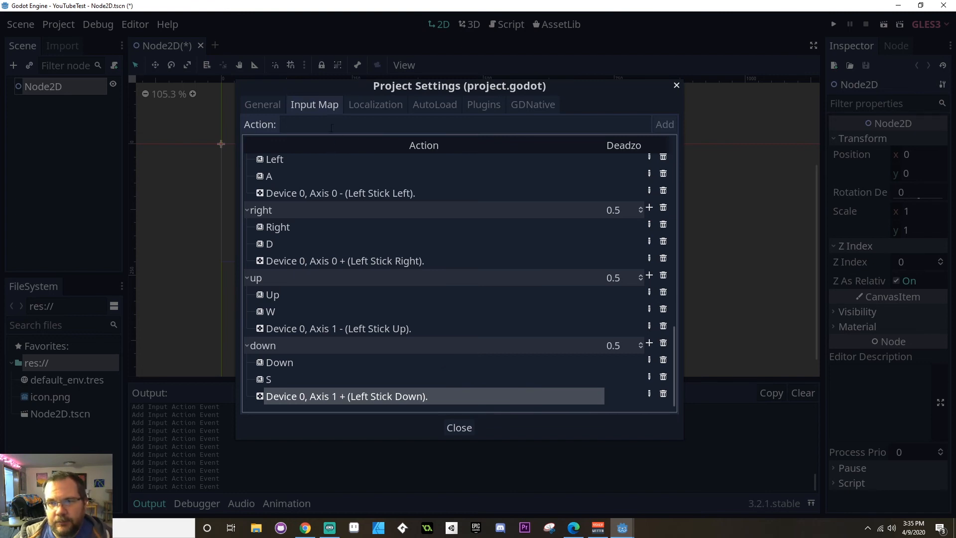
- Create an interact action and bind it to the Space key
{"action": "left_click", "coordinate": [465, 124]}
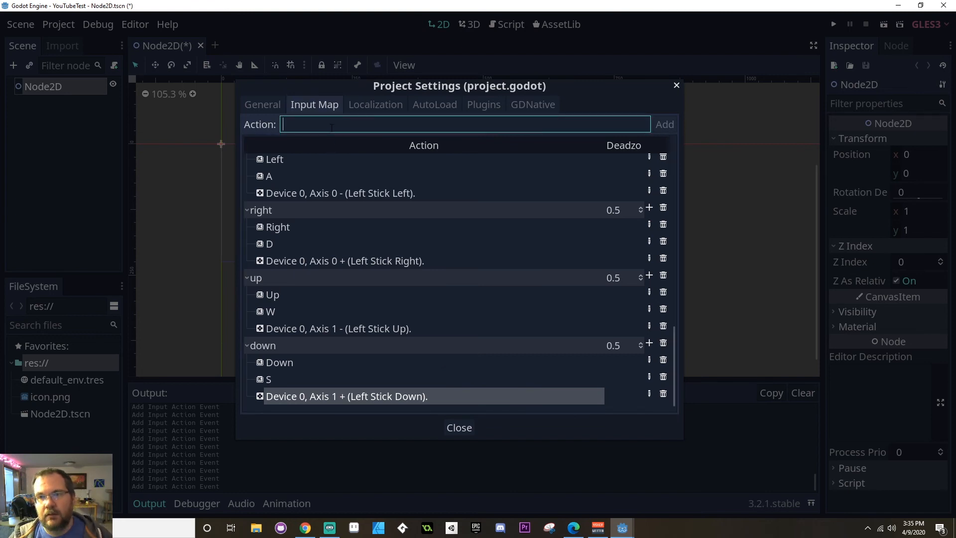
{"action": "type", "text": "I"}
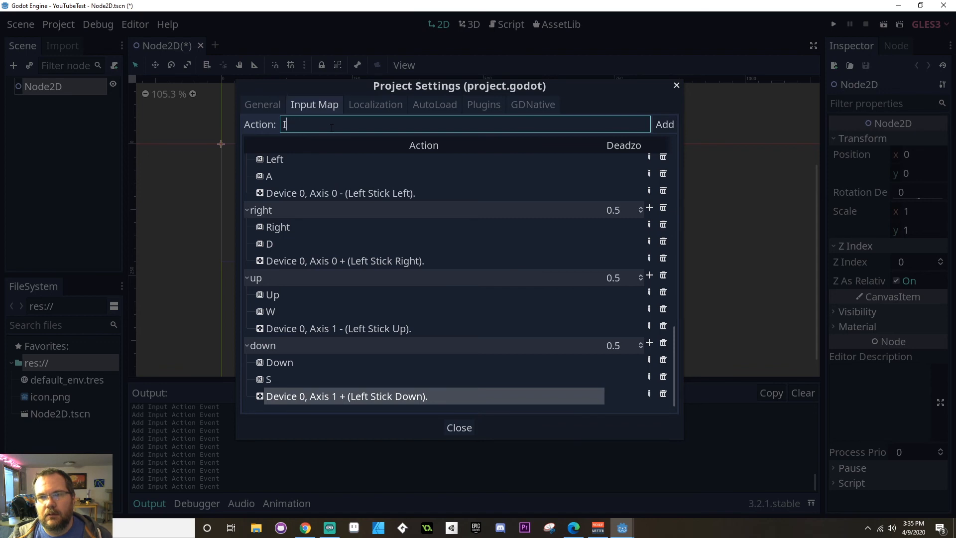
{"action": "left_click", "coordinate": [665, 124]}
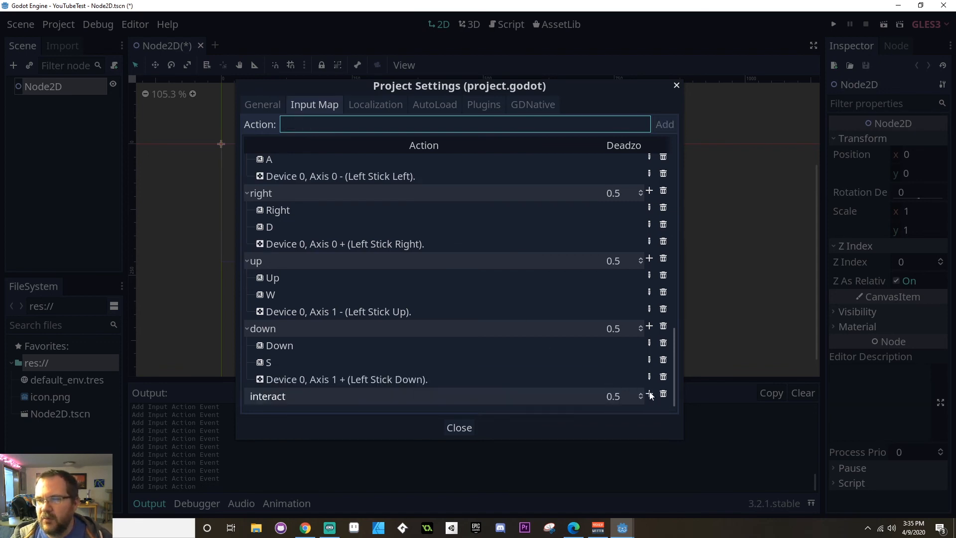
{"action": "left_click", "coordinate": [649, 393]}
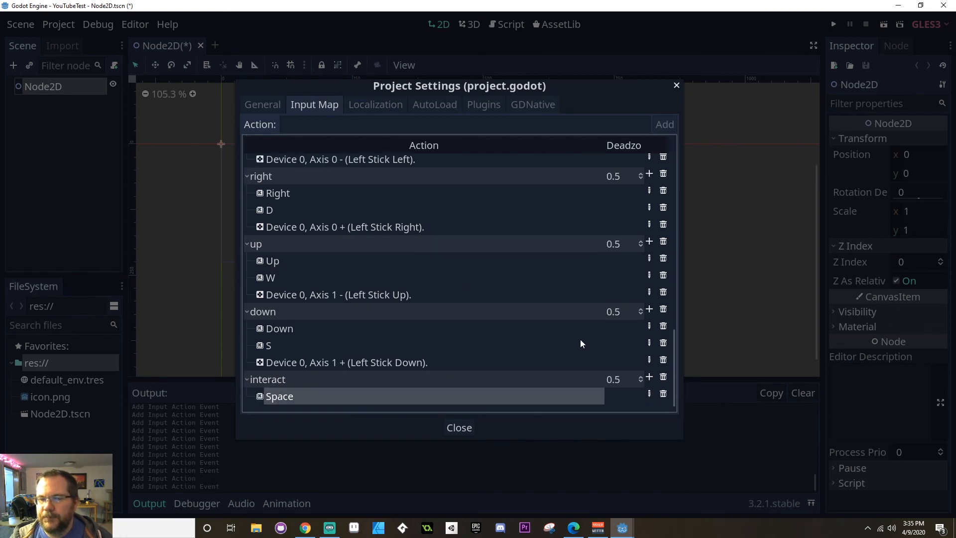
- Add joypad button 0 (DualShock Cross, Xbox A) to interact and start a cancel action
{"action": "left_click", "coordinate": [650, 376]}
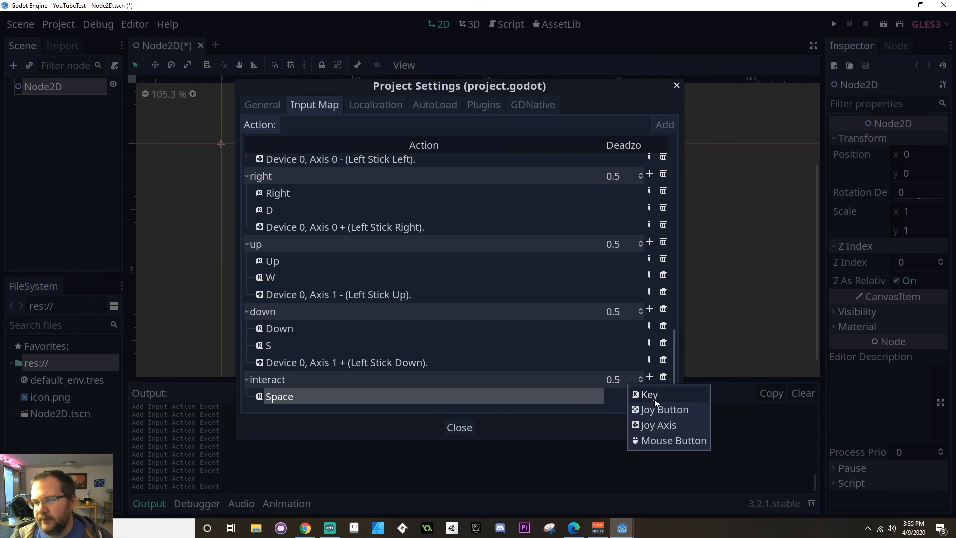
{"action": "left_click", "coordinate": [663, 410]}
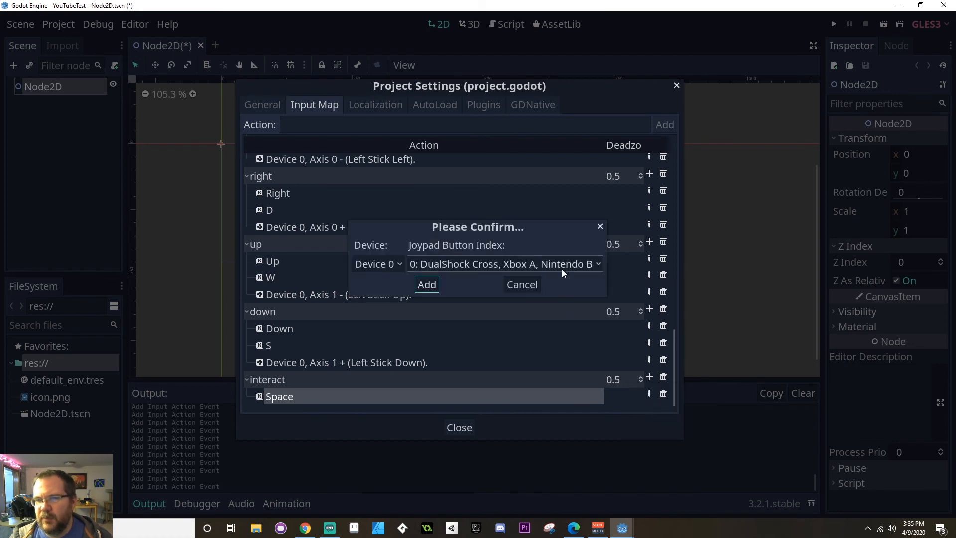
{"action": "left_click", "coordinate": [503, 263]}
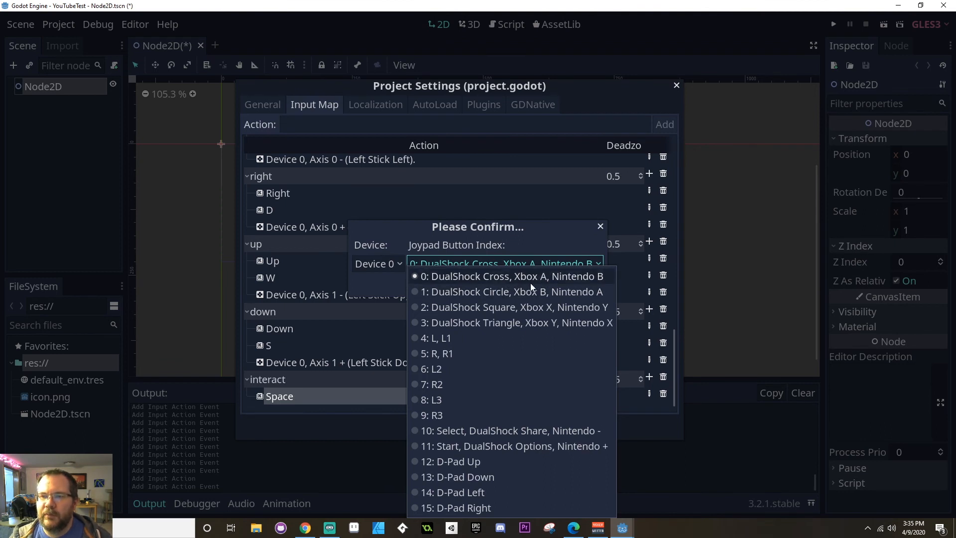
{"action": "left_click", "coordinate": [513, 276]}
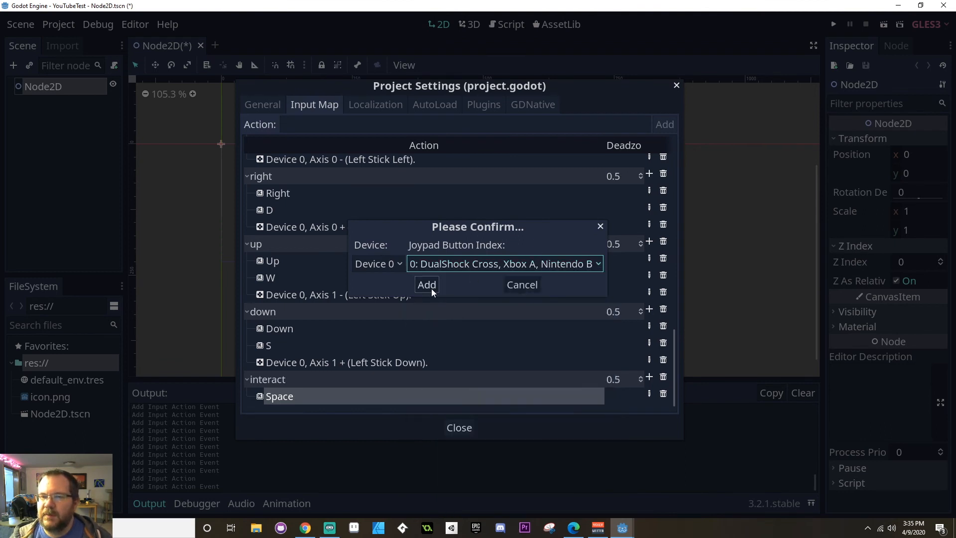
{"action": "left_click", "coordinate": [426, 283]}
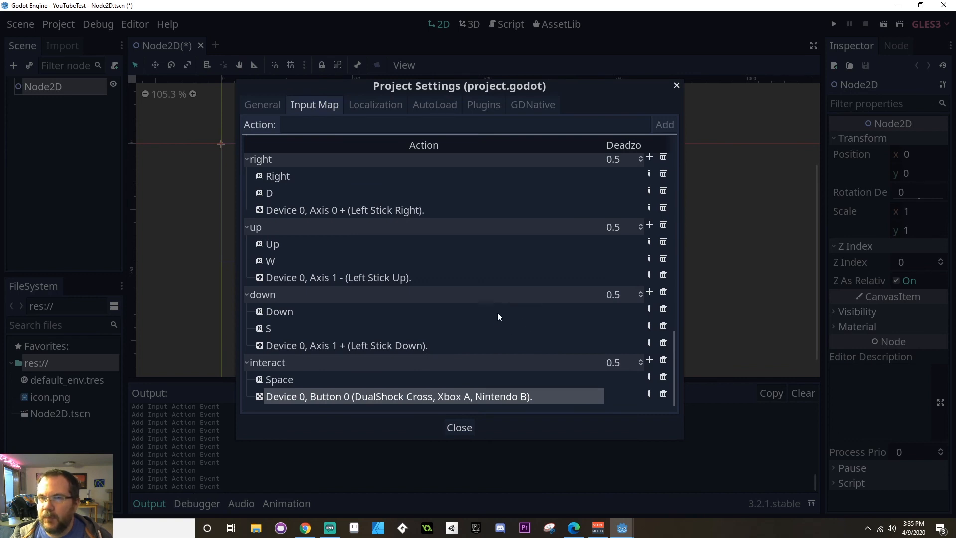
{"action": "left_click", "coordinate": [463, 124]}
{"action": "type", "text": "cancel"}
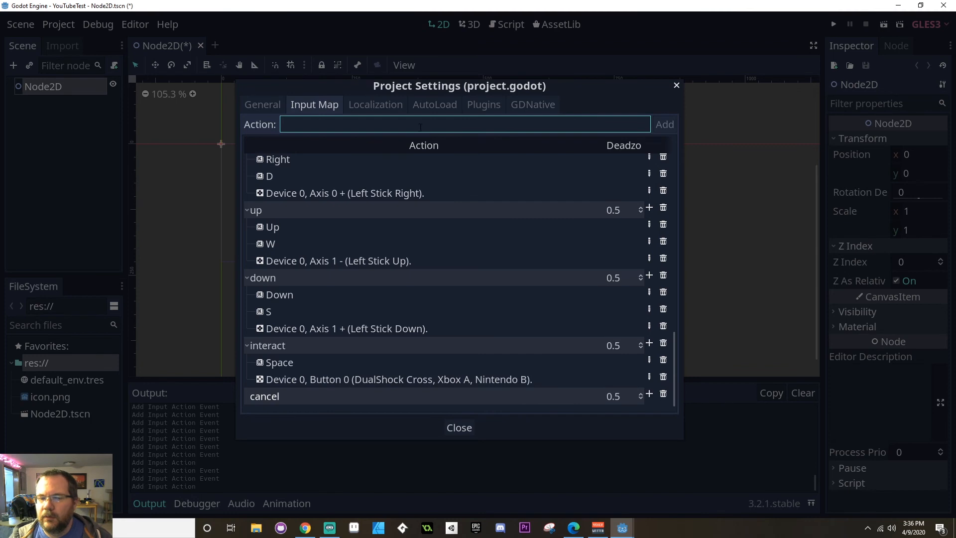
- Bind cancel to the Escape key and joypad button 1 (DualShock Circle, Xbox B)
{"action": "left_click", "coordinate": [649, 394]}
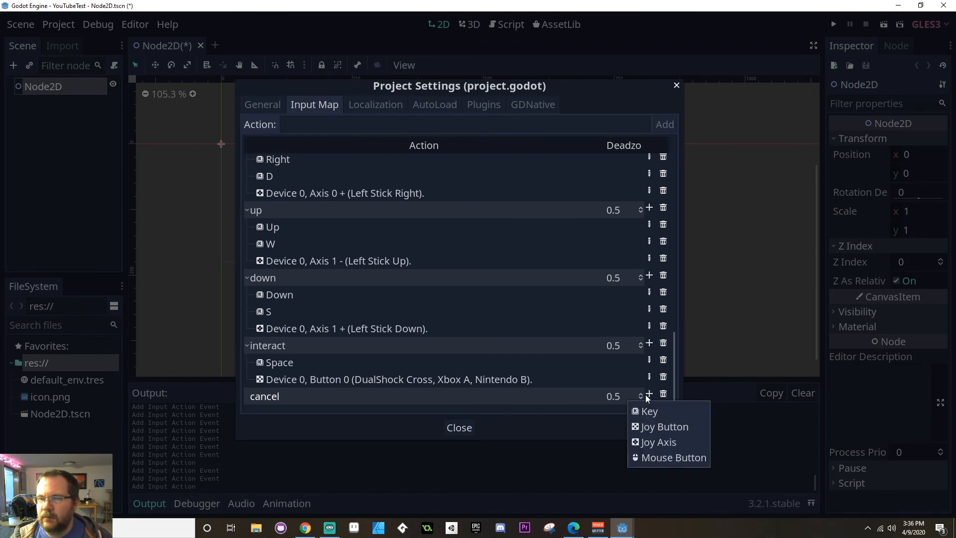
{"action": "left_click", "coordinate": [649, 410]}
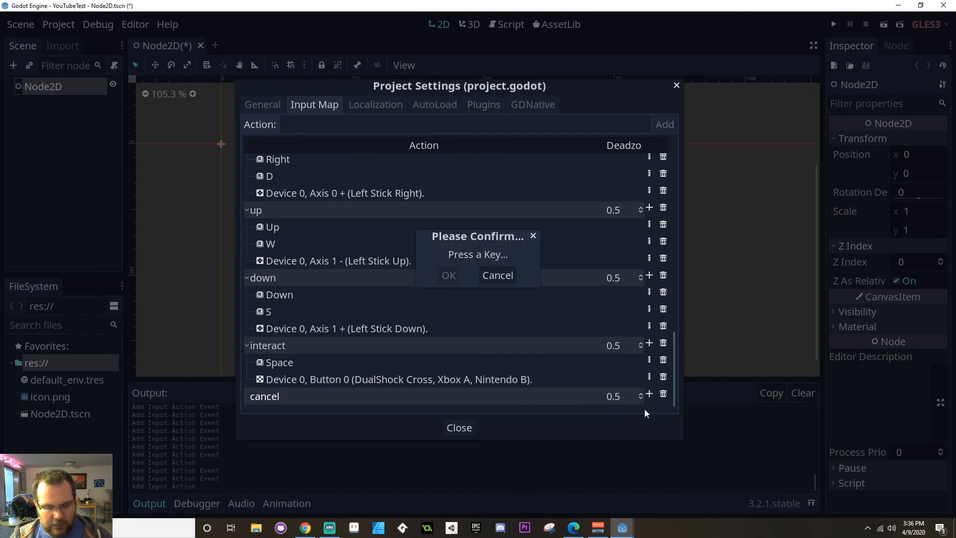
{"action": "mouse_move", "coordinate": [639, 438]}
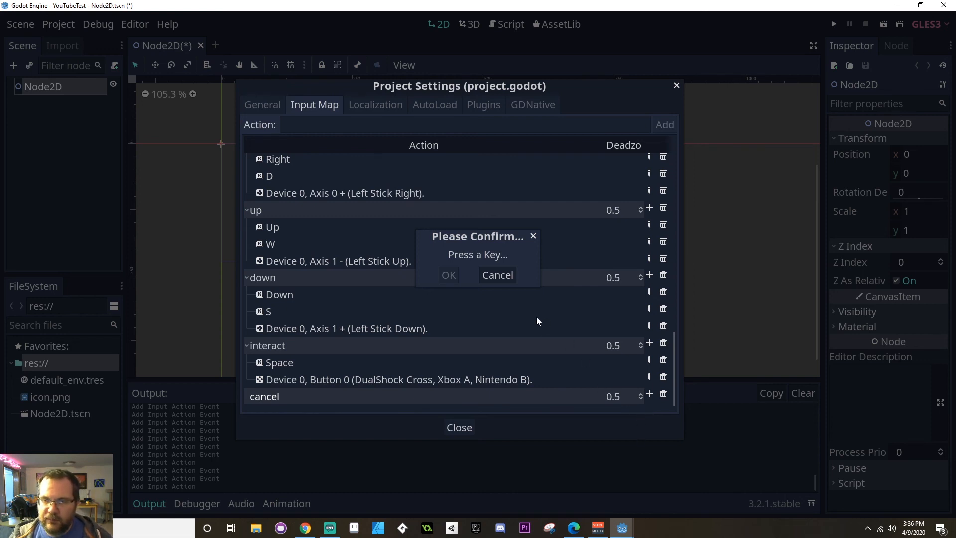
{"action": "mouse_move", "coordinate": [555, 338]}
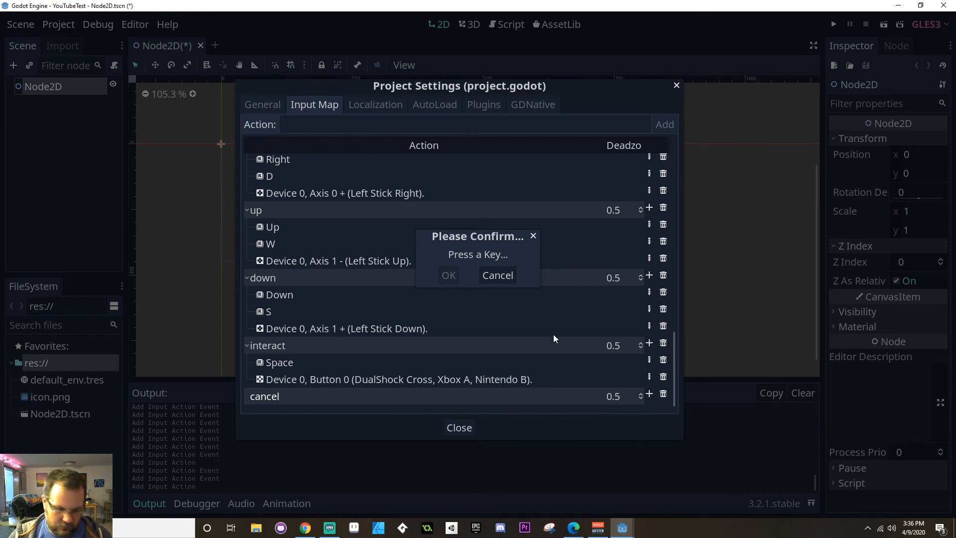
{"action": "key", "text": "Escape"}
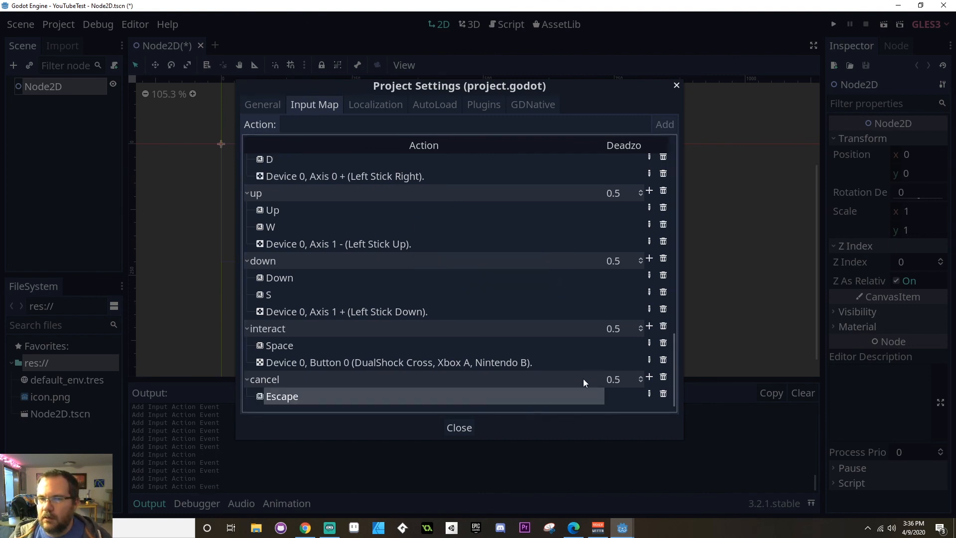
{"action": "left_click", "coordinate": [650, 379]}
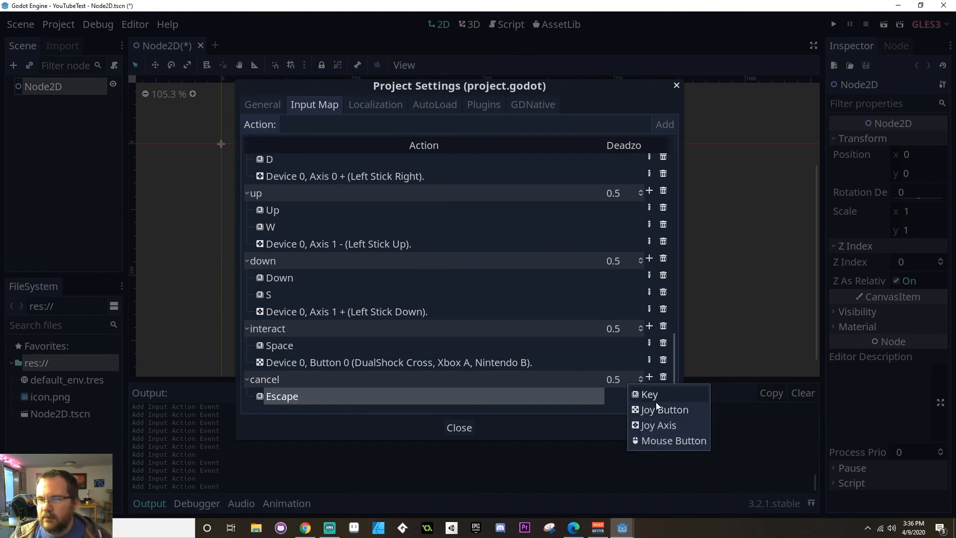
{"action": "left_click", "coordinate": [663, 409]}
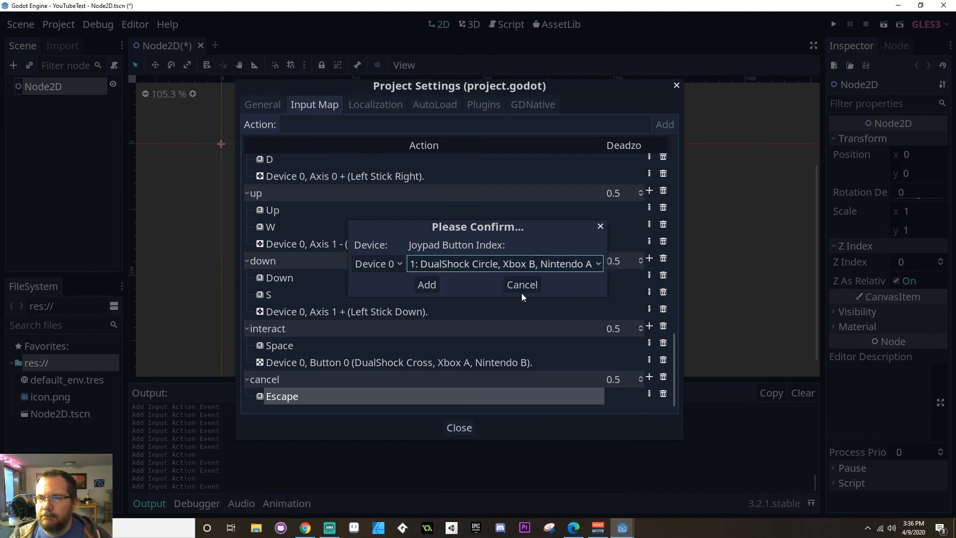
{"action": "left_click", "coordinate": [426, 285]}
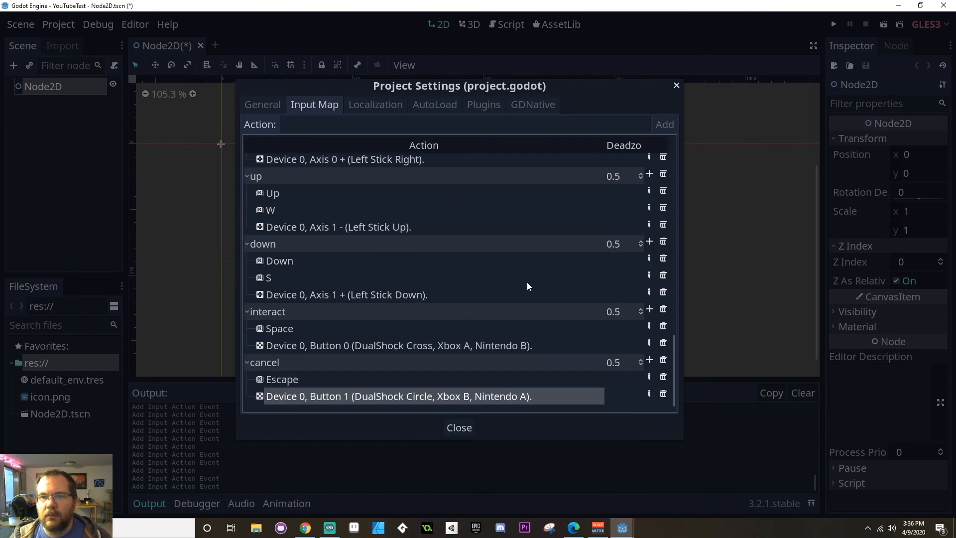
{"action": "mouse_move", "coordinate": [457, 308]}
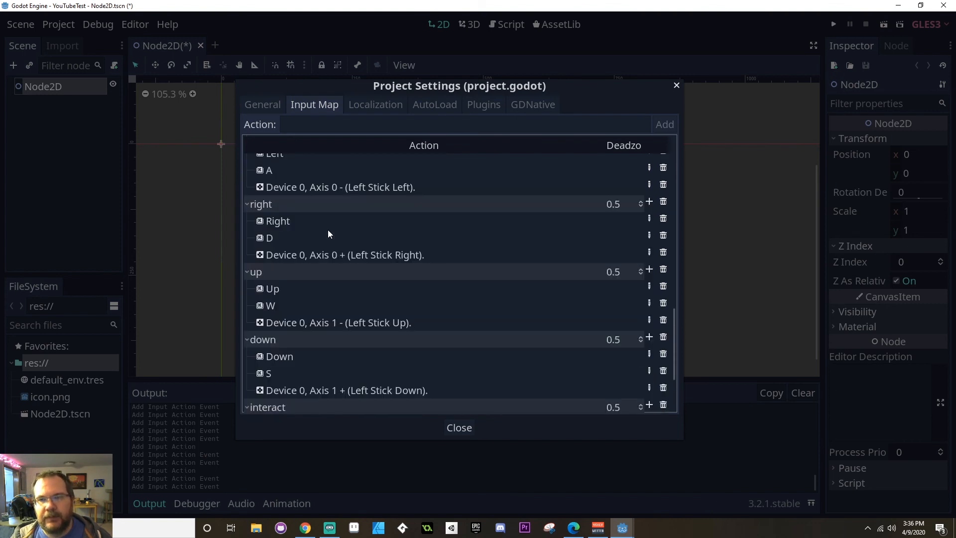
- Review the finished input map list and close Project Settings
{"action": "scroll", "scroll_direction": "down", "scroll_amount": 3}
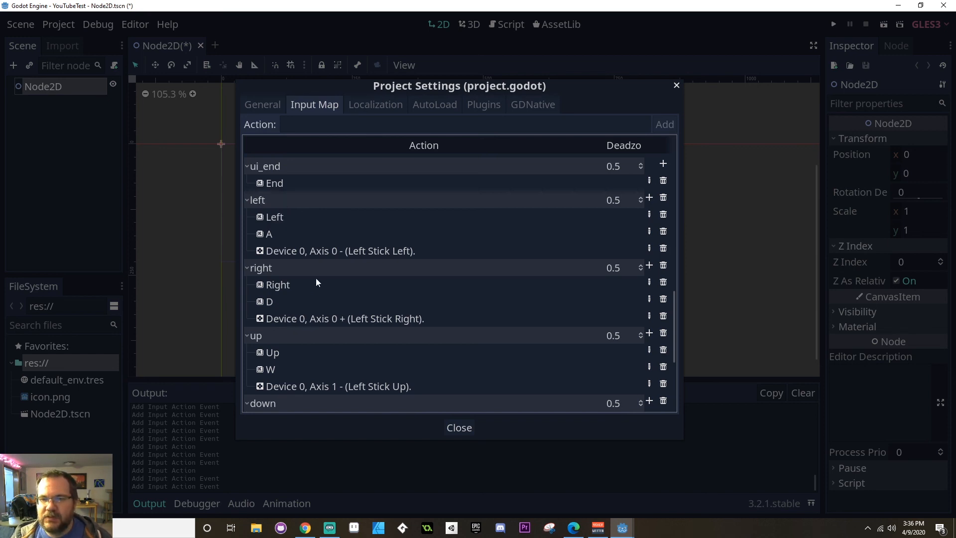
{"action": "scroll", "scroll_direction": "down", "scroll_amount": 3}
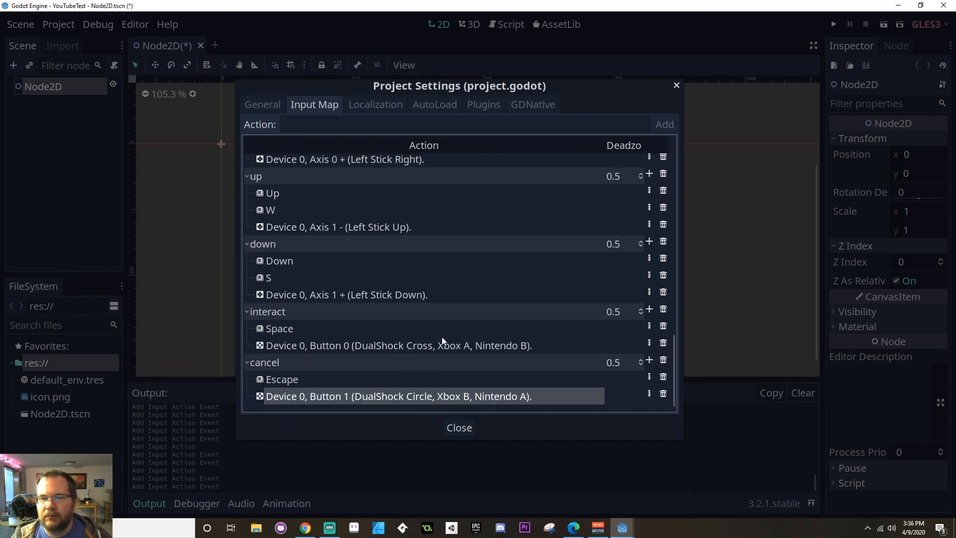
{"action": "mouse_move", "coordinate": [599, 274]}
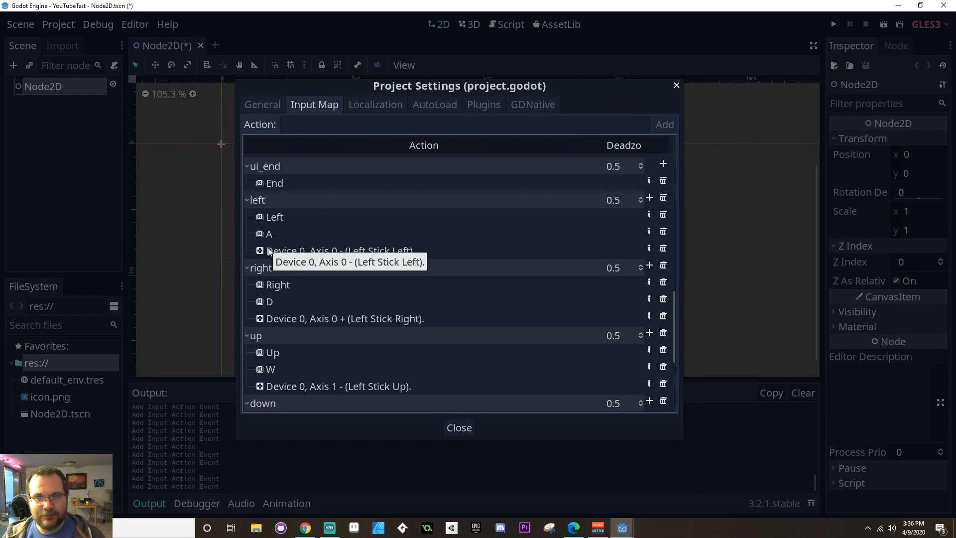
{"action": "left_click", "coordinate": [458, 427]}
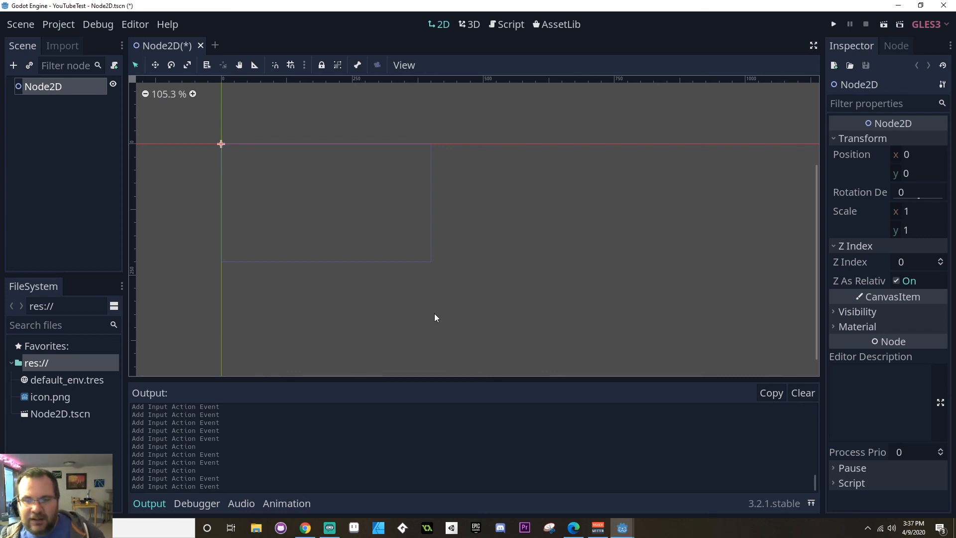
- Open a new empty scene and close the Node2D scene without saving
{"action": "left_click", "coordinate": [215, 44]}
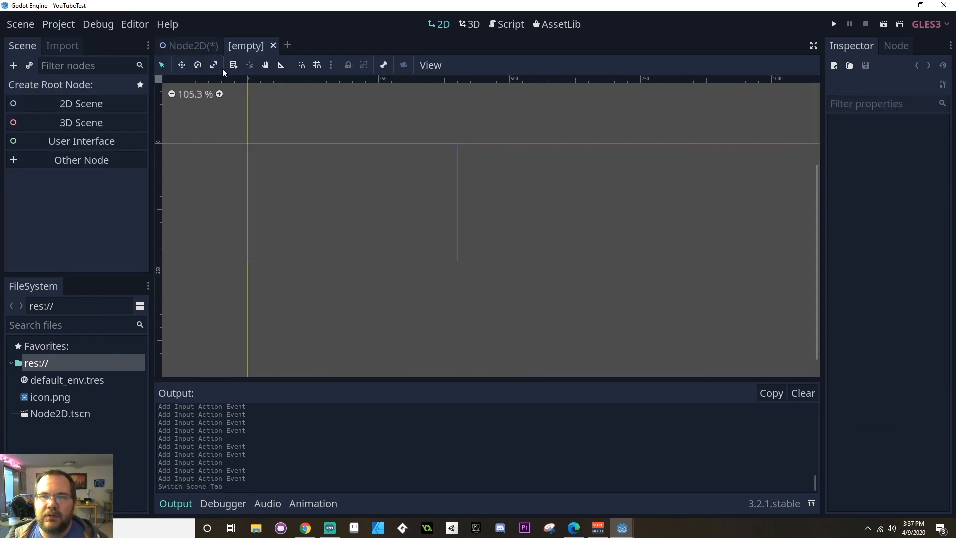
{"action": "left_click", "coordinate": [273, 44]}
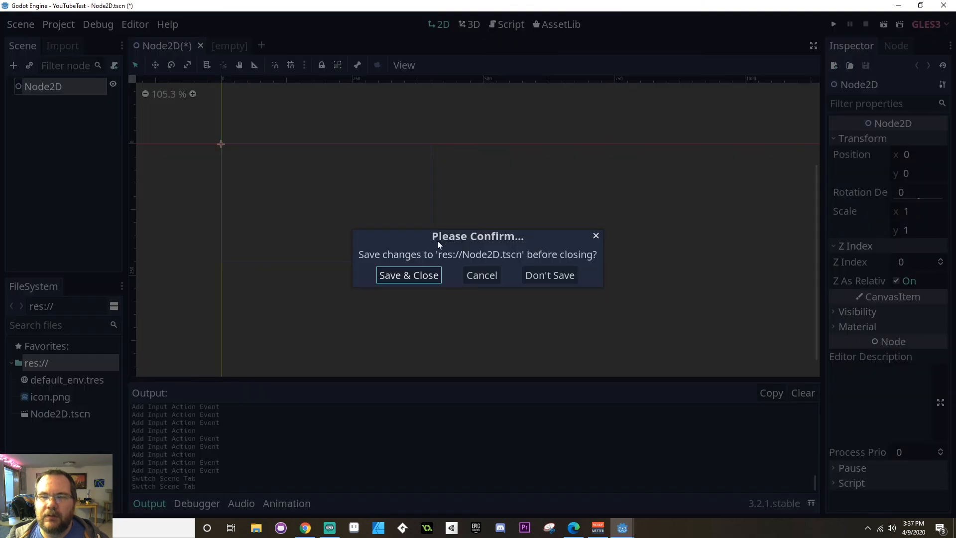
{"action": "left_click", "coordinate": [547, 275]}
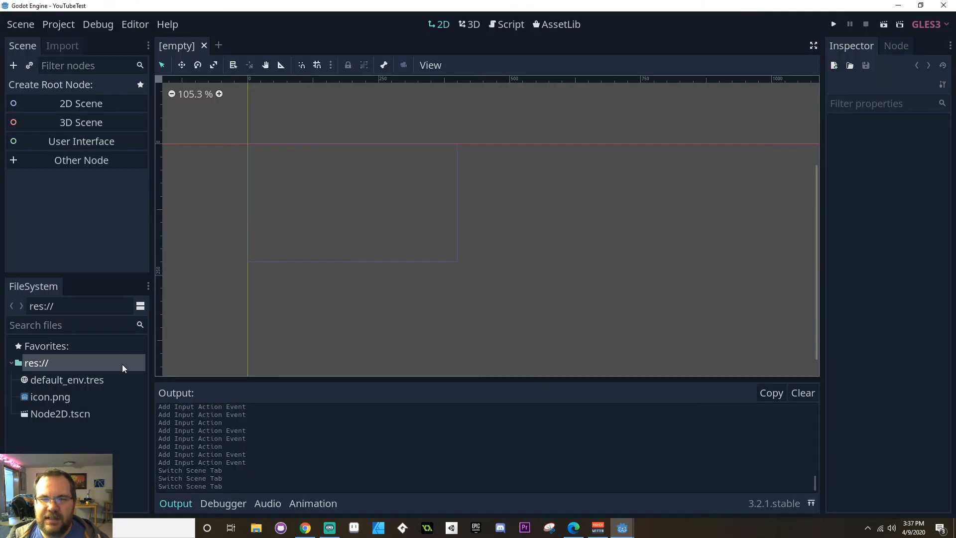
- Delete Node2D.tscn from the FileSystem and confirm removal
{"action": "right_click", "coordinate": [60, 413]}
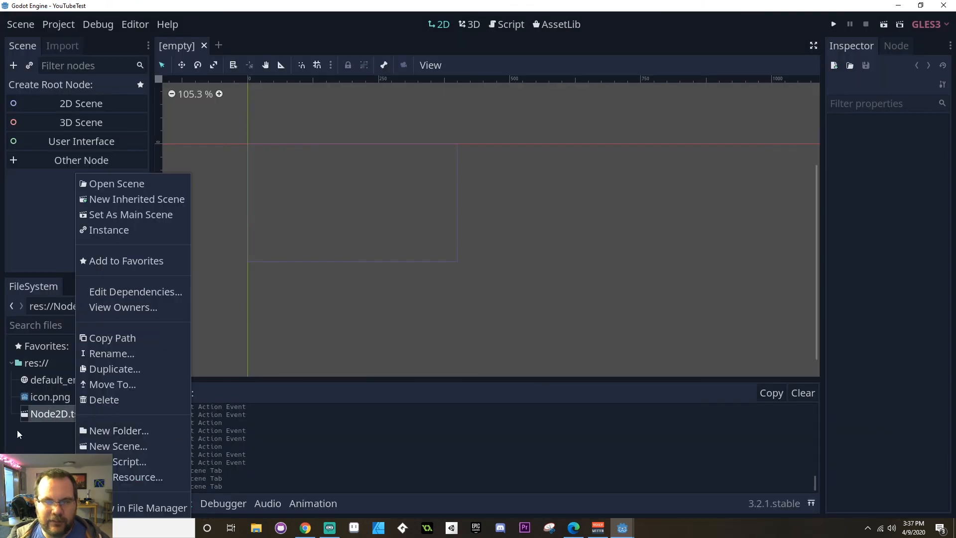
{"action": "mouse_move", "coordinate": [104, 296]}
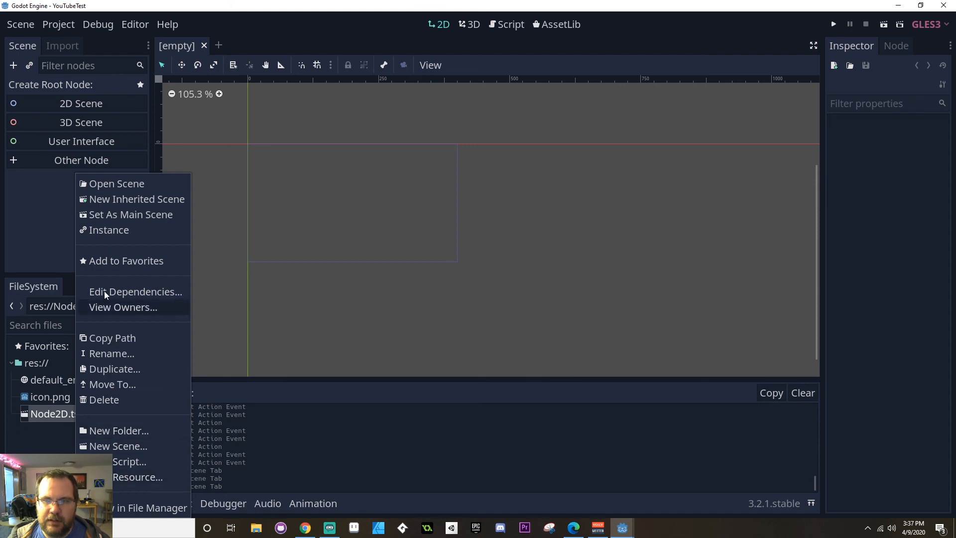
{"action": "left_click", "coordinate": [105, 400]}
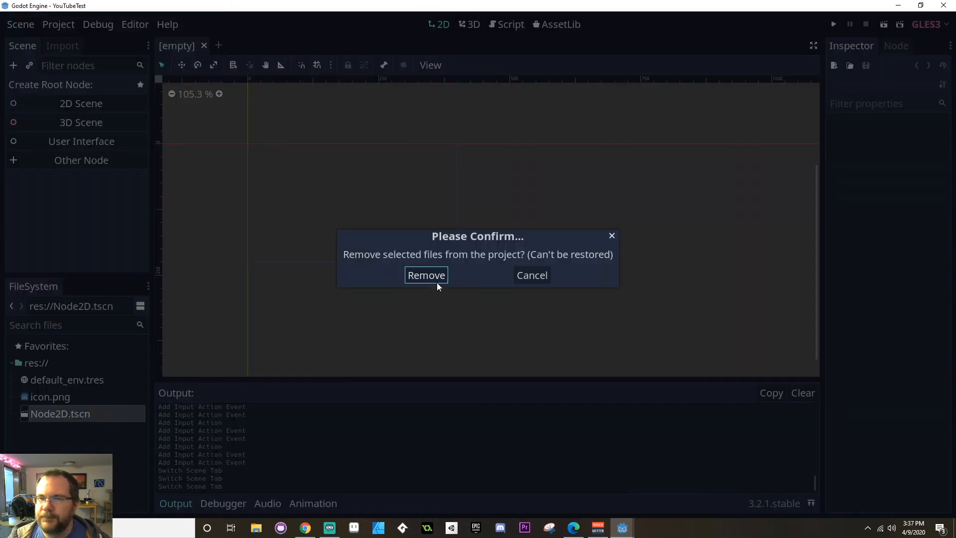
{"action": "left_click", "coordinate": [425, 275]}
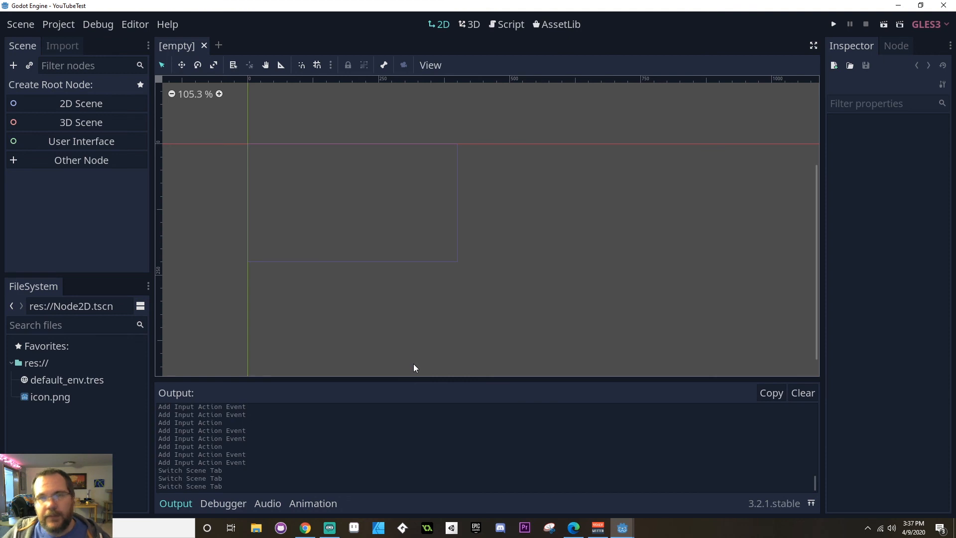